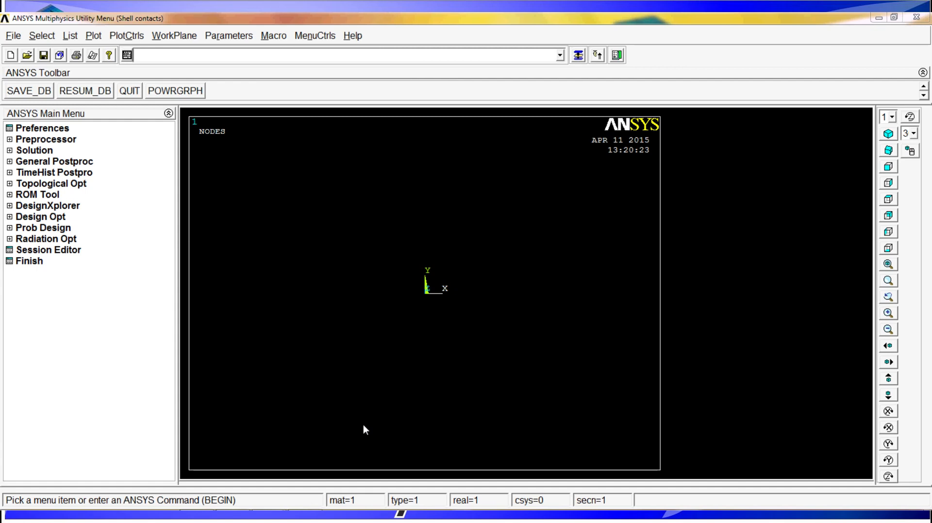
pyautogui.moveTo(55, 145)
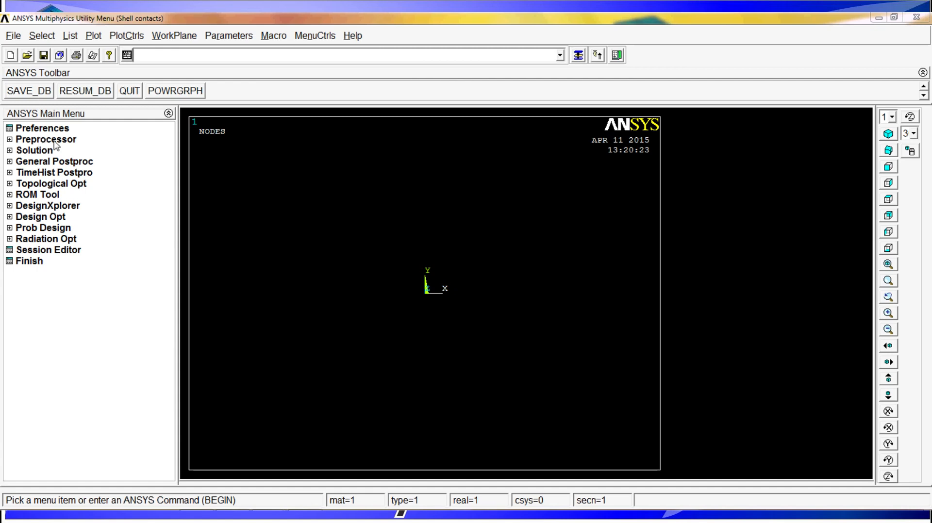
# - Define element type 1 as SHELL181 via the et,1,181 command
pyautogui.click(45, 139)
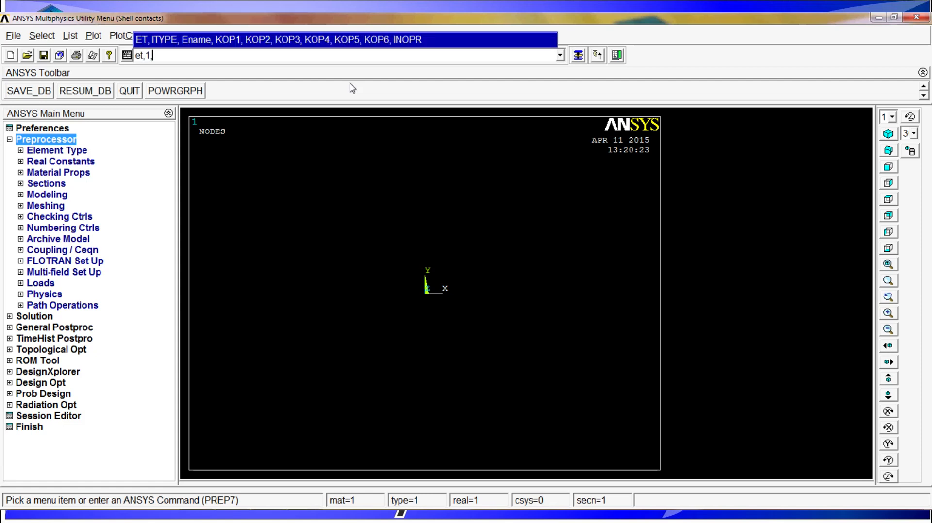
pyautogui.write(',181')
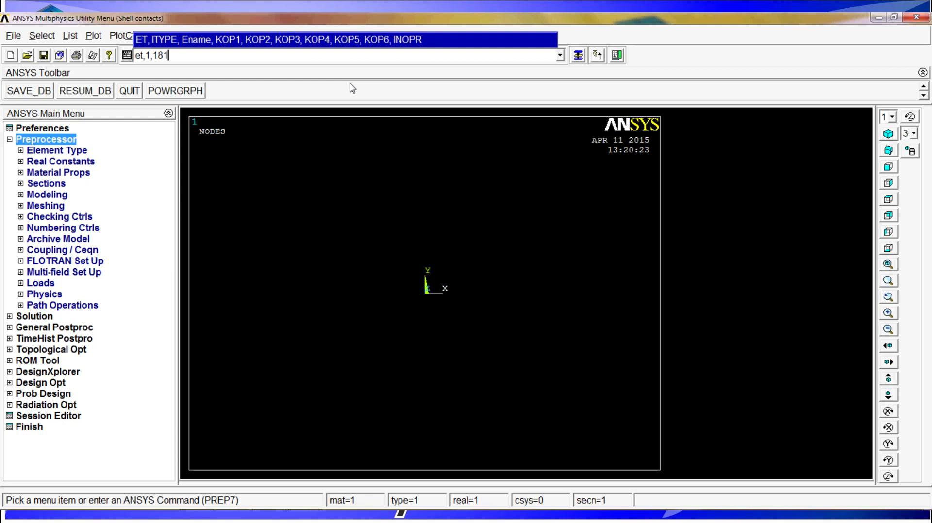
pyautogui.press('Return')
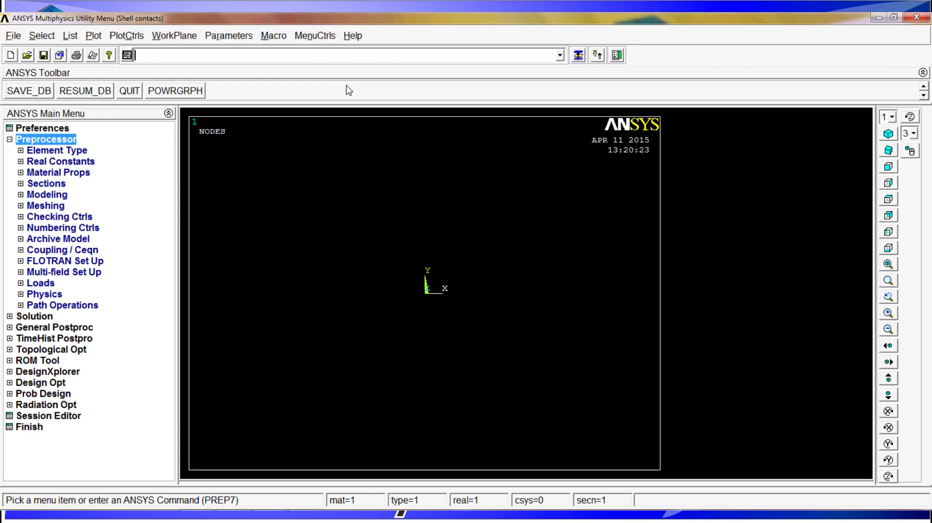
pyautogui.moveTo(27, 179)
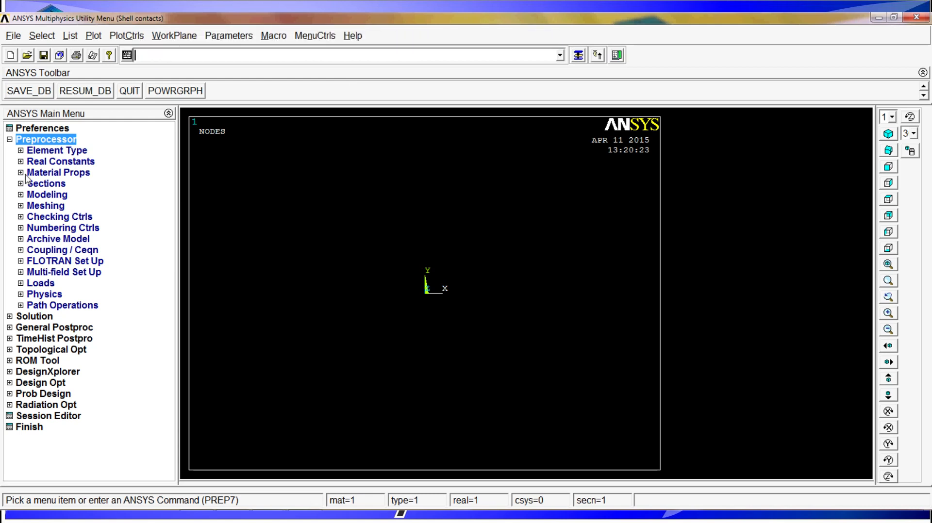
# - Set material 1 density to 7800 with the mp,dens command
pyautogui.write('m')
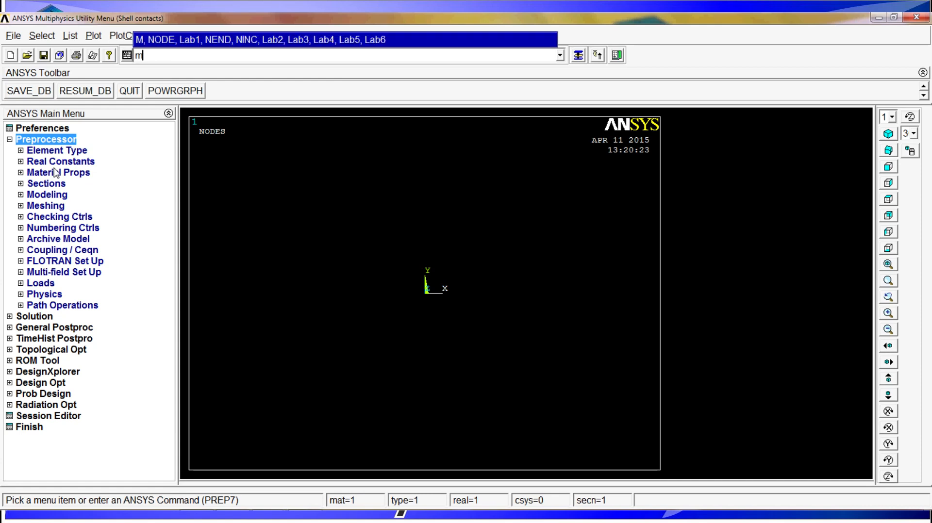
pyautogui.write('p,d')
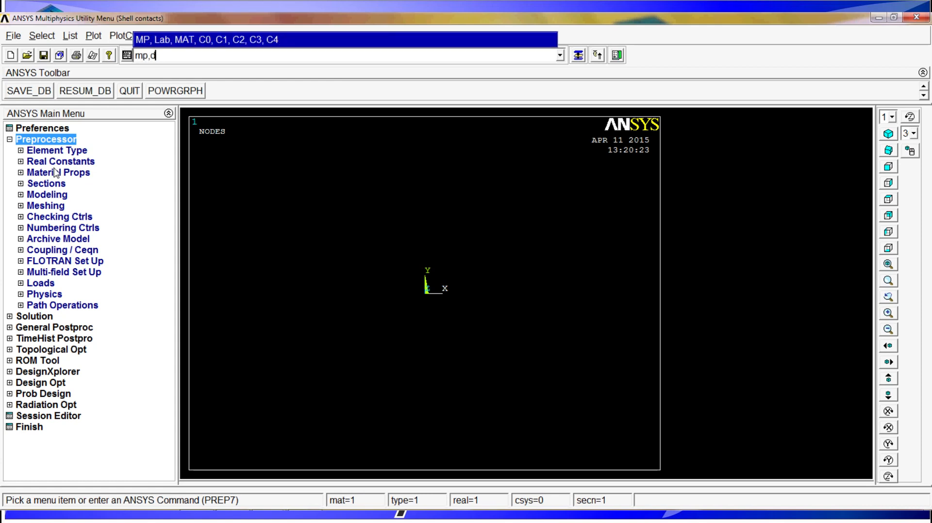
pyautogui.write('ens,1')
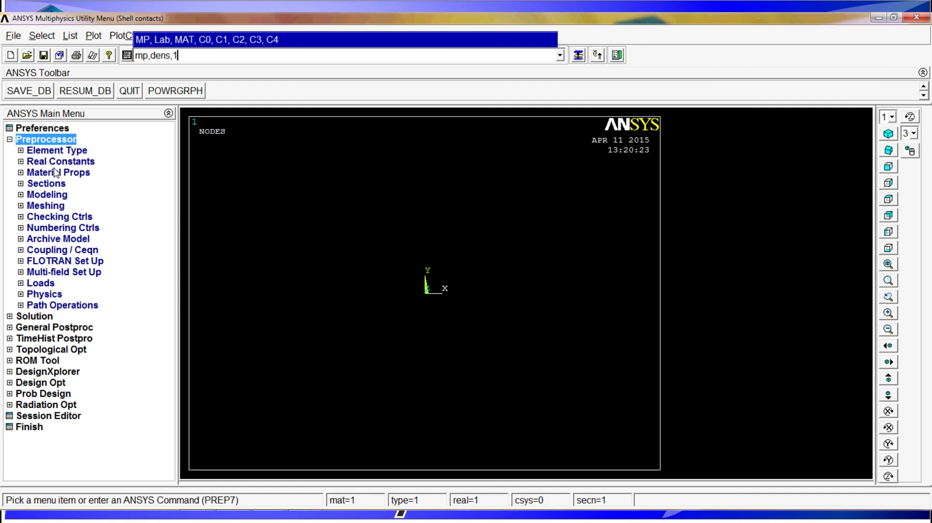
pyautogui.write('7800')
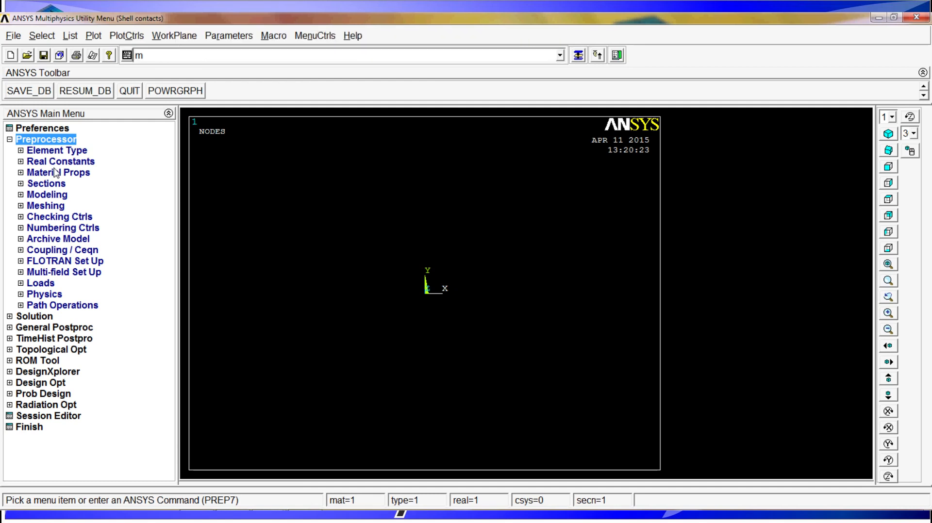
# - Set material 1 Young's modulus to 2.1e11 and enter its Poisson's ratio with mp commands
pyautogui.write('p,1')
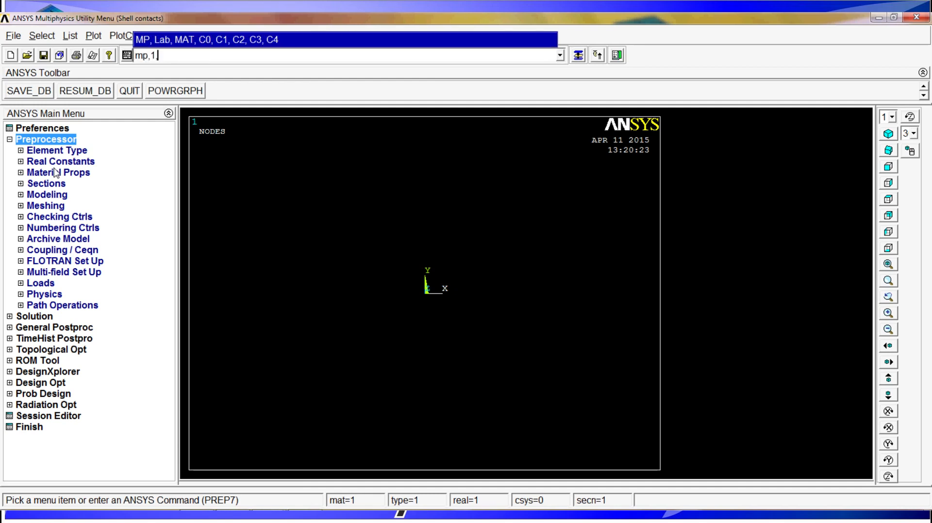
pyautogui.write(',ex,2.1')
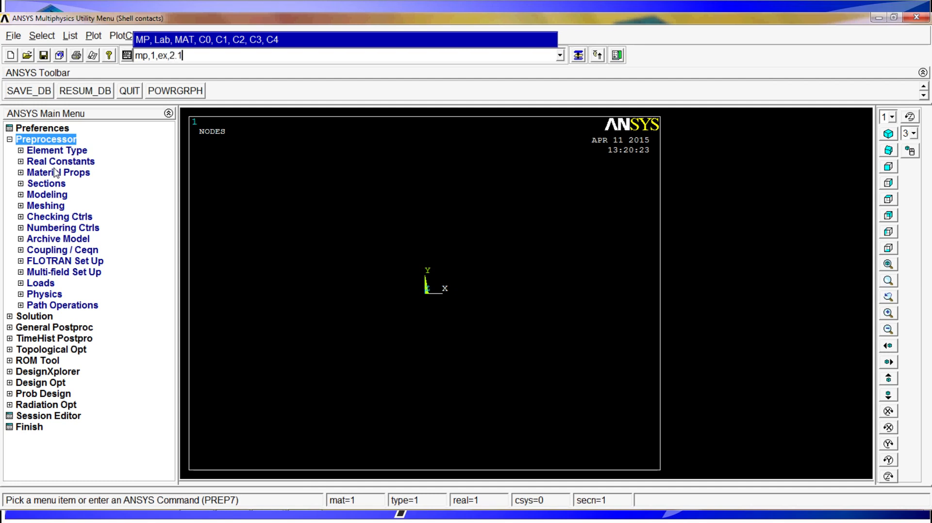
pyautogui.write('e11')
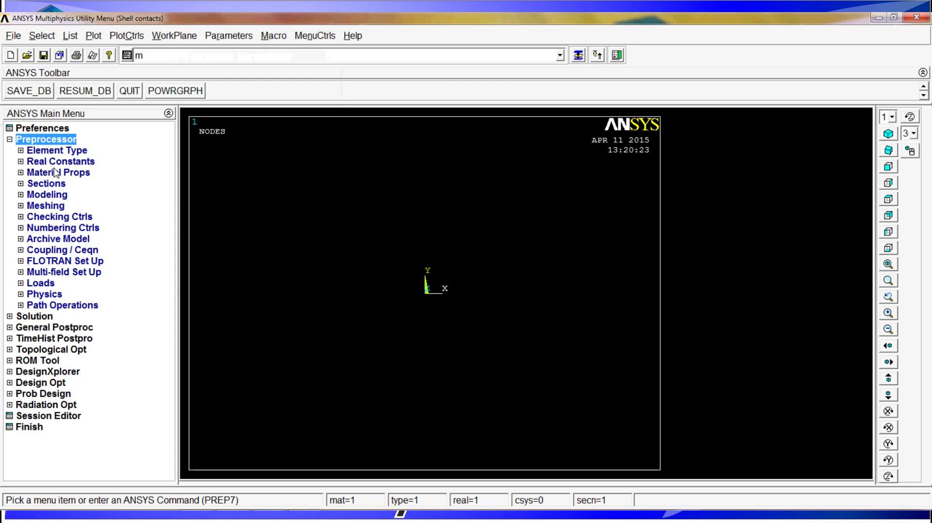
pyautogui.write('p')
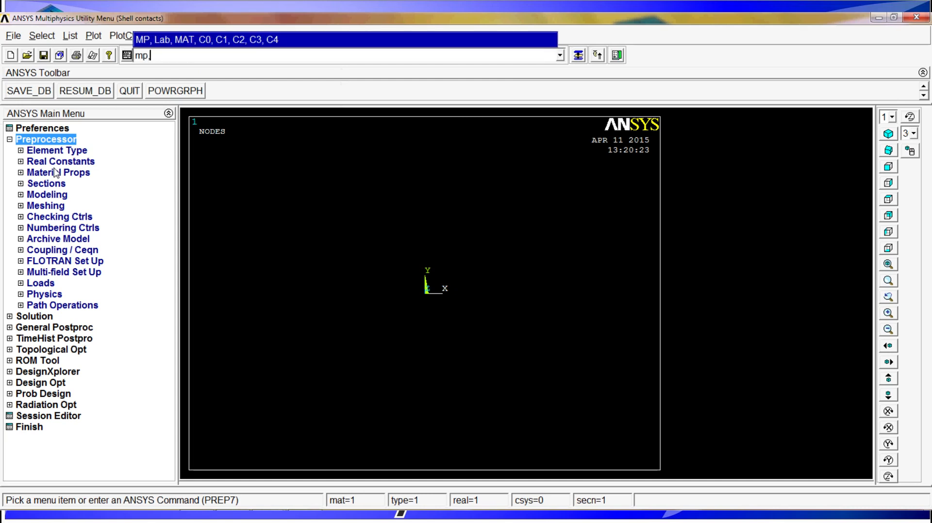
pyautogui.write(',prxy')
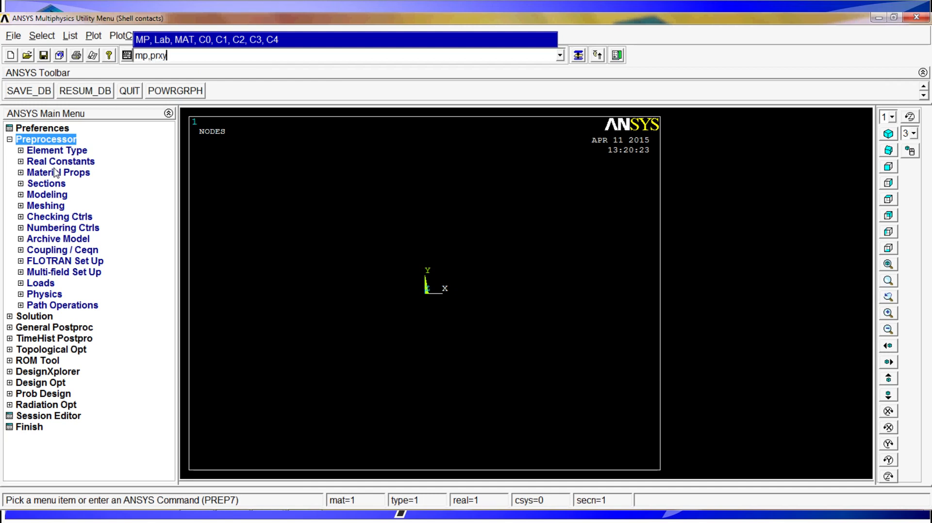
pyautogui.write(',')
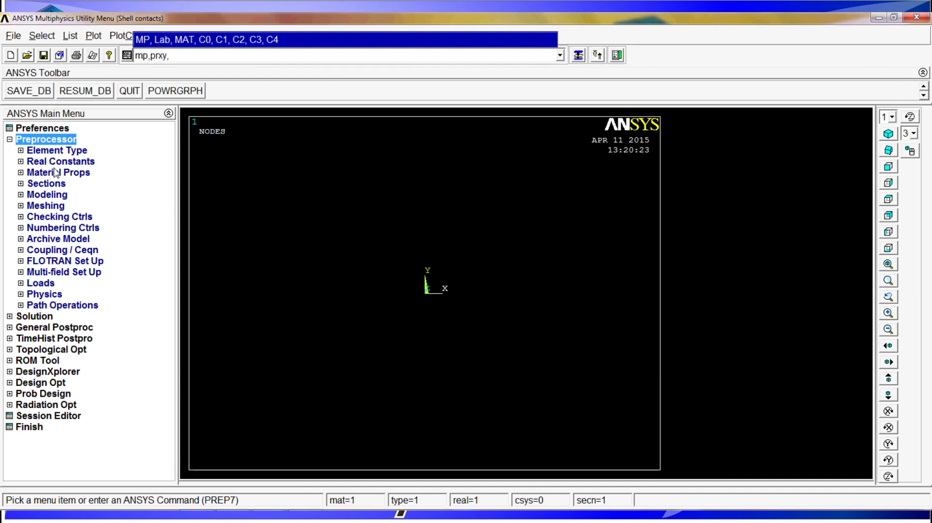
pyautogui.write('1,')
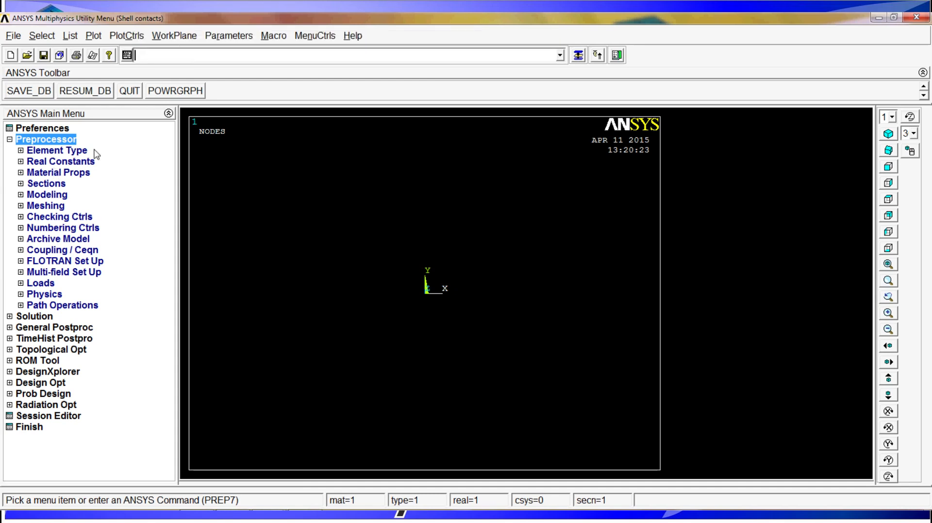
pyautogui.click(57, 150)
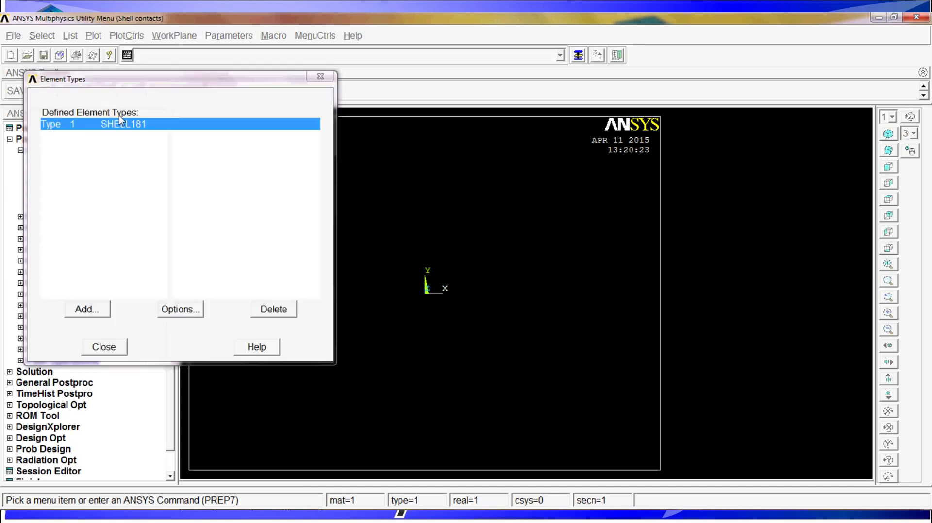
pyautogui.moveTo(113, 324)
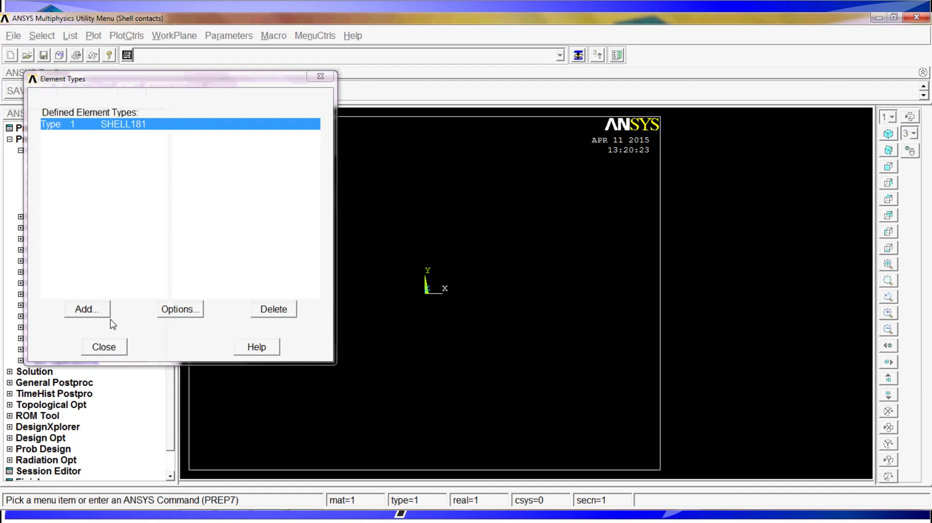
pyautogui.click(103, 347)
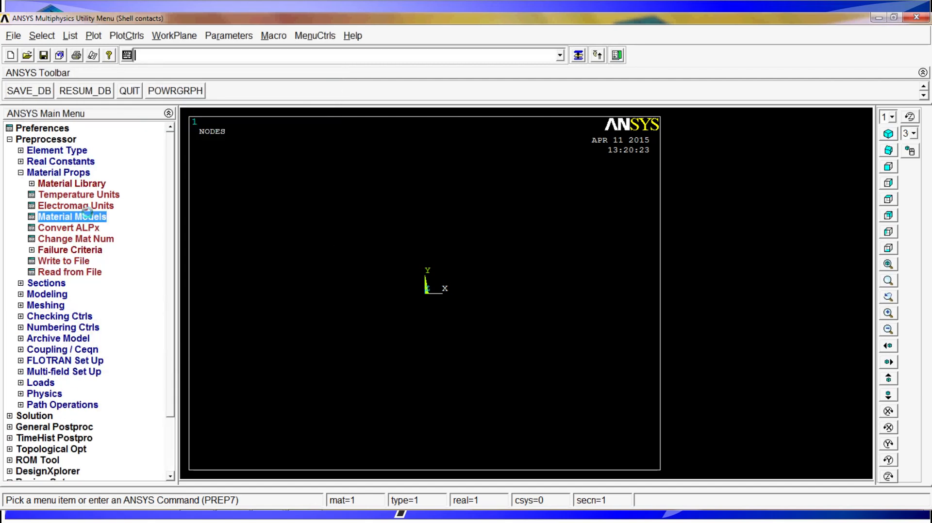
pyautogui.click(71, 216)
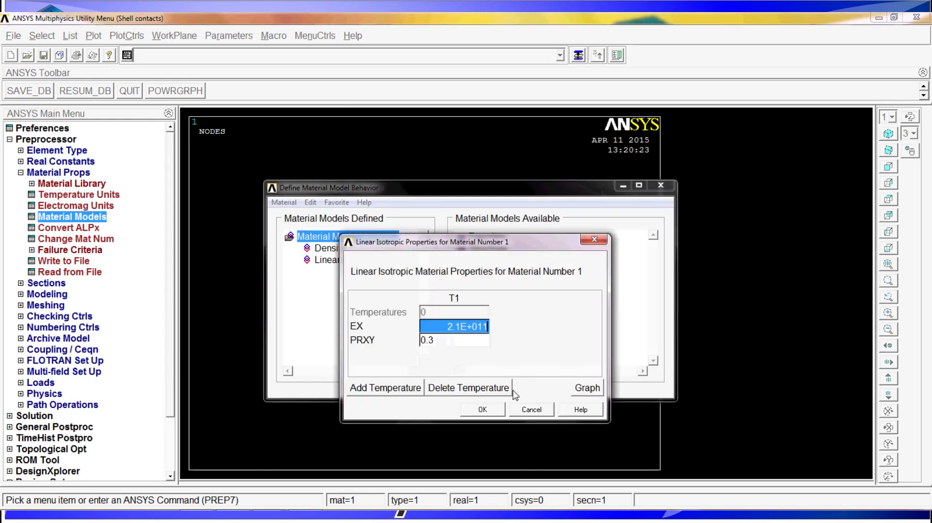
pyautogui.click(481, 410)
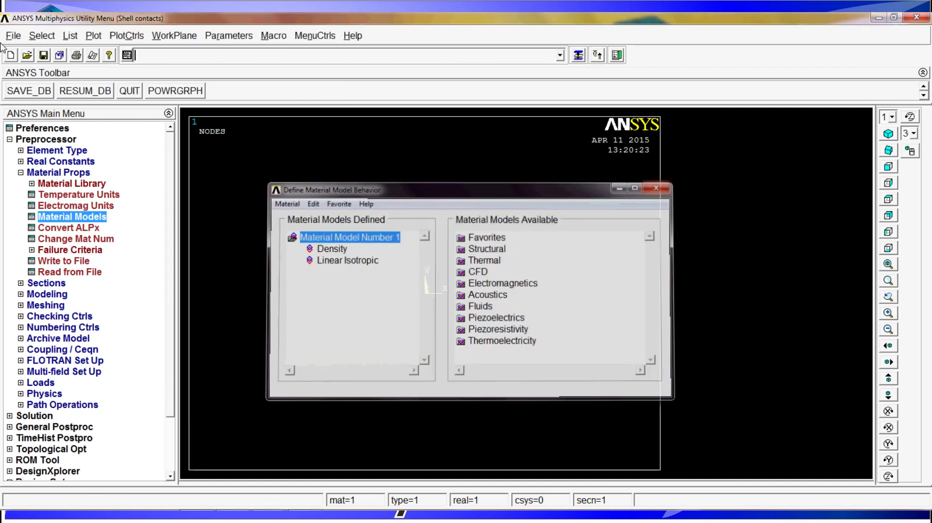
pyautogui.click(656, 188)
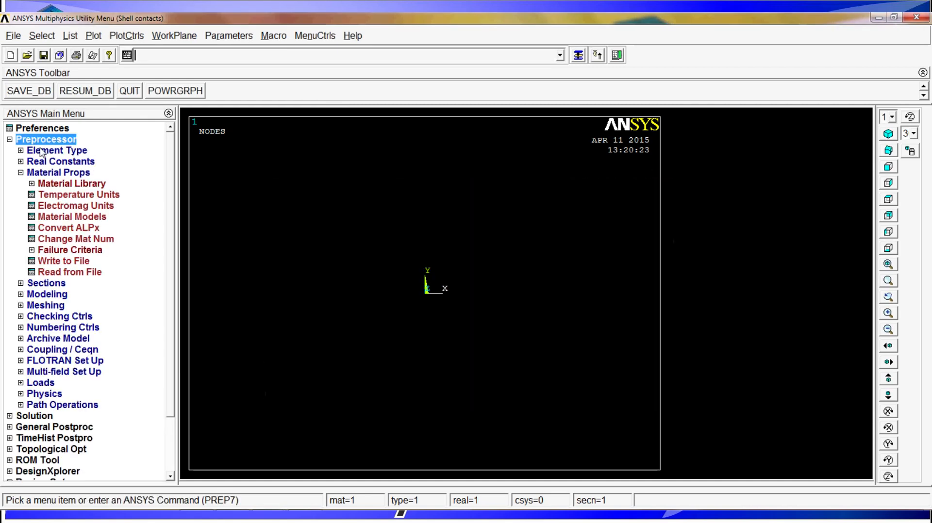
# - Define section 1 as a shell section with the sectype command
pyautogui.click(19, 172)
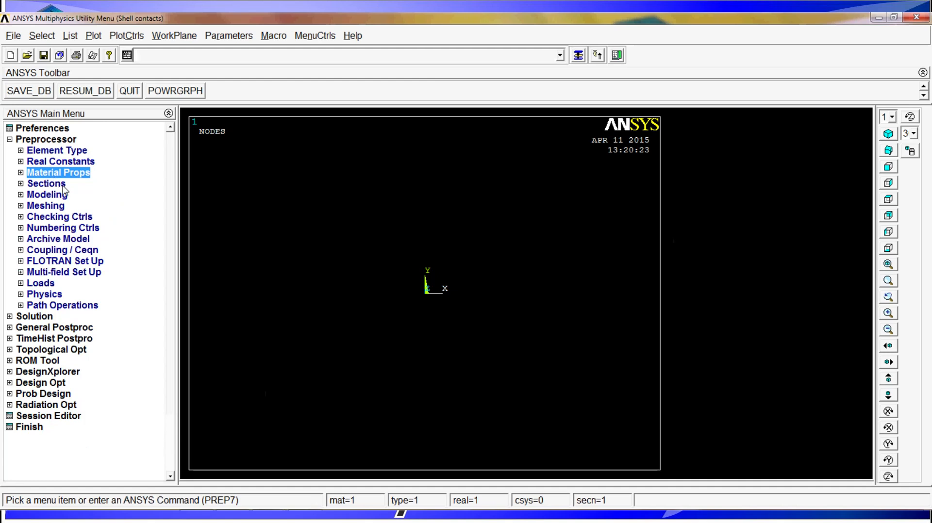
pyautogui.write('s')
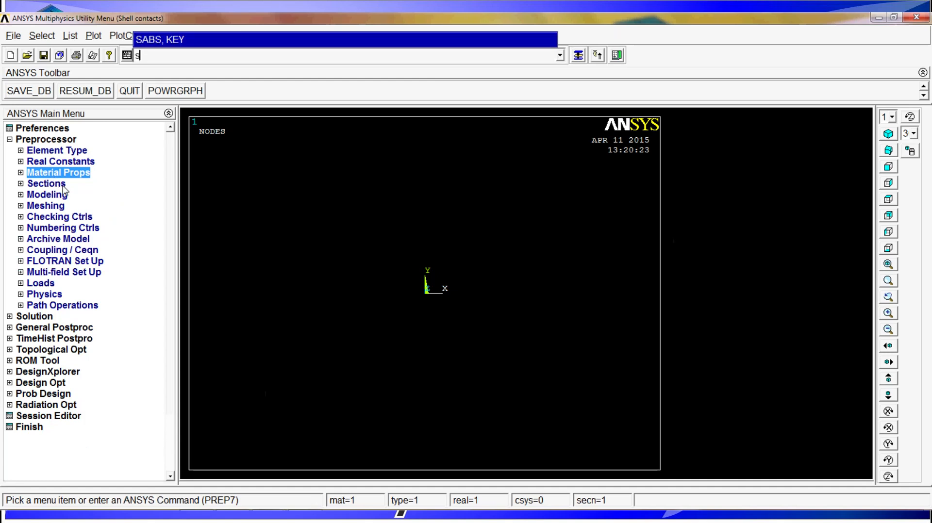
pyautogui.write('ectype,')
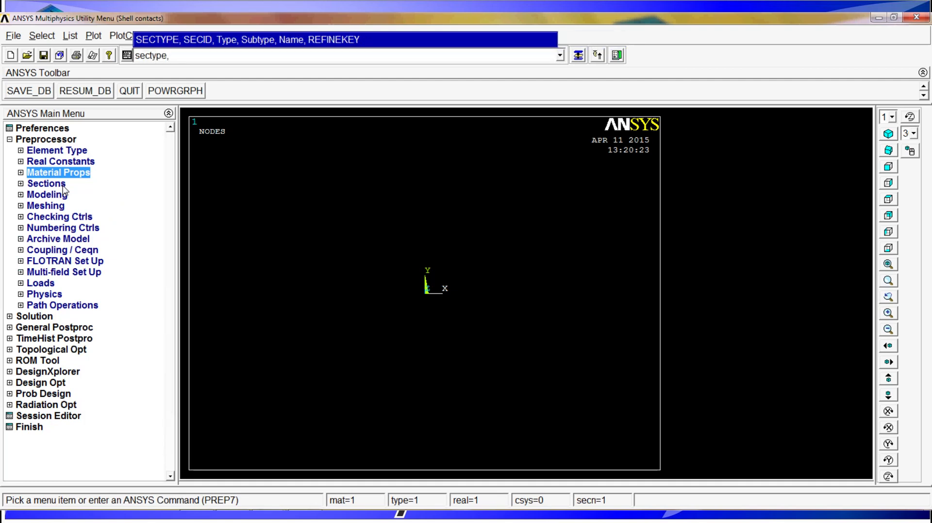
pyautogui.write('1')
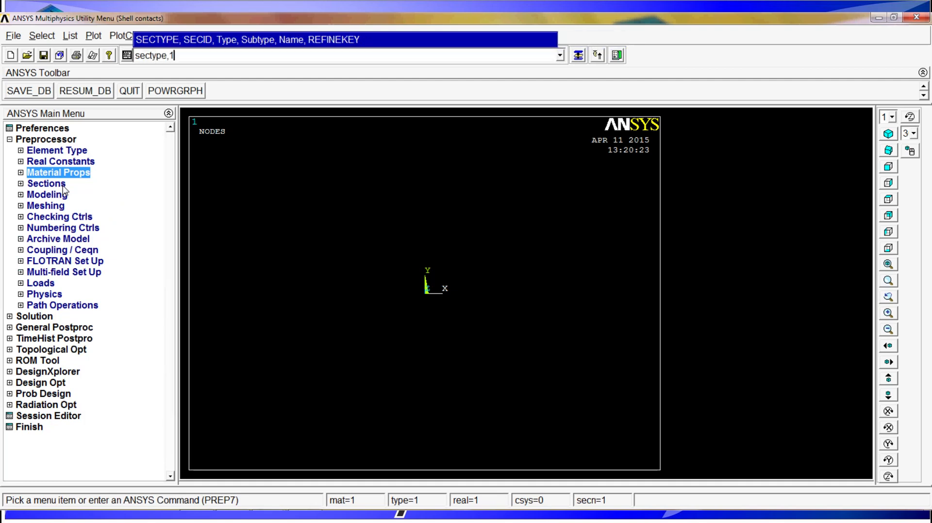
pyautogui.press('Return')
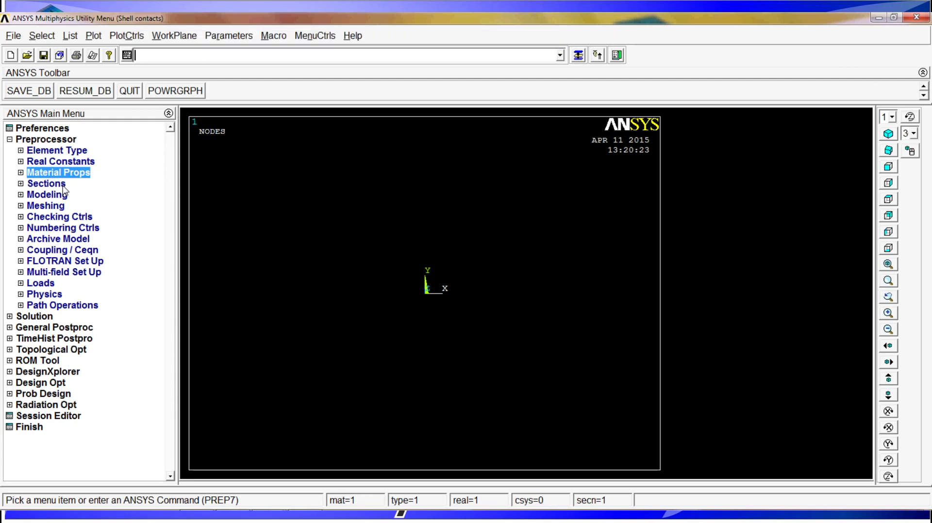
# - Give the shell section a thickness of 3/1000 via secdata
pyautogui.write('secdata')
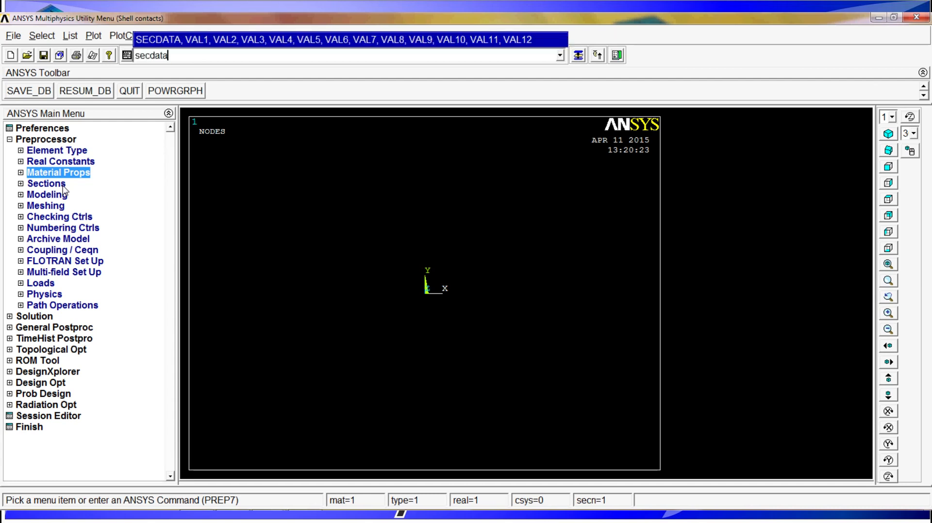
pyautogui.write(',3/')
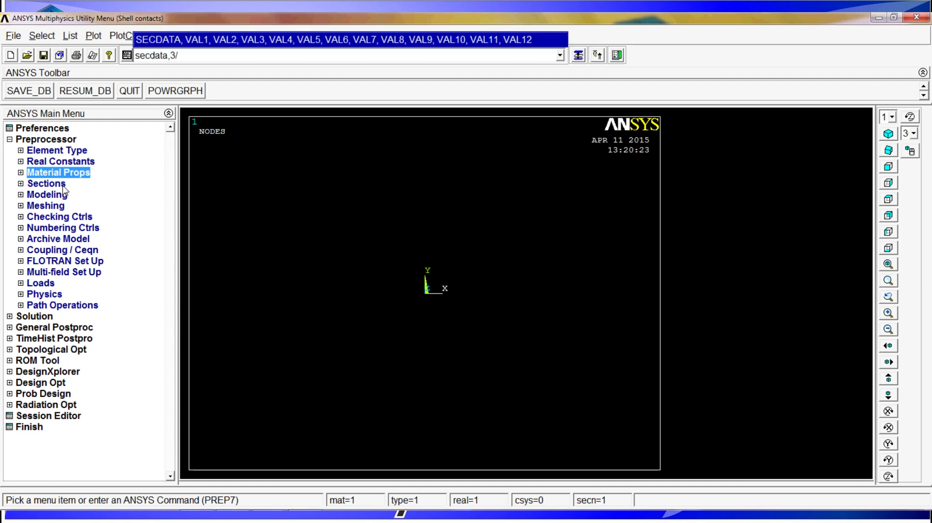
pyautogui.write('1000')
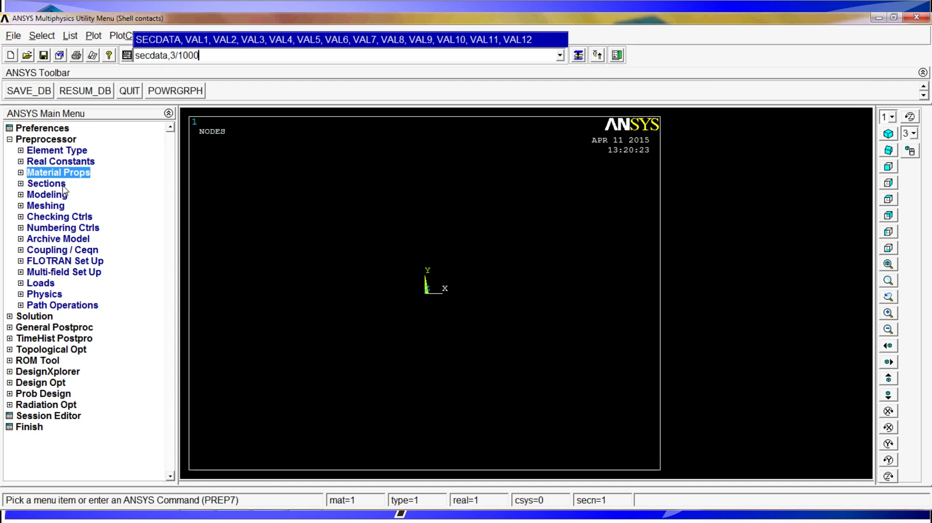
pyautogui.press('Return')
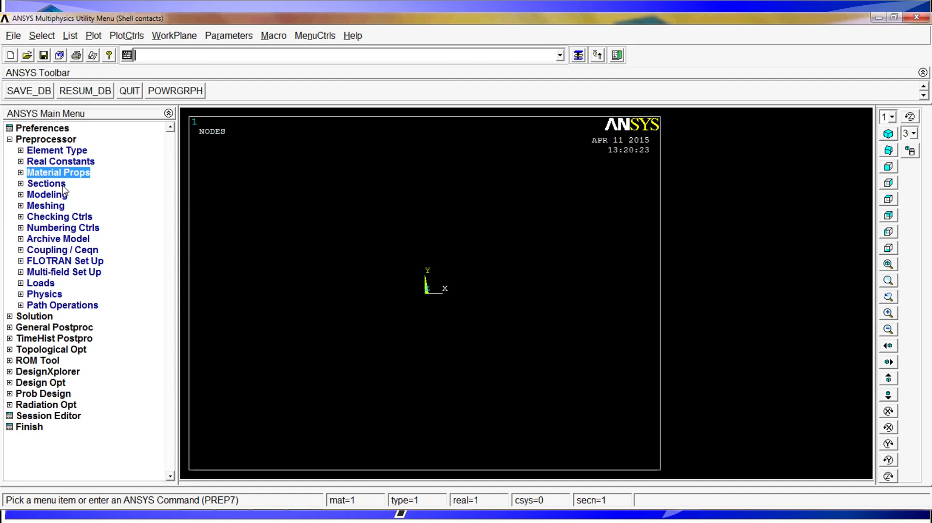
pyautogui.moveTo(67, 187)
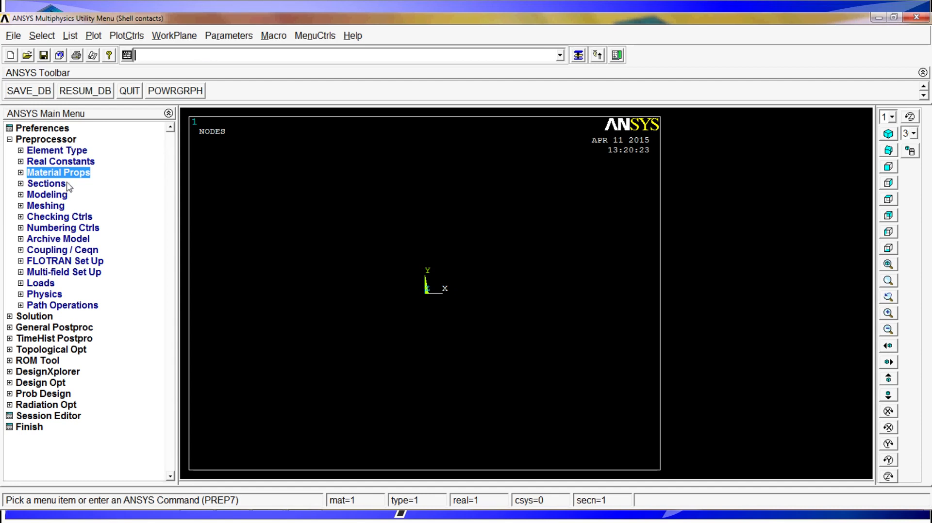
# - Create the first square area from 0 to 100/1000 in X and Y with rectng
pyautogui.write('rect')
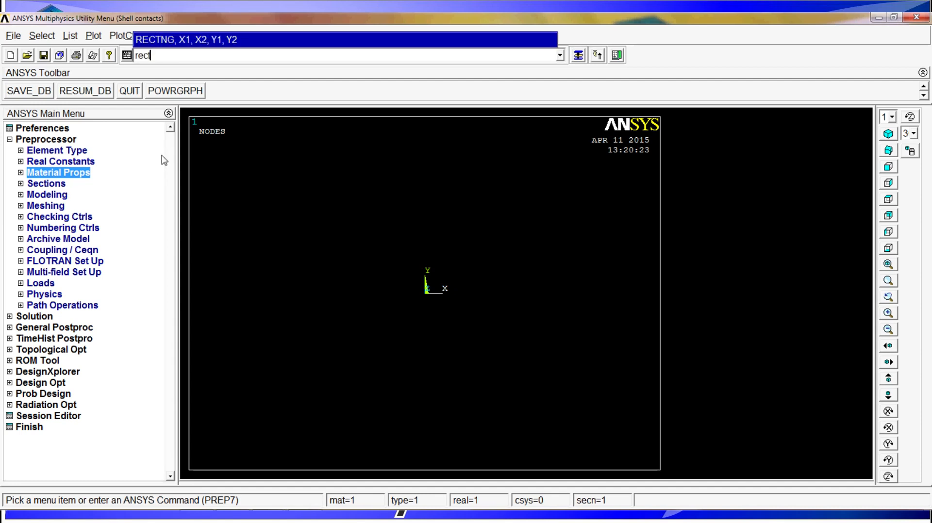
pyautogui.write('ng,')
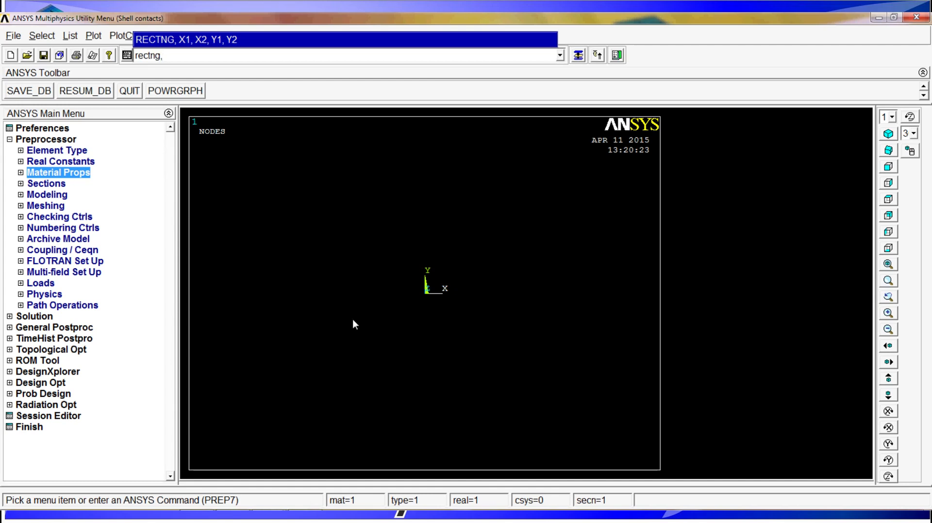
pyautogui.moveTo(408, 232)
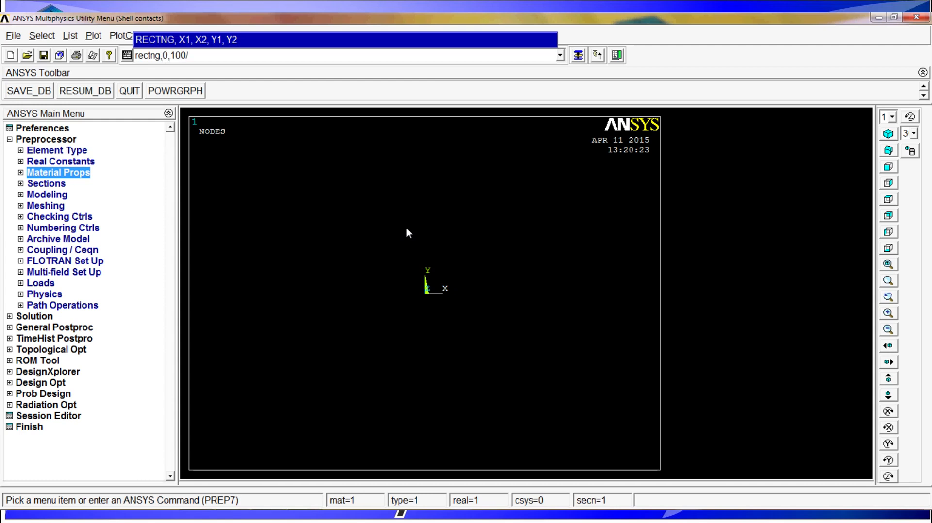
pyautogui.write('1000')
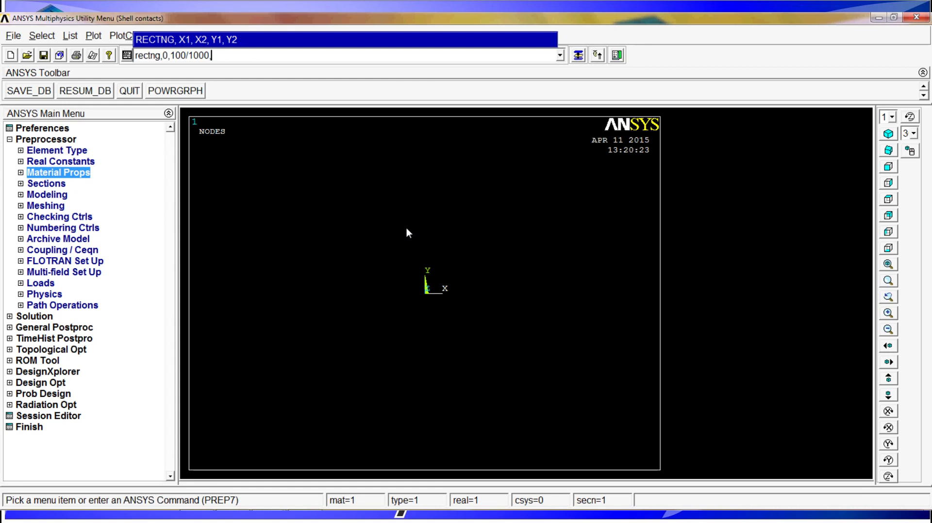
pyautogui.write('0,100/10')
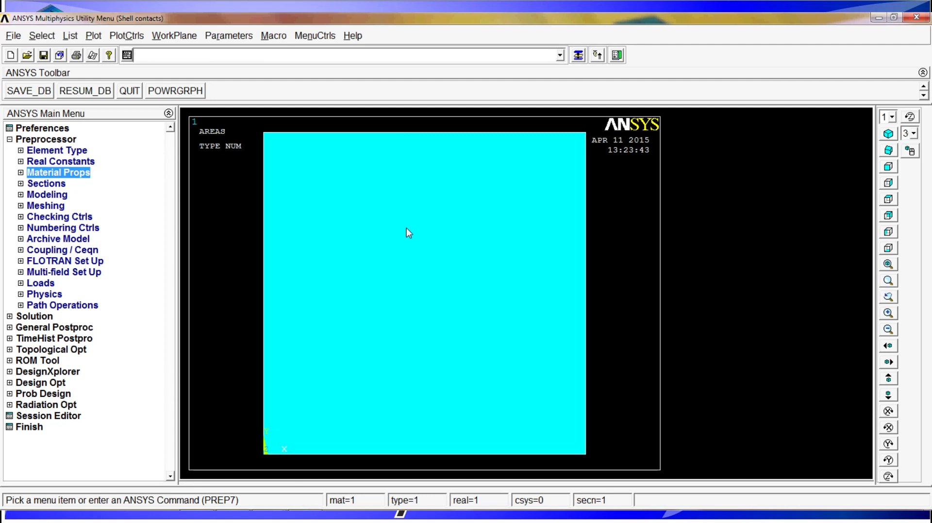
pyautogui.moveTo(440, 230)
pyautogui.write('r')
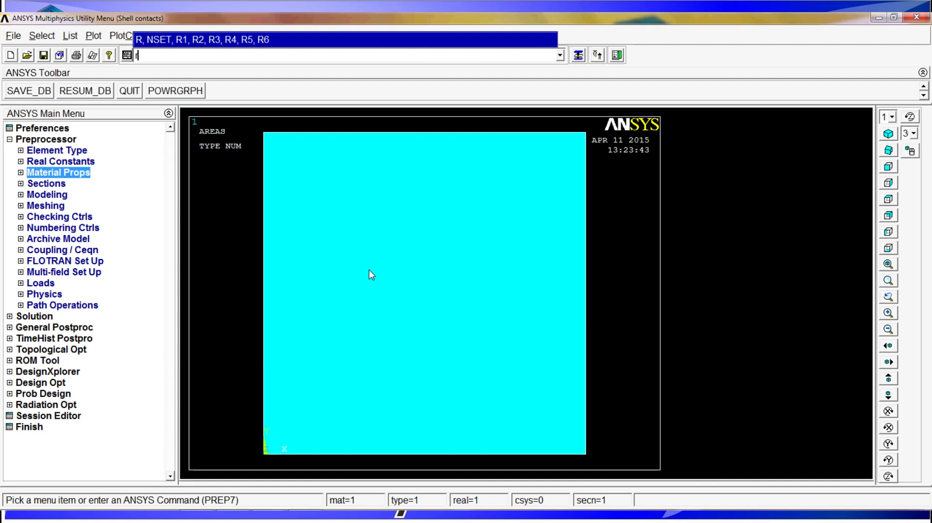
pyautogui.write('ectng,0,100/1000,0,100/1000')
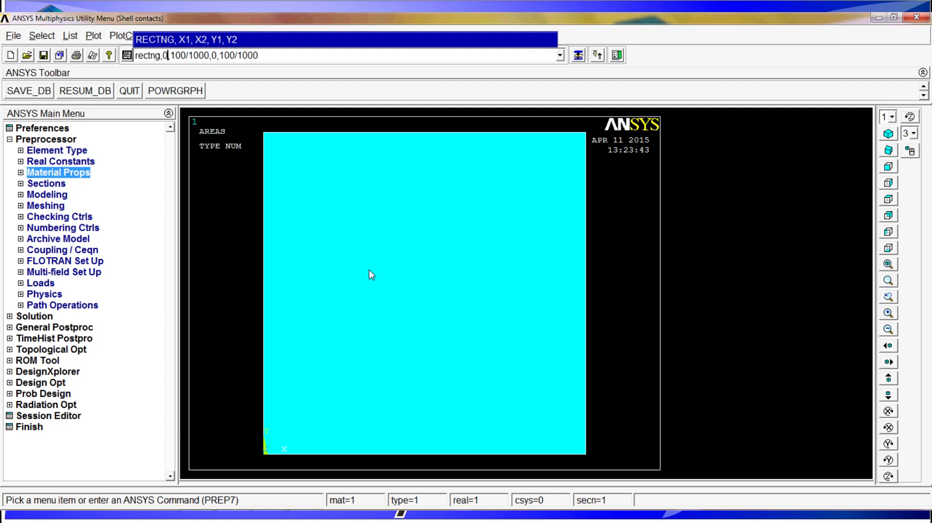
# - Create a second square area from 50/1000 to 100/1000 in X and Y overlapping the first
pyautogui.write('50/100')
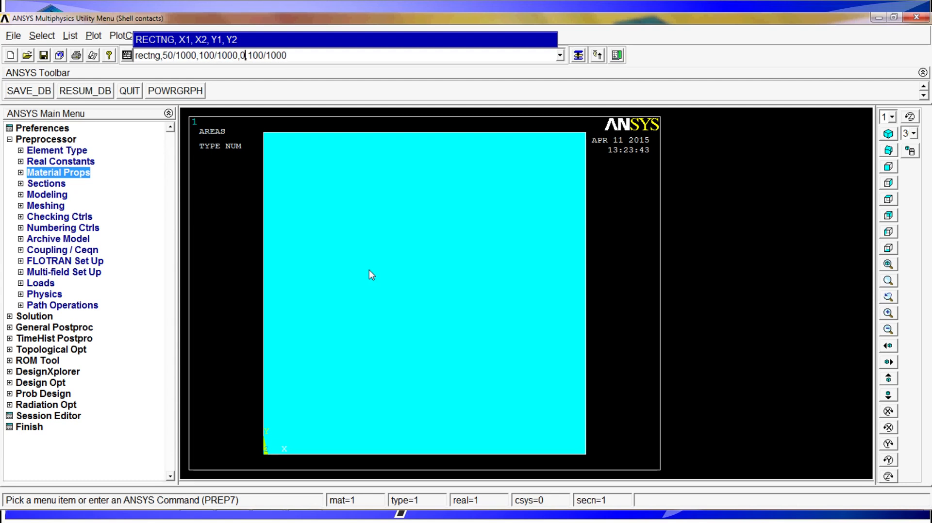
pyautogui.write('50/1')
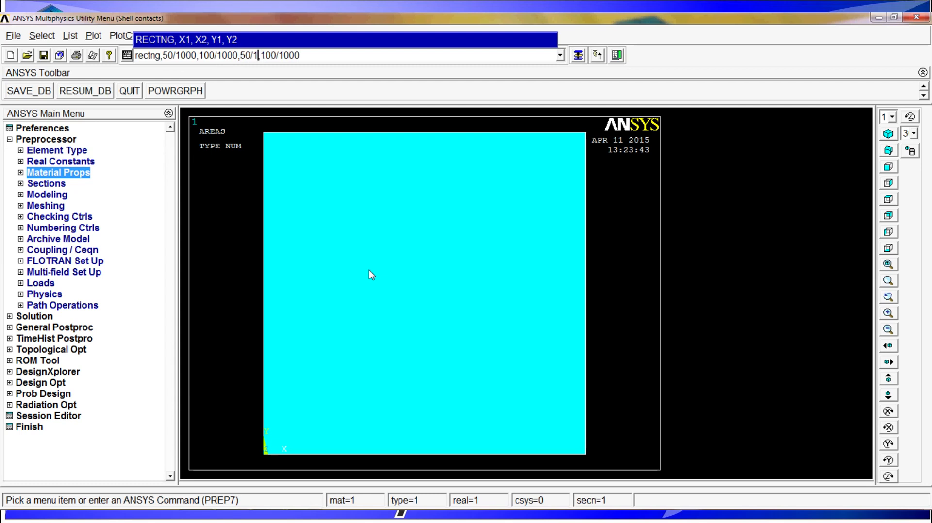
pyautogui.press('Return')
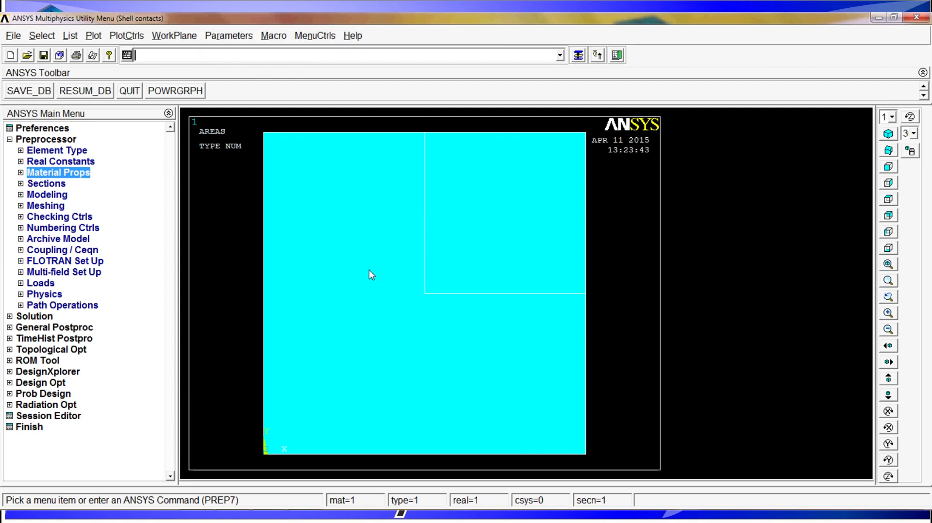
pyautogui.moveTo(410, 157)
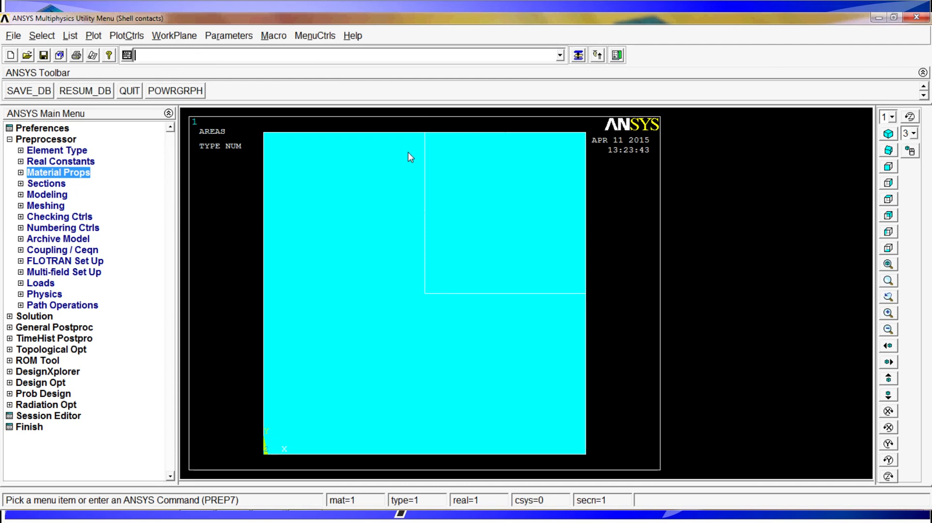
pyautogui.moveTo(442, 385)
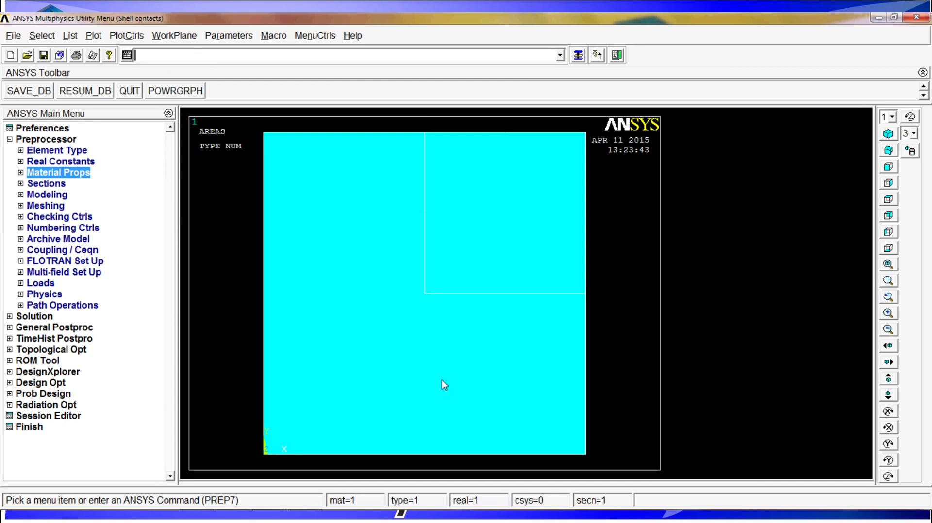
pyautogui.moveTo(905, 105)
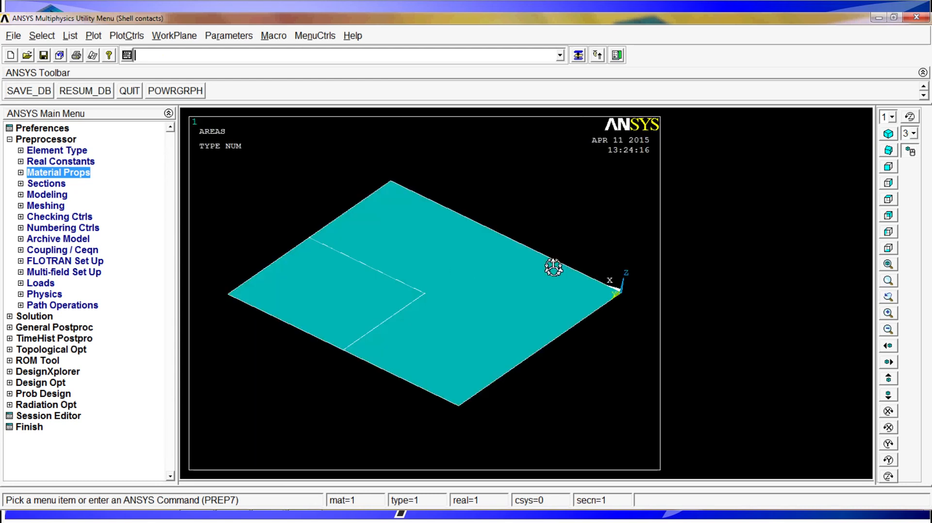
pyautogui.moveTo(353, 256)
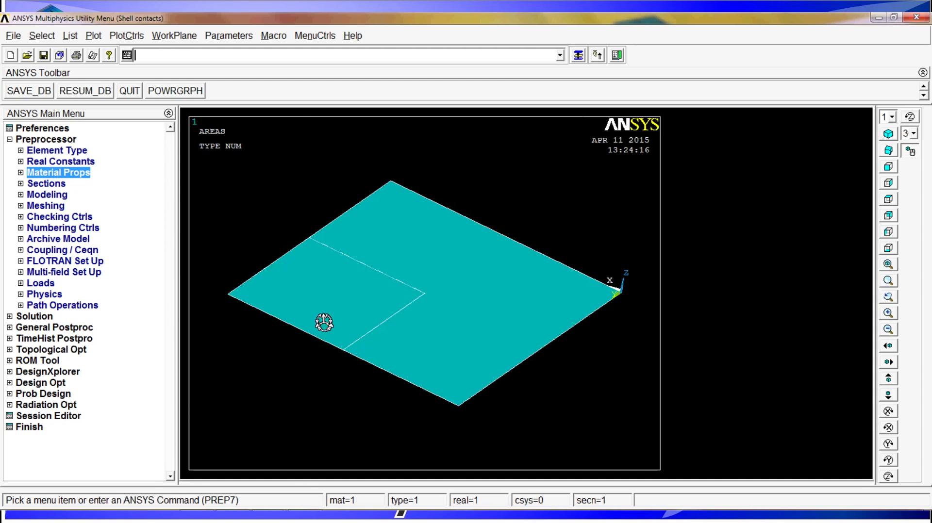
pyautogui.moveTo(450, 365)
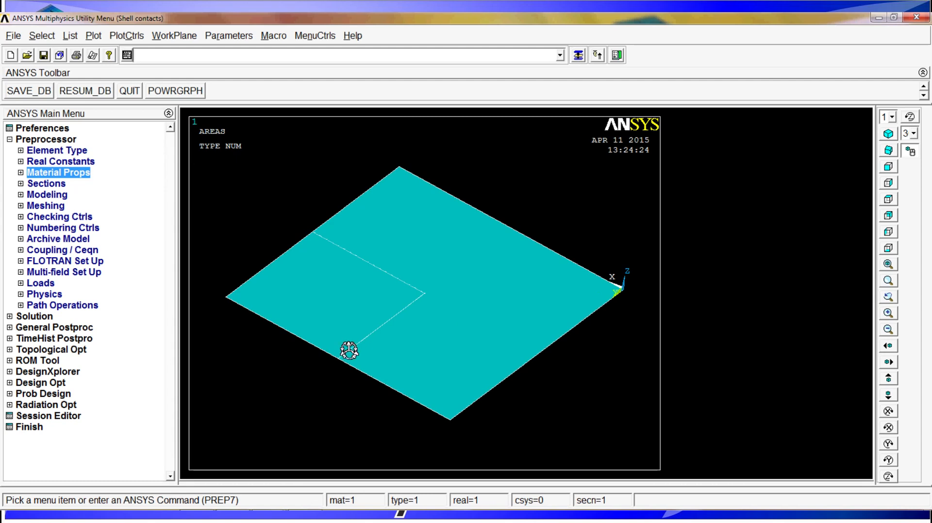
# - Assign material 1, element type 1 and section 1 to the areas with aatt
pyautogui.write('aat')
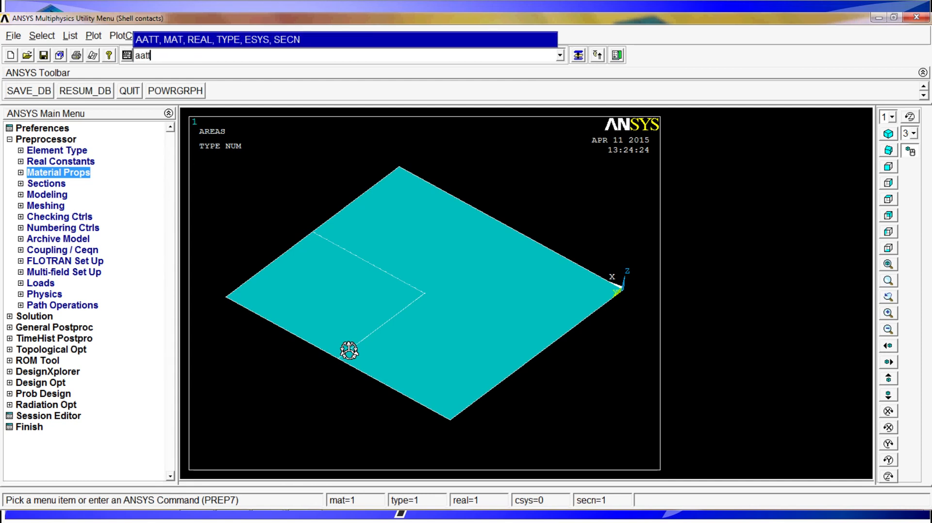
pyautogui.write('t,1')
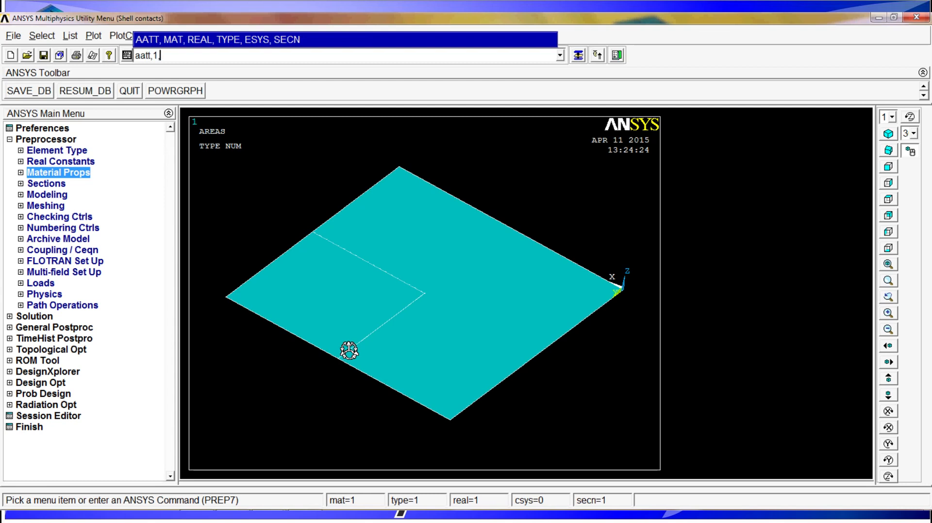
pyautogui.write(',,1,,')
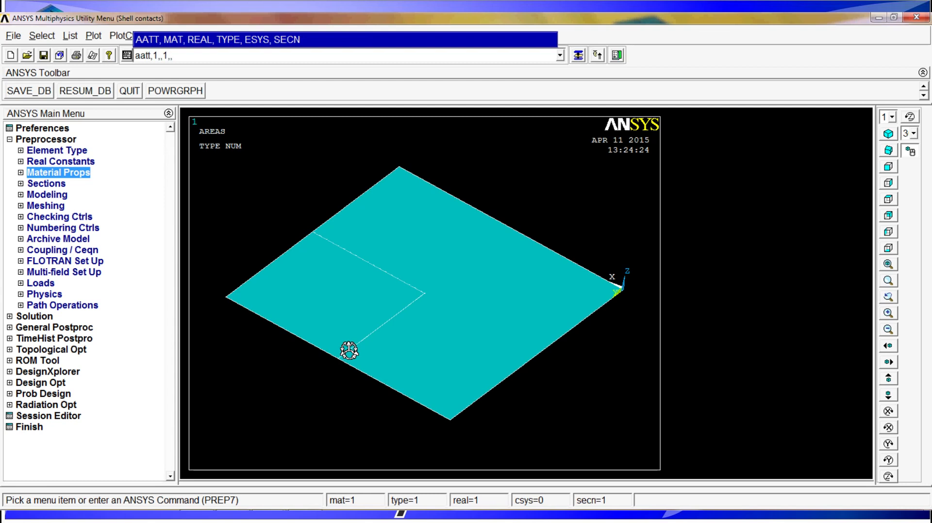
pyautogui.write('1')
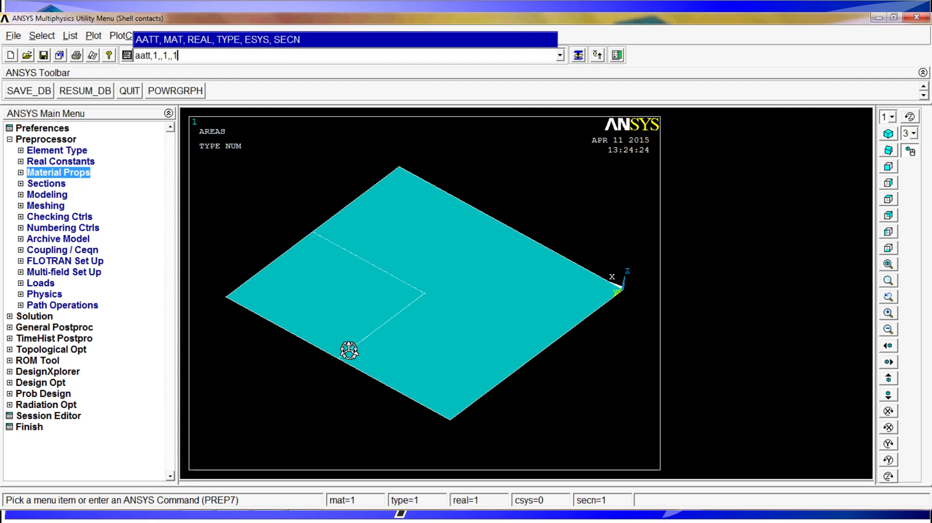
pyautogui.press('Return')
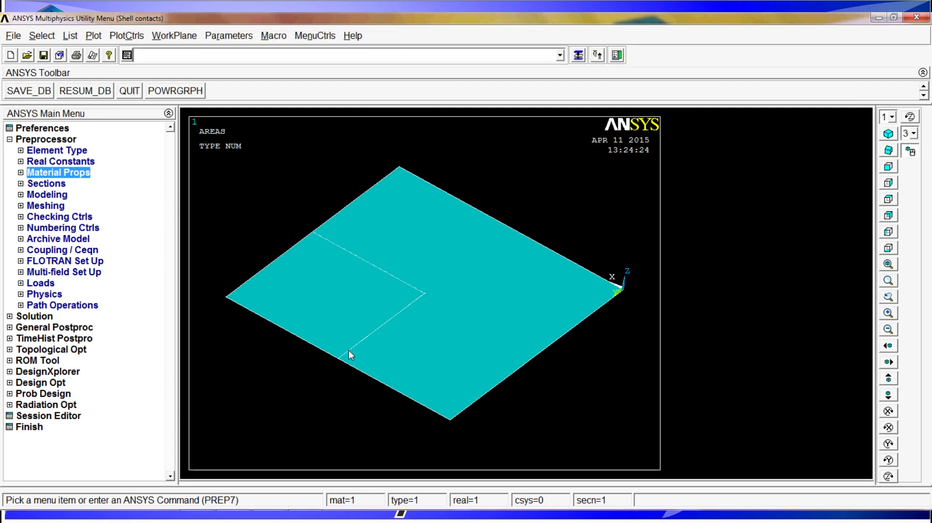
# - Set a global element size of 10/1000 and mesh all areas with amesh,all
pyautogui.write('esize')
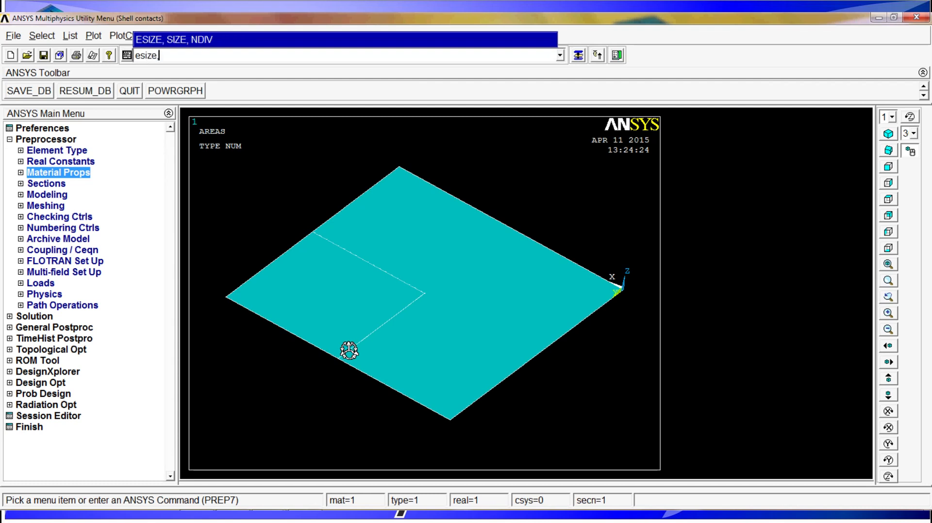
pyautogui.write(',10')
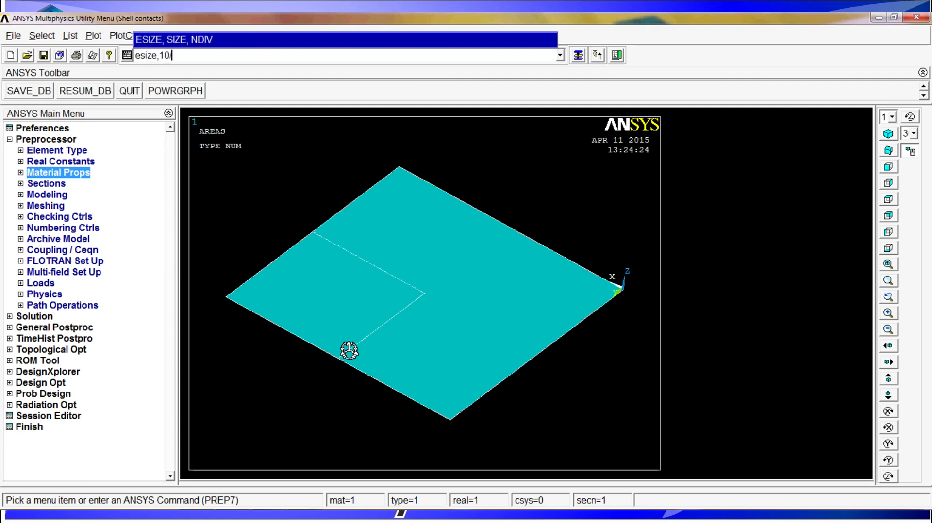
pyautogui.write('/1000')
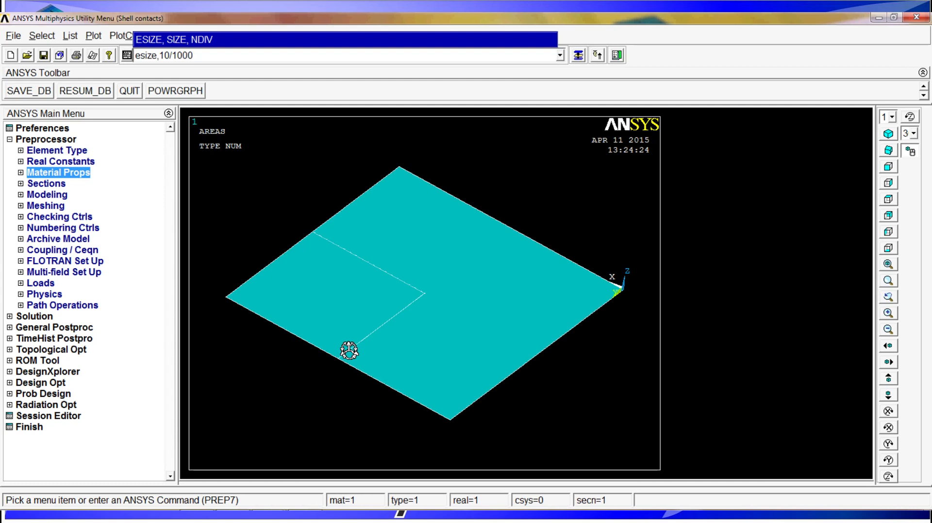
pyautogui.press('Return')
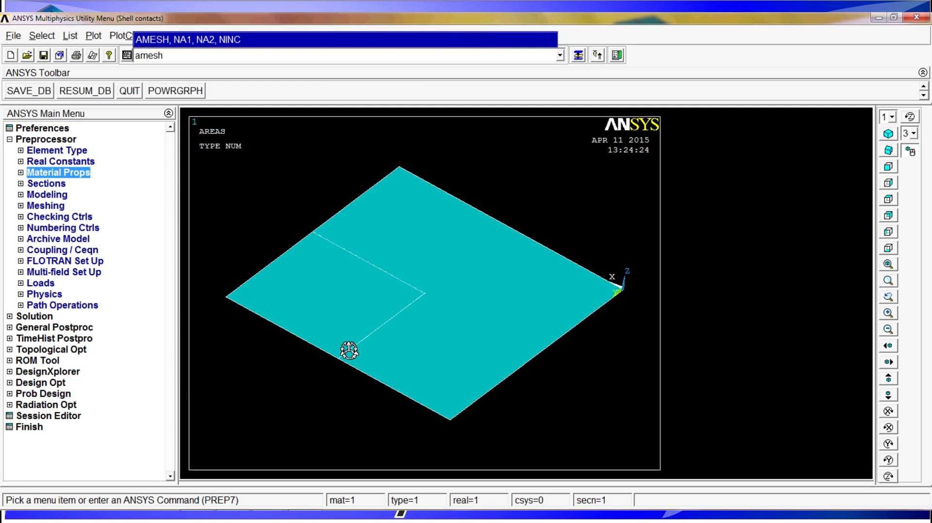
pyautogui.write(',all')
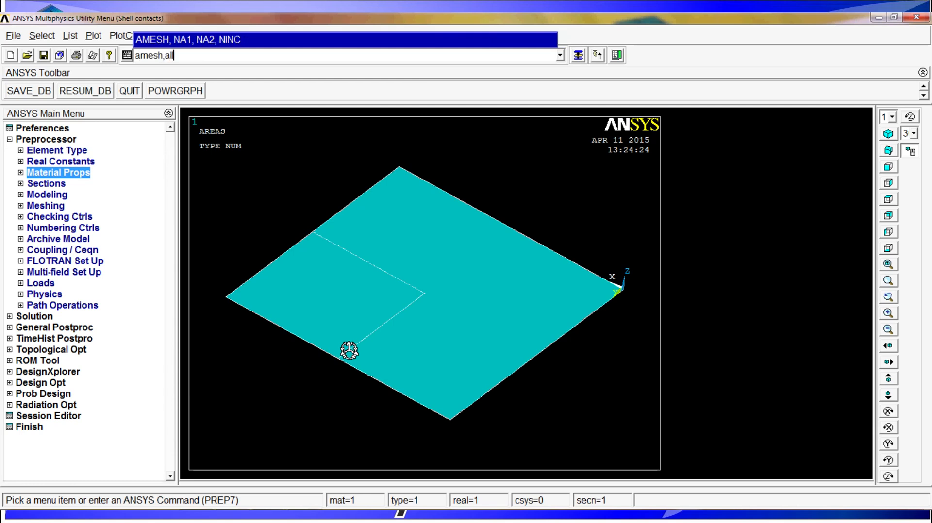
pyautogui.press('Return')
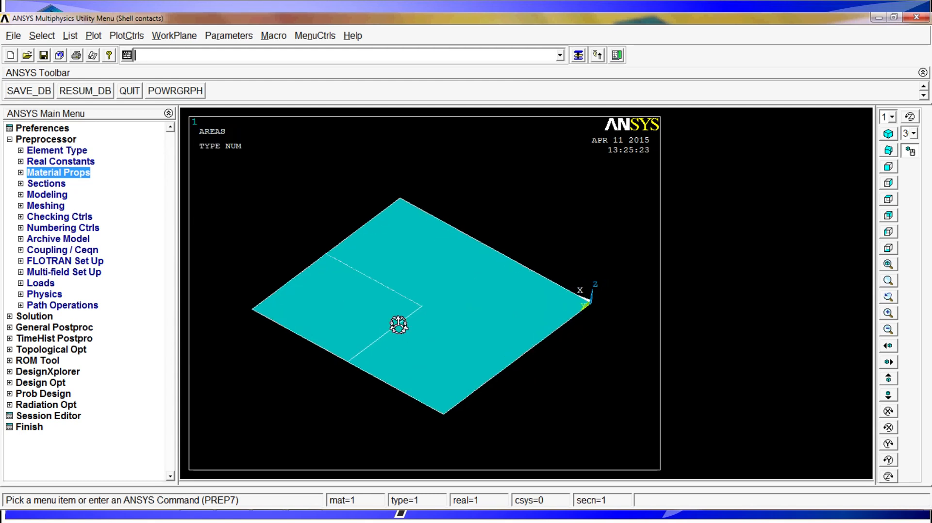
pyautogui.write('k')
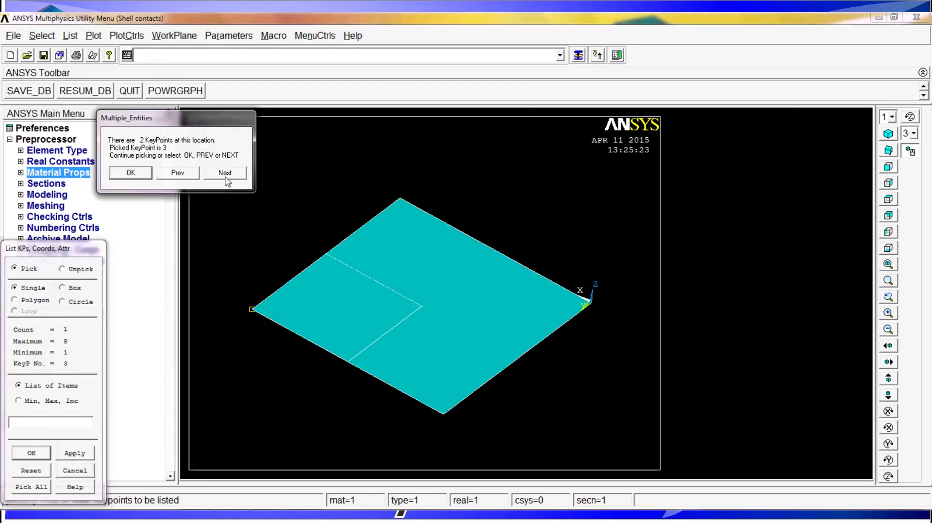
pyautogui.click(130, 172)
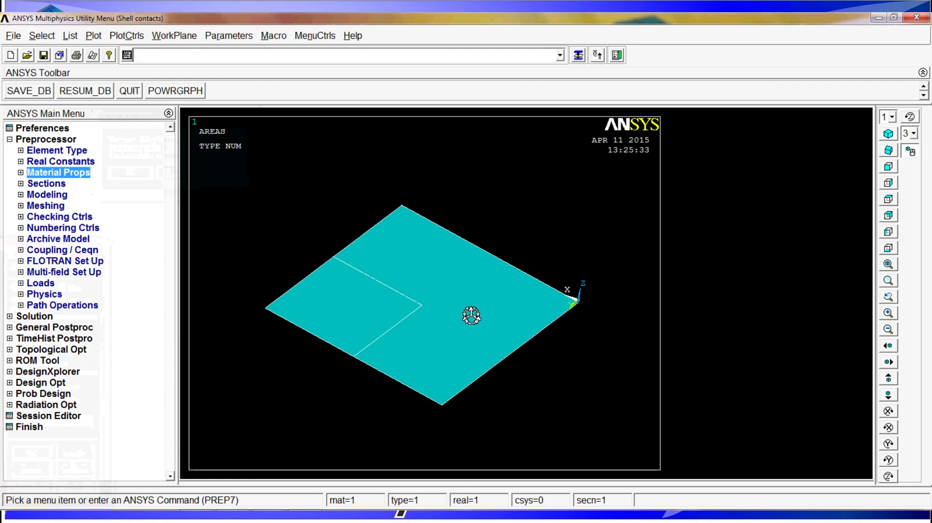
pyautogui.click(137, 55)
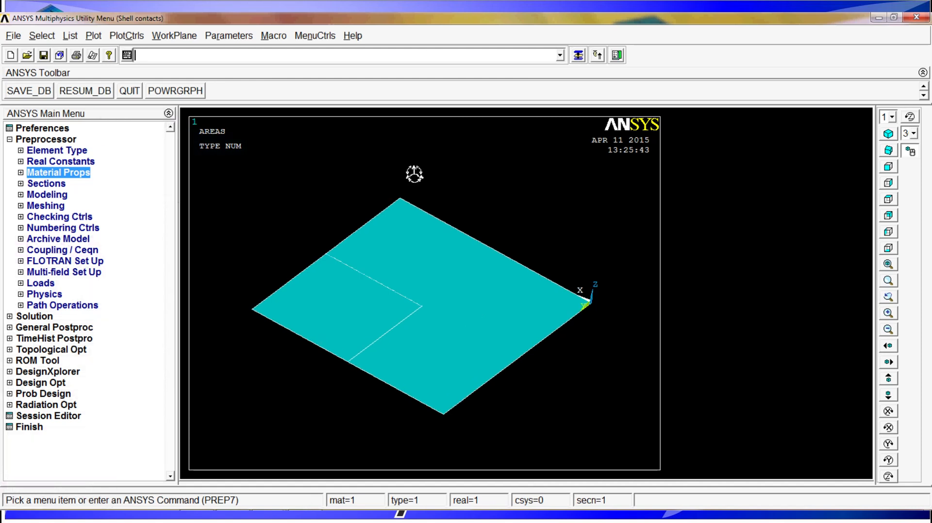
pyautogui.moveTo(466, 358)
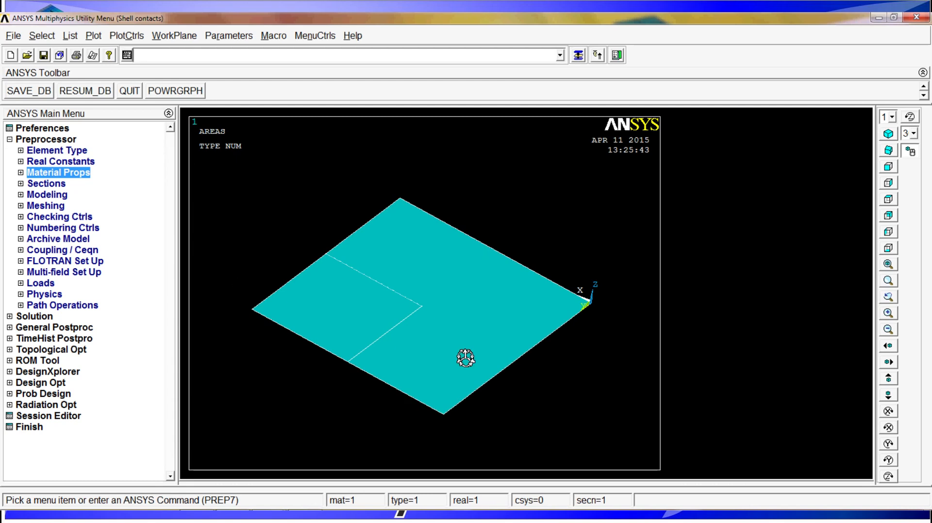
pyautogui.moveTo(495, 402)
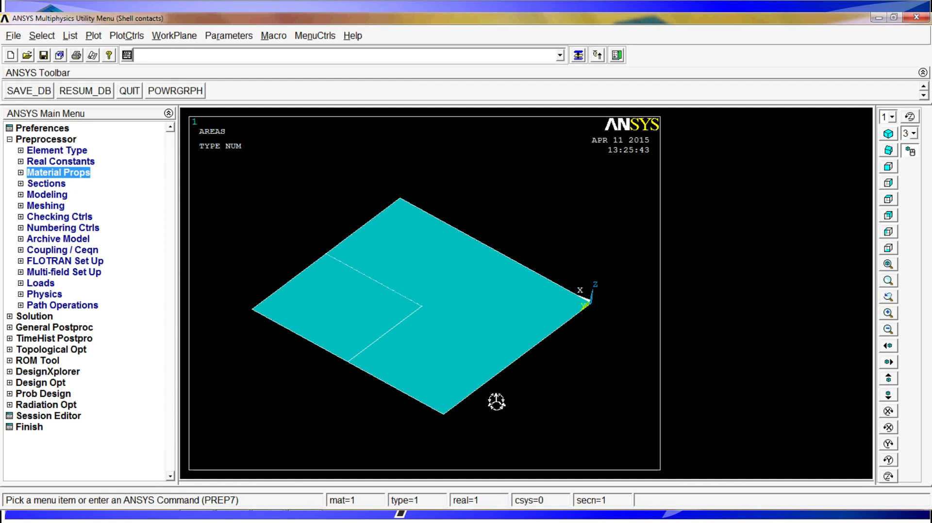
# - Select only the large area by picking it with asel,s
pyautogui.write('asel,s,')
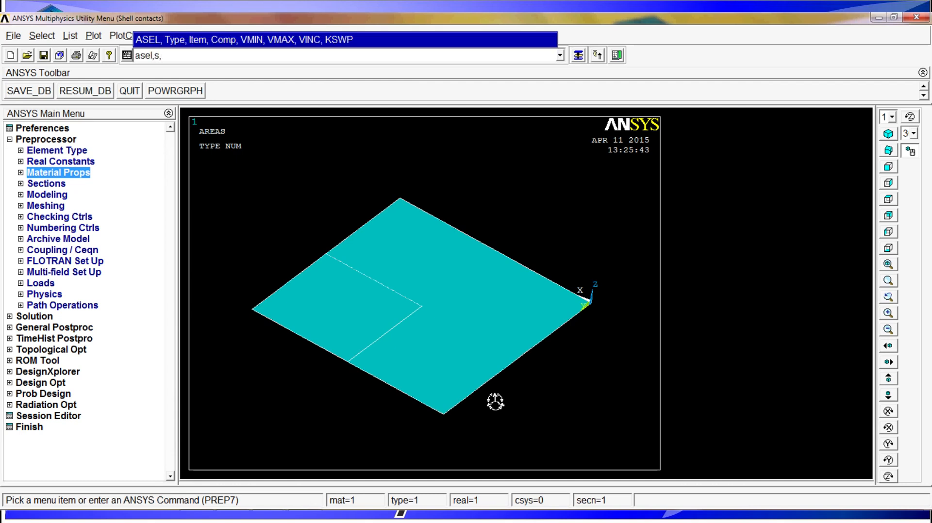
pyautogui.press('Return')
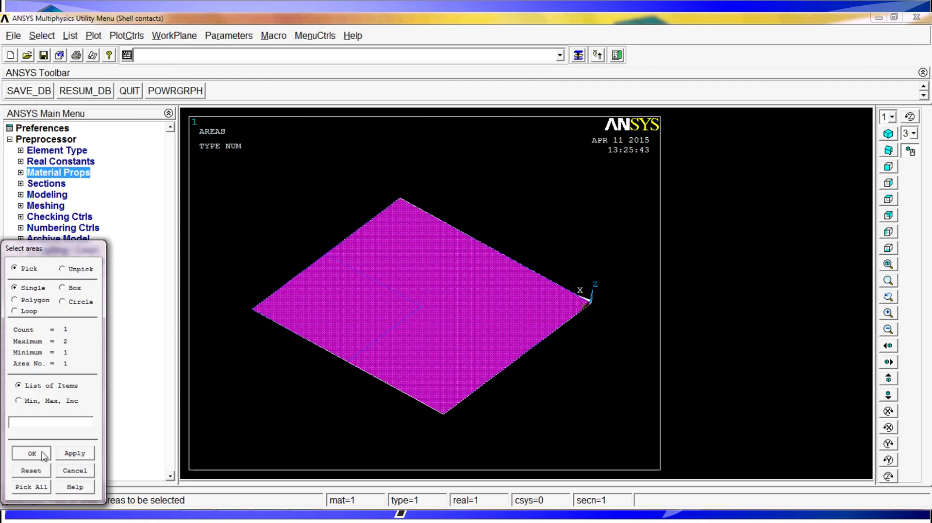
pyautogui.click(32, 454)
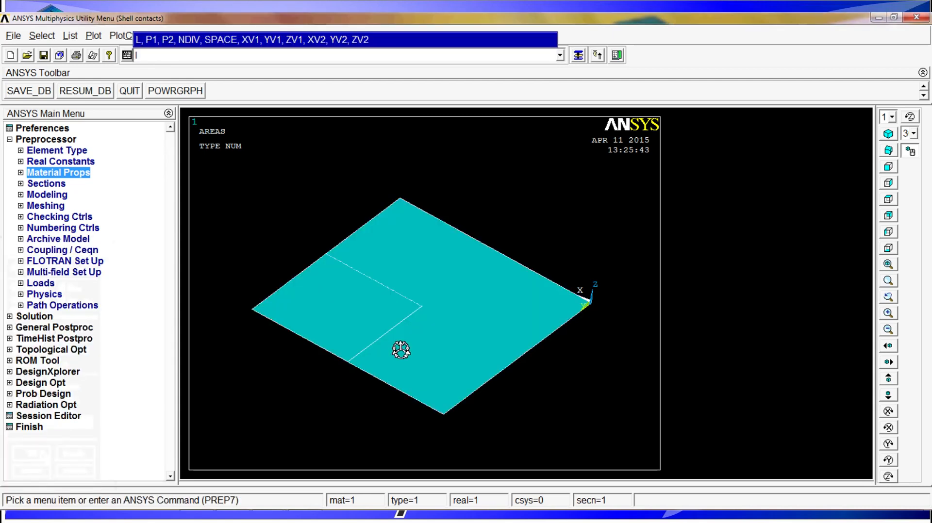
# - Select and plot the large area's lines, then select its corner keypoints with ksll
pyautogui.write('lsla')
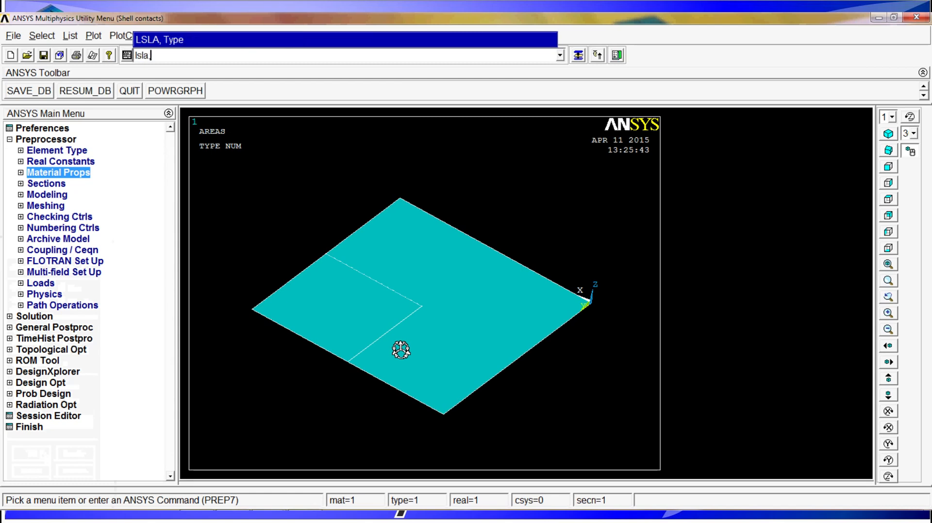
pyautogui.write('lplo')
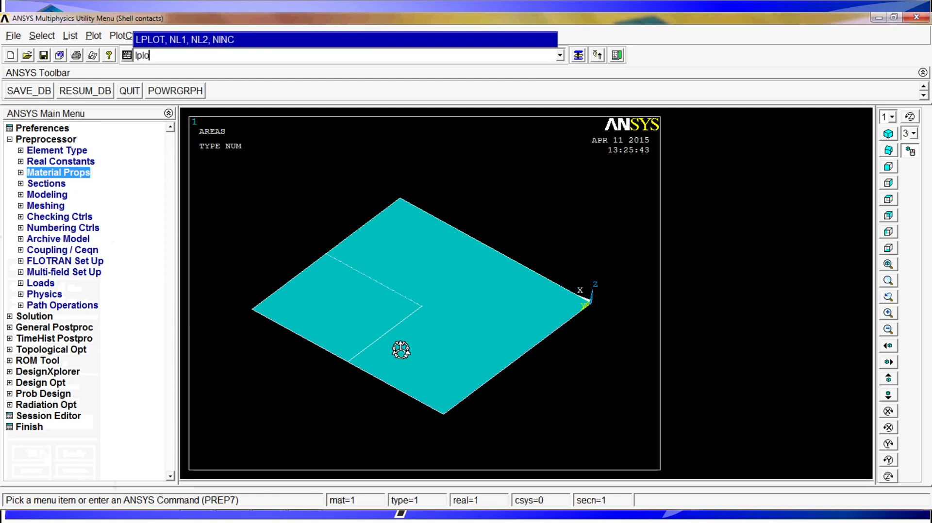
pyautogui.press('Return')
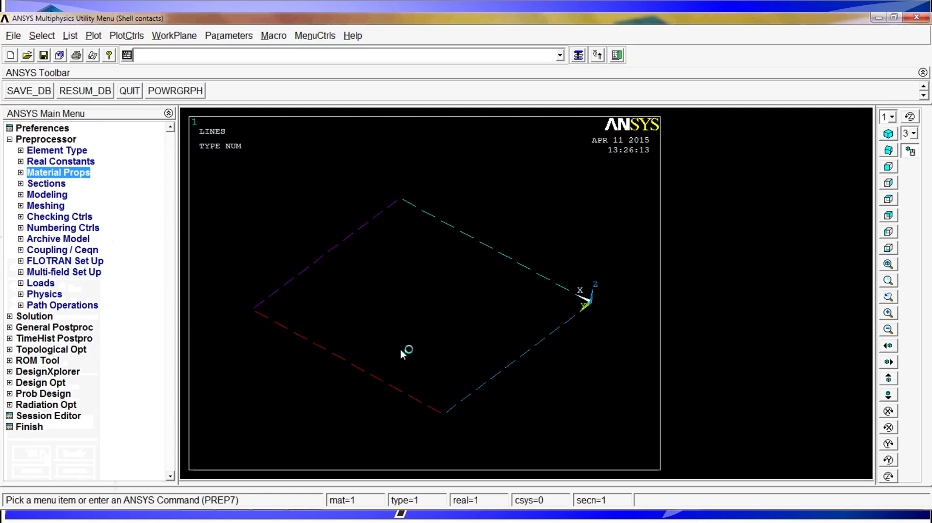
pyautogui.write('ksl')
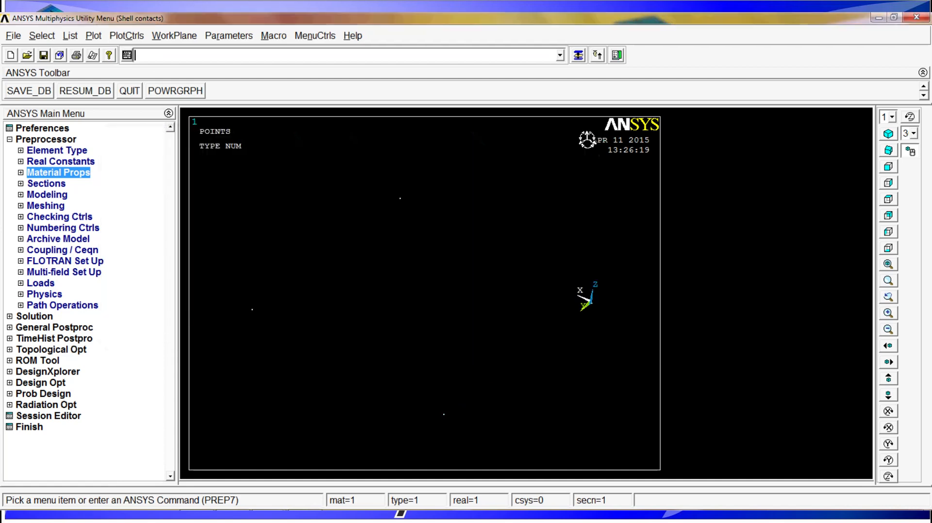
pyautogui.moveTo(461, 233)
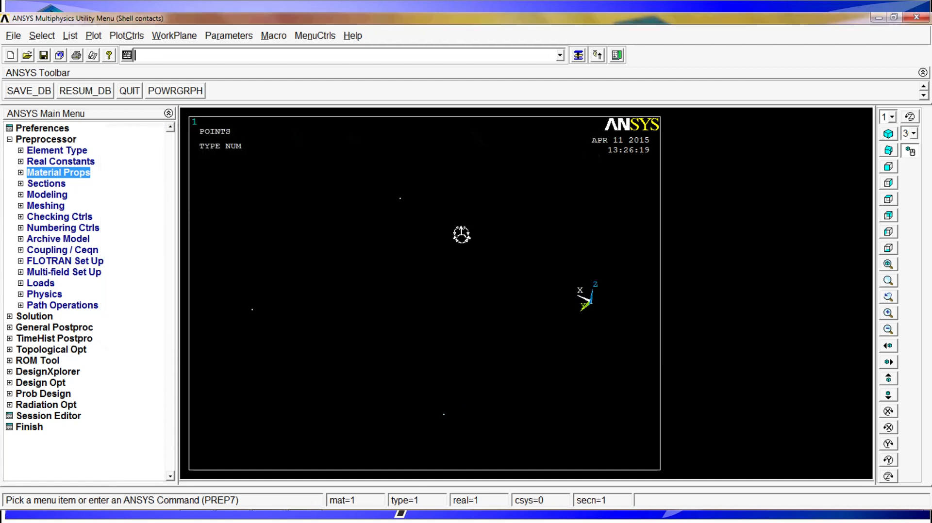
# - Constrain all DOFs at the four corner keypoints of the large area with dk,p
pyautogui.write('dk,p')
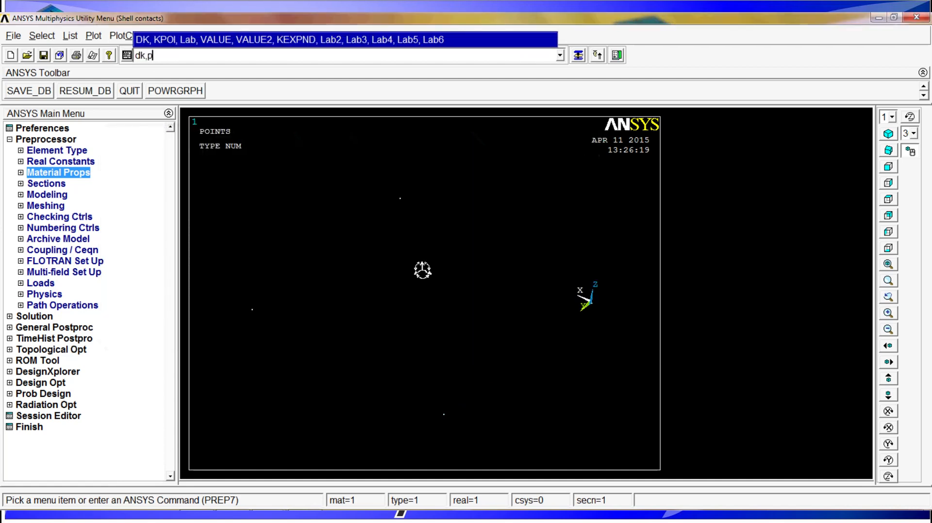
pyautogui.press('Return')
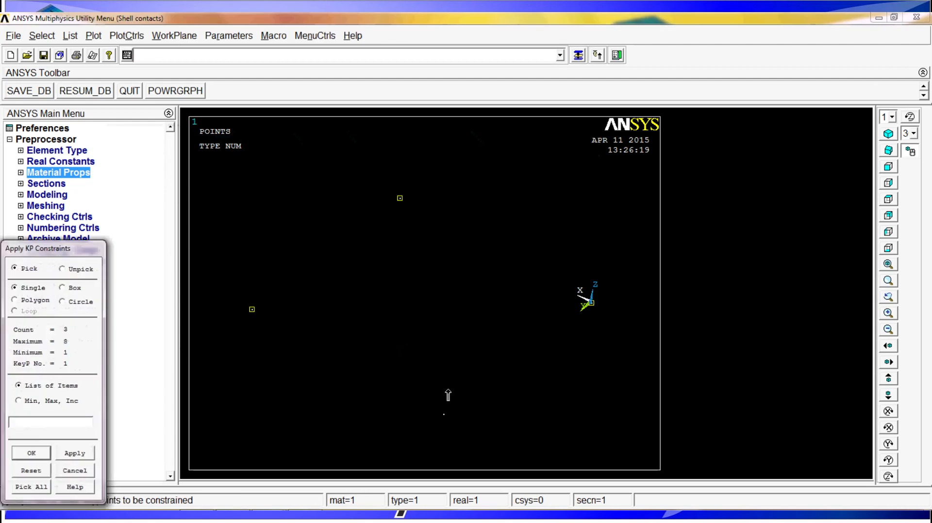
pyautogui.click(443, 415)
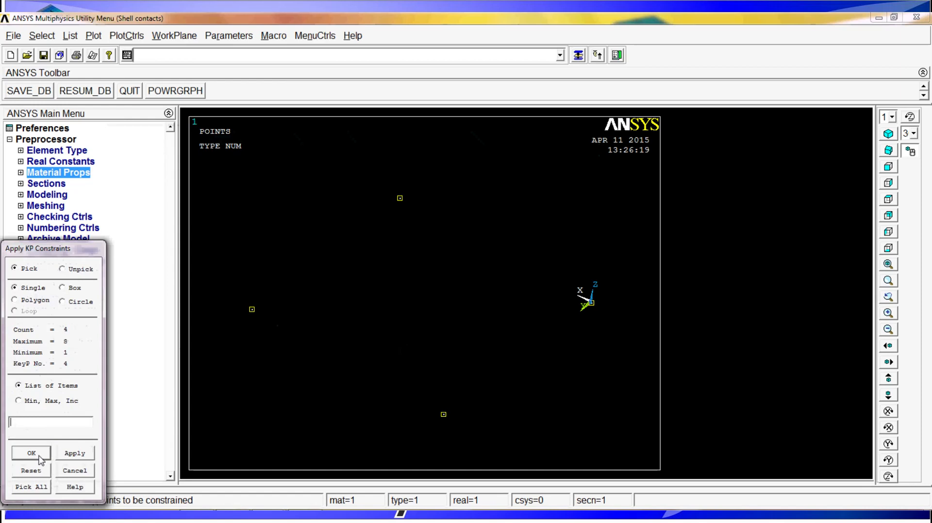
pyautogui.click(31, 453)
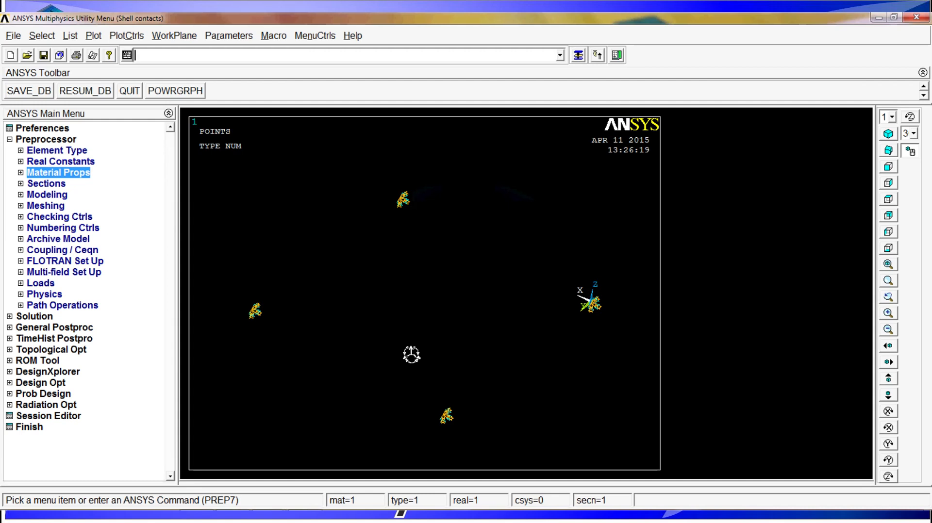
# - Reselect the whole model with allsel and start picking the smaller area with asel,s,p
pyautogui.write('allsel')
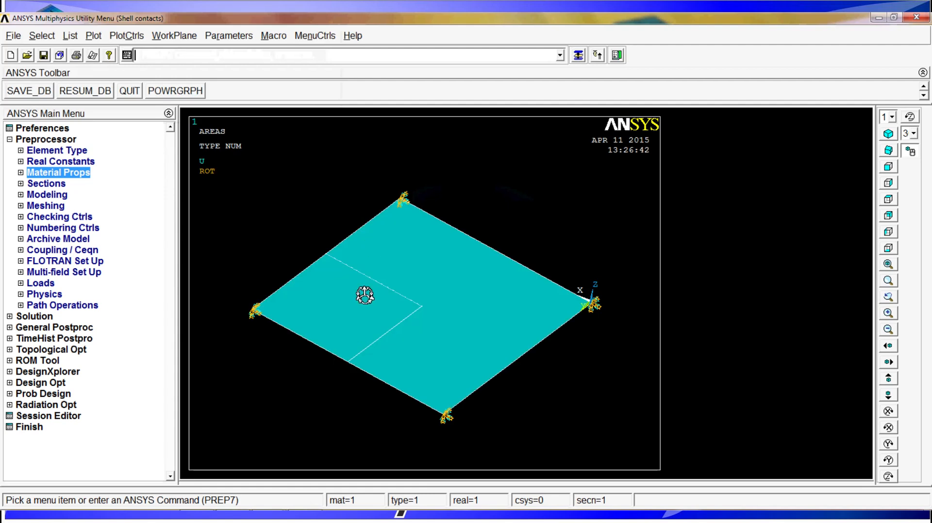
pyautogui.moveTo(331, 404)
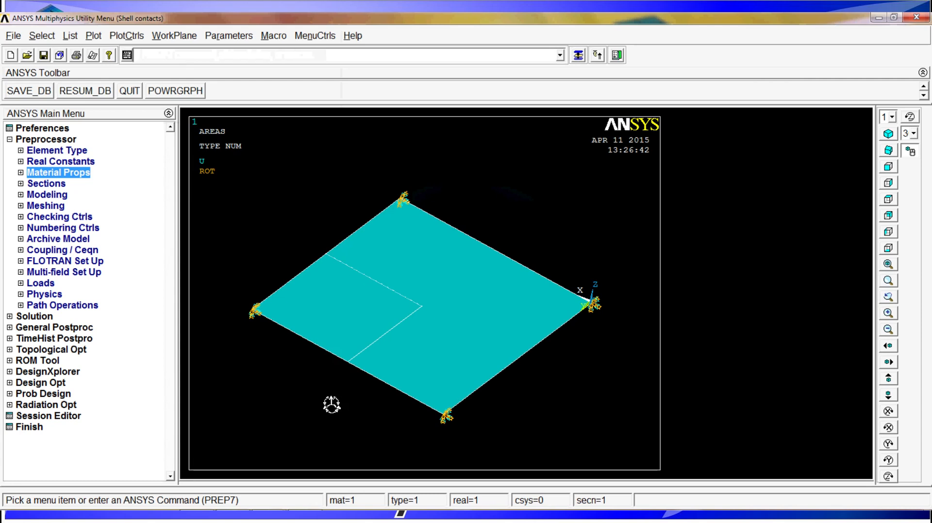
pyautogui.write('asel,s,p')
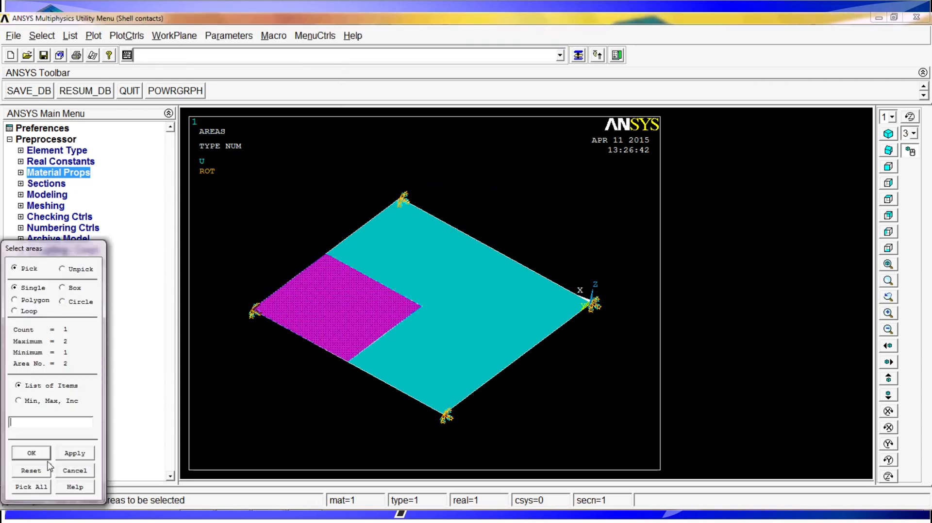
# - Select only the small square area and its attached elements with esla,s
pyautogui.click(31, 453)
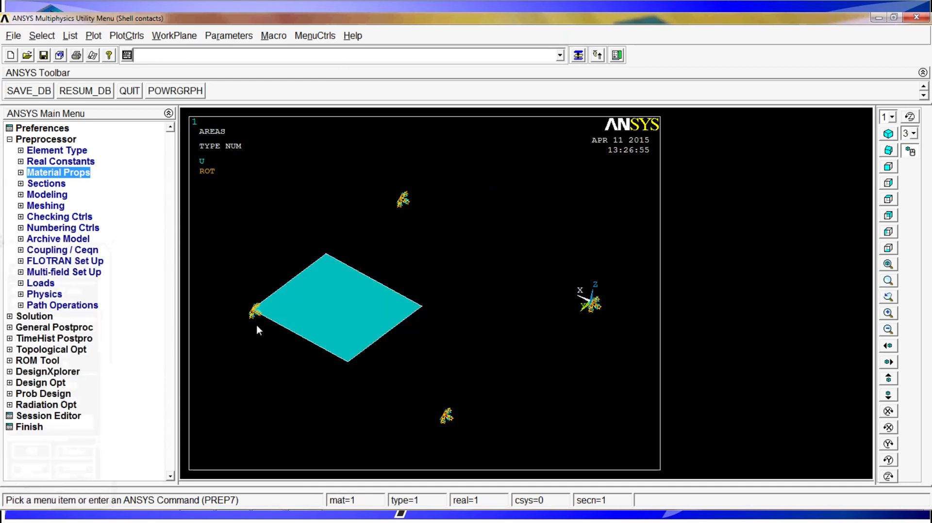
pyautogui.write('es')
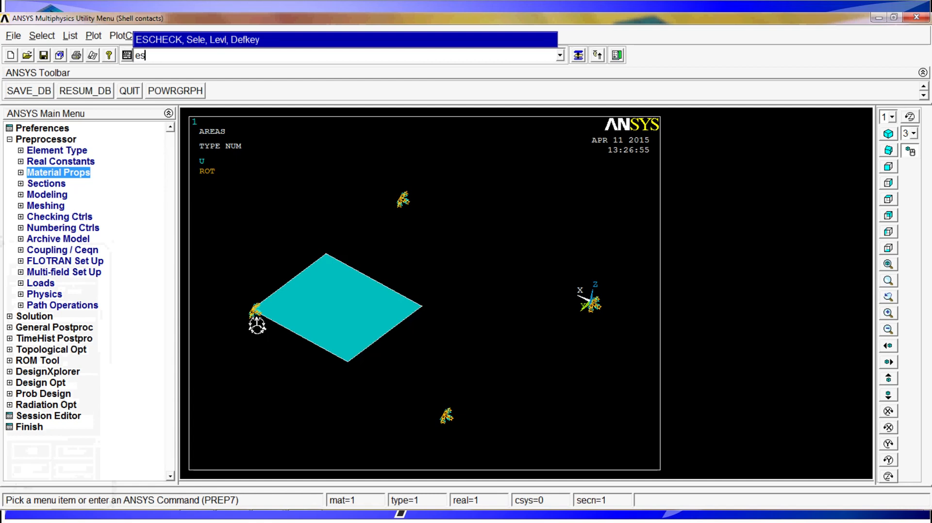
pyautogui.write('la,s')
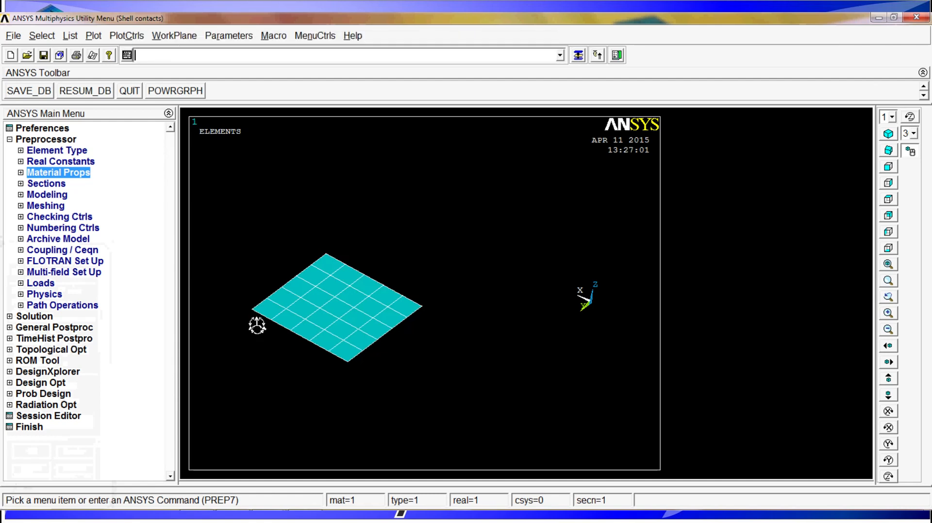
# - Define element component a2 with a CM command and reselect everything so both areas show
pyautogui.write('cm')
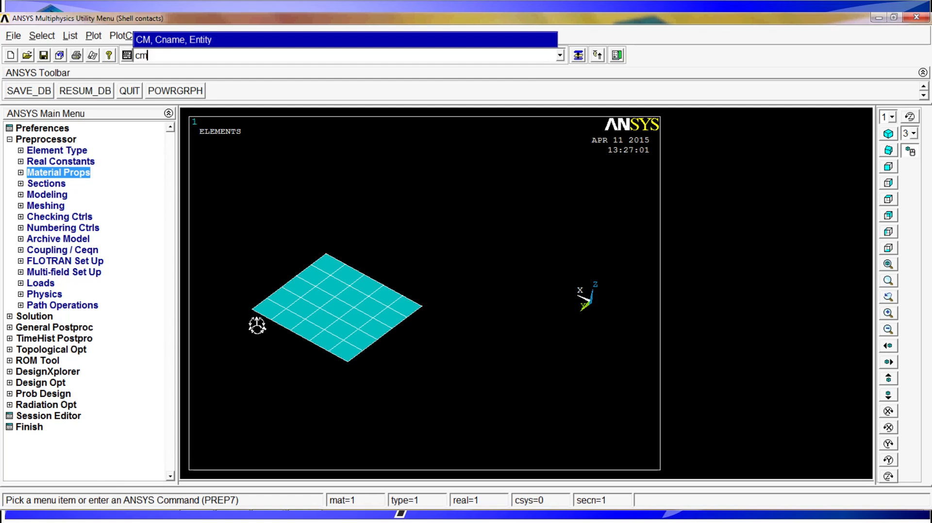
pyautogui.write(',a2')
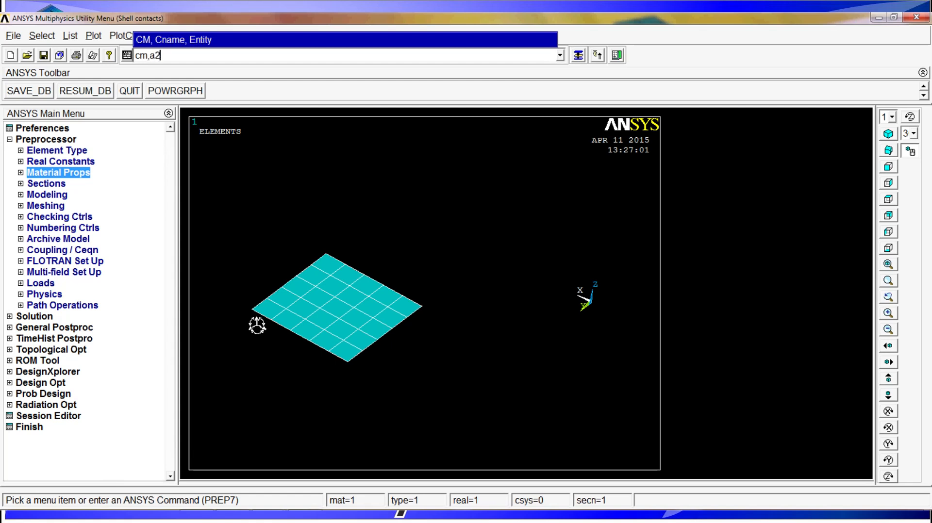
pyautogui.write('elem')
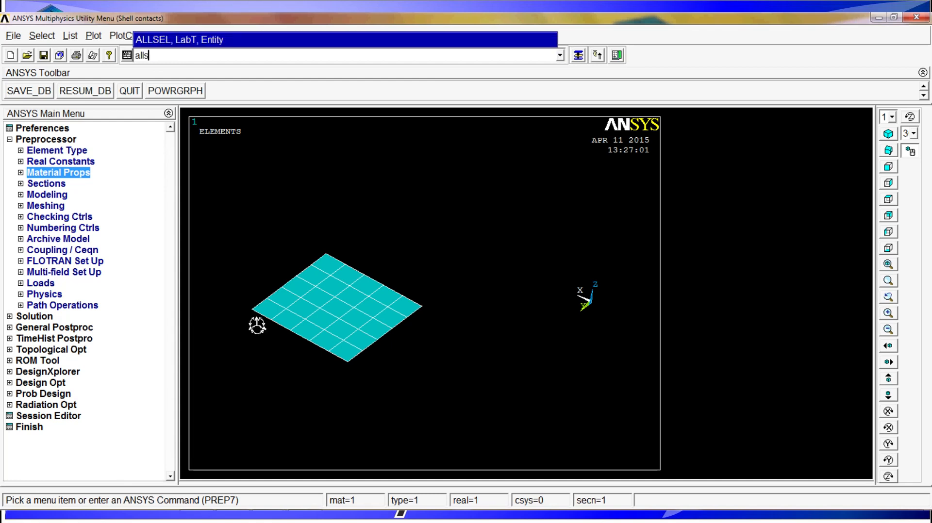
pyautogui.press('Return')
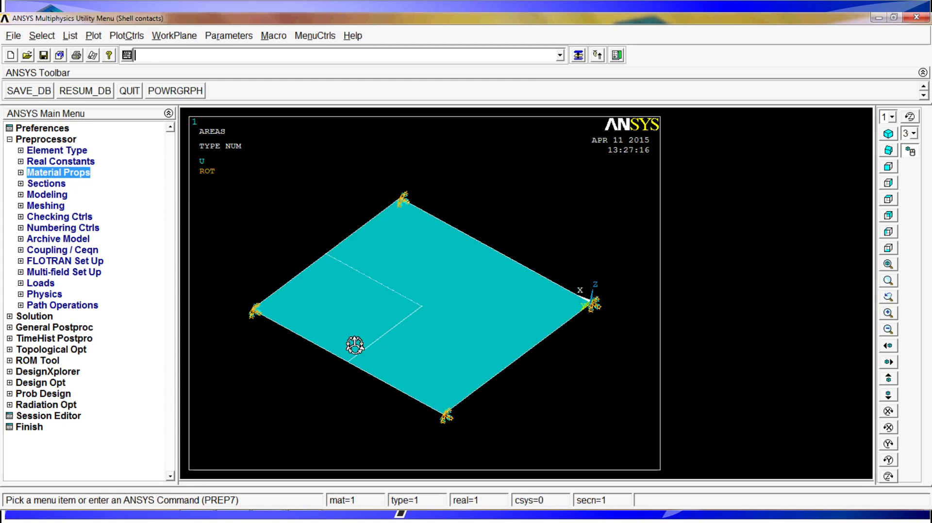
pyautogui.moveTo(402, 383)
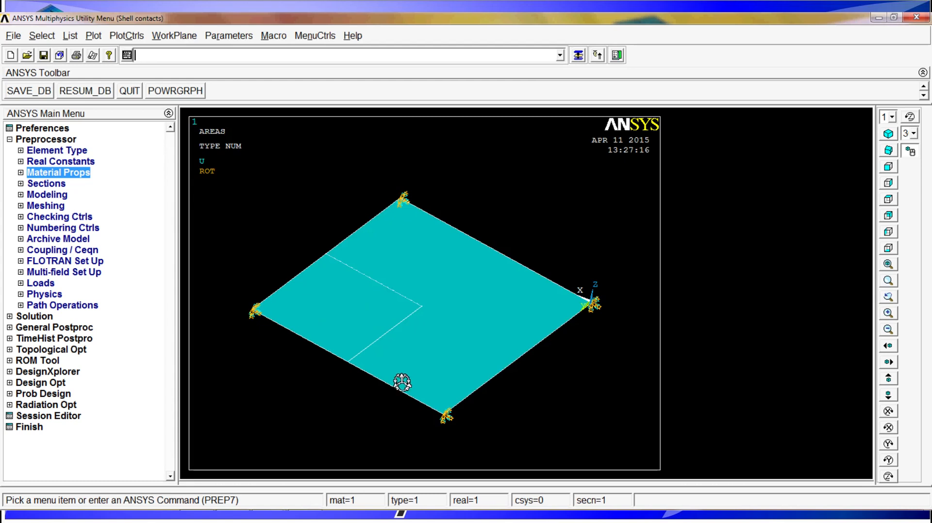
# - Apply component acceleration 9.81 in X and -9.81 in Z to component a2 via CMACEL
pyautogui.write('cm,')
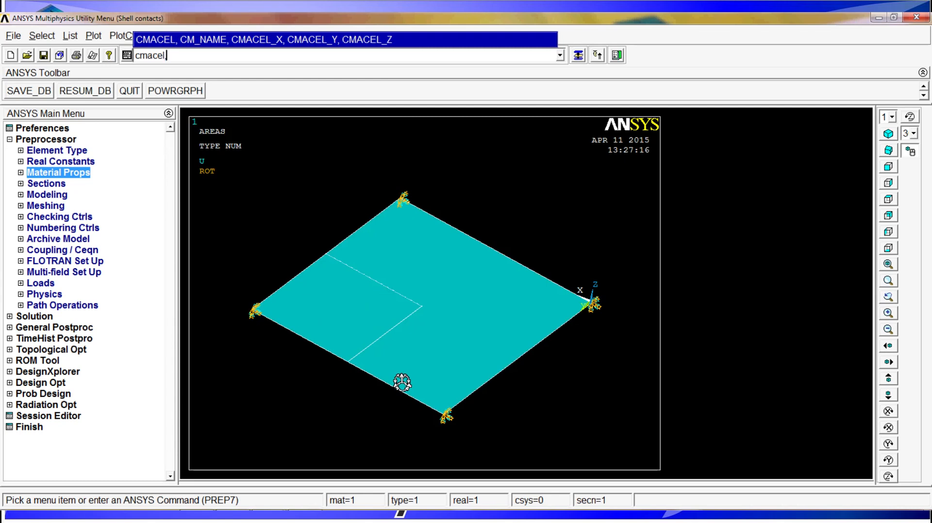
pyautogui.write(',a')
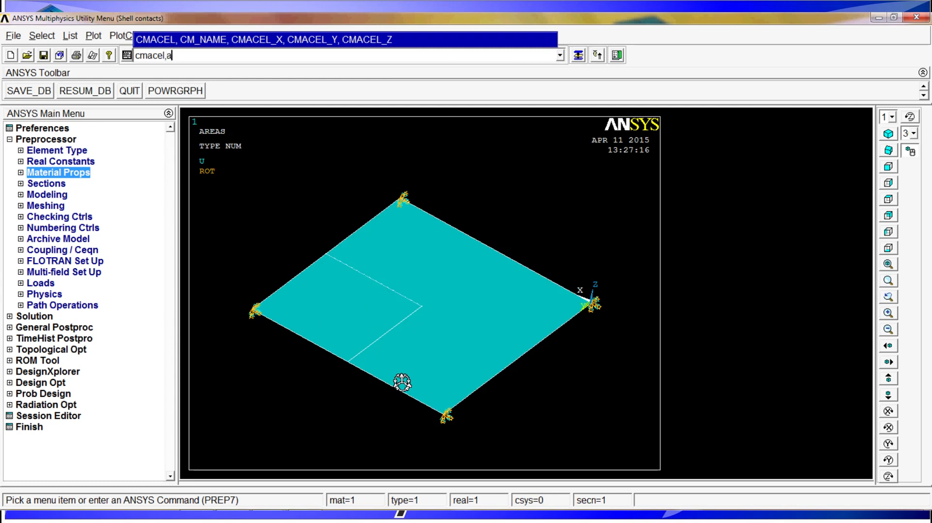
pyautogui.write('2')
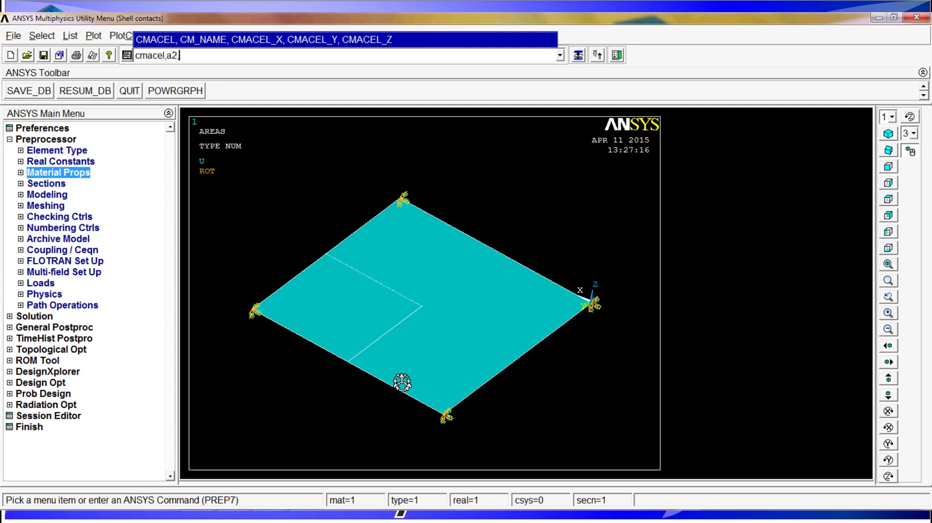
pyautogui.write(',9.81,,,')
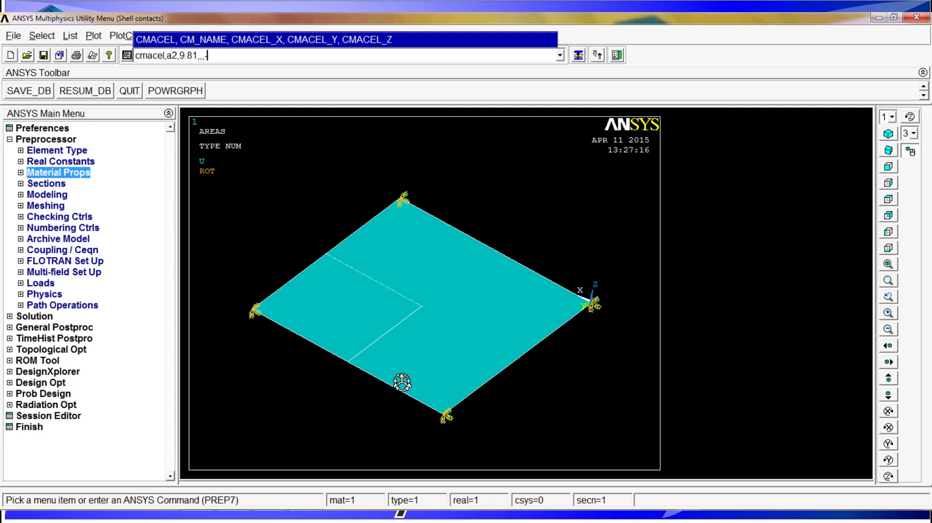
pyautogui.write('-9')
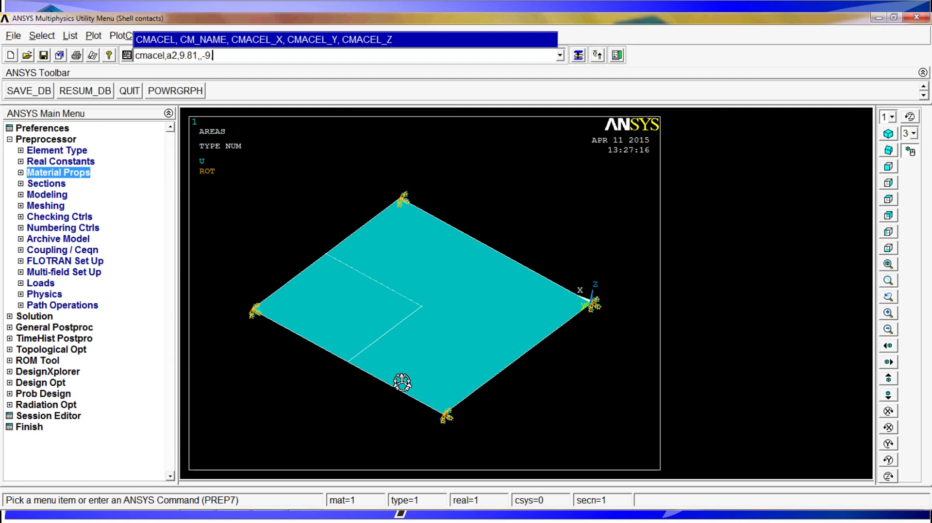
pyautogui.write('.81')
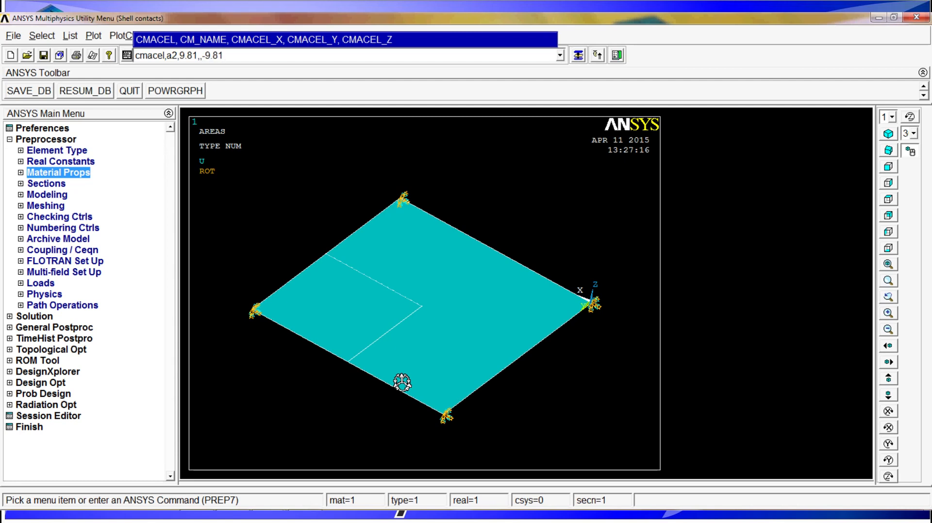
pyautogui.press('Return')
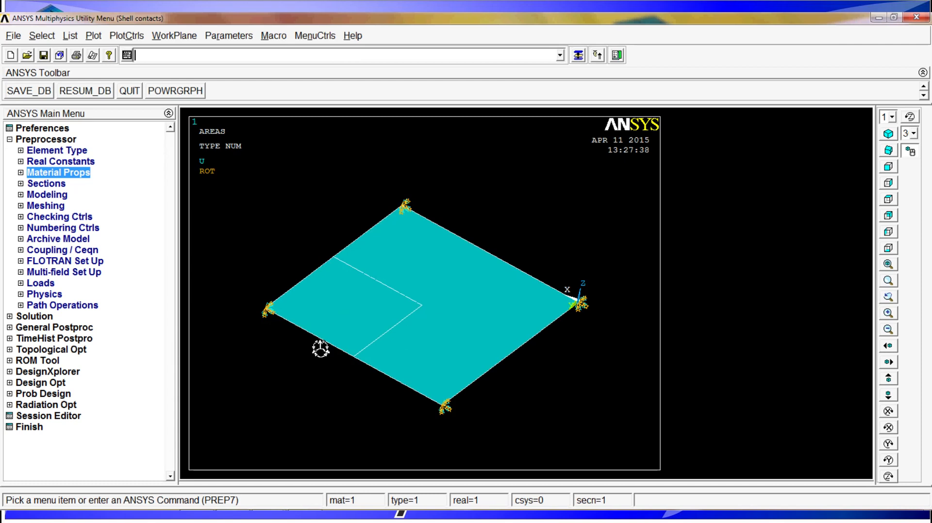
pyautogui.moveTo(341, 306)
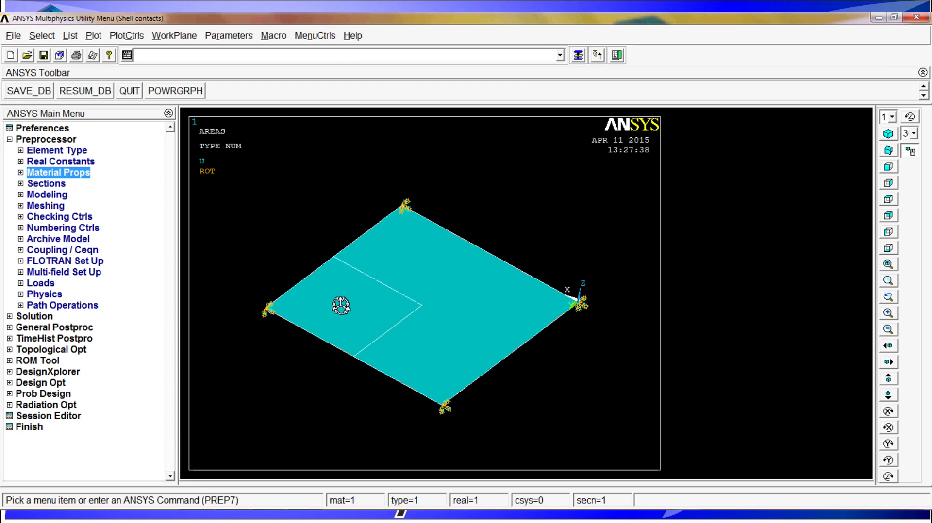
pyautogui.moveTo(343, 164)
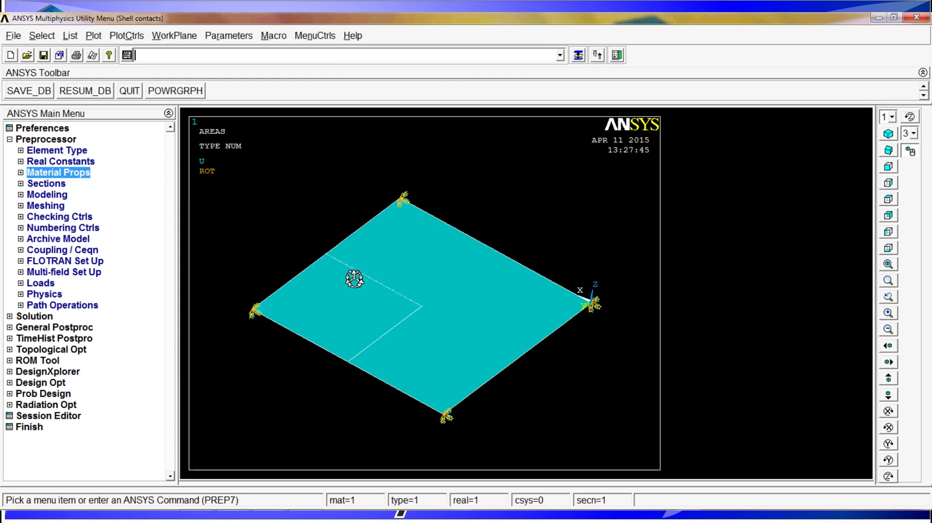
pyautogui.moveTo(377, 324)
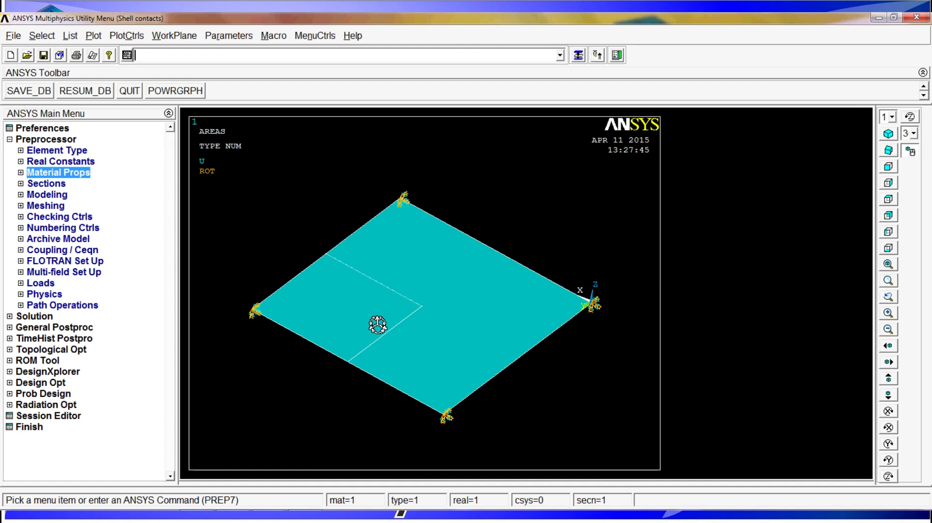
pyautogui.moveTo(617, 64)
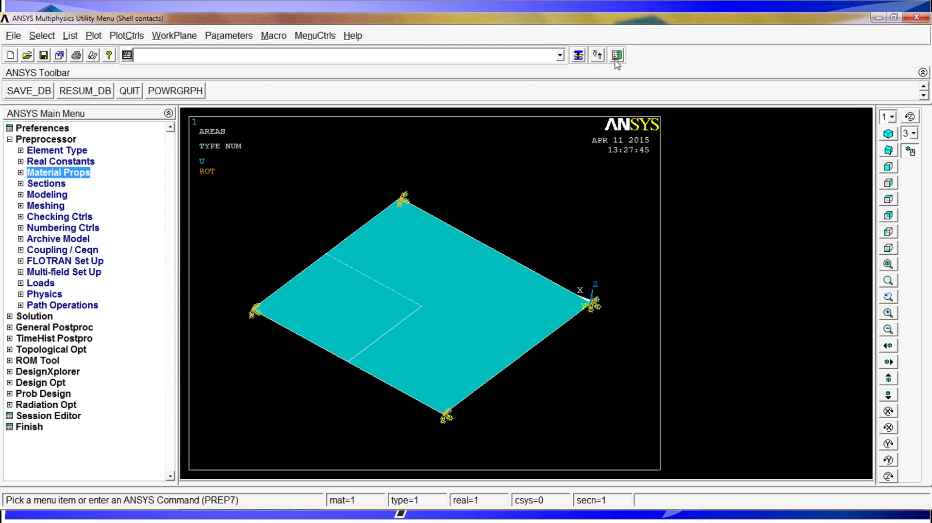
pyautogui.moveTo(617, 55)
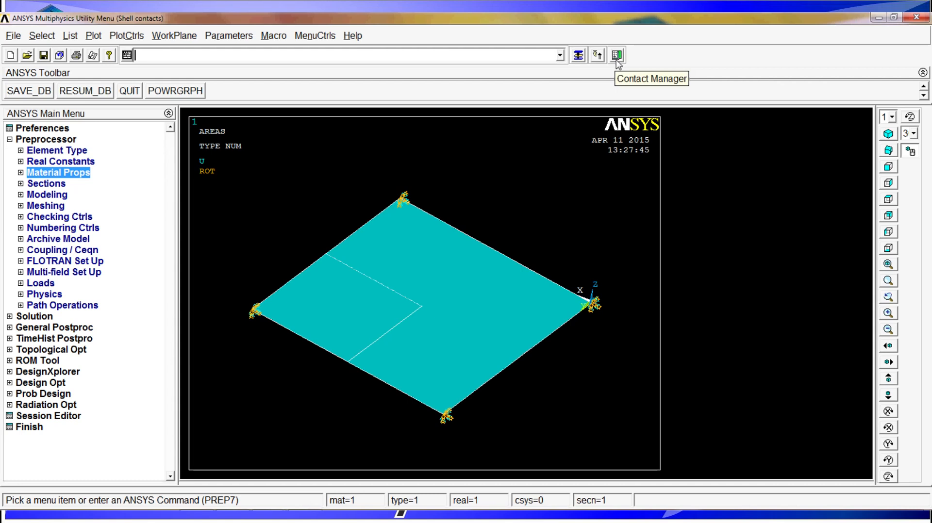
# - Bring up the Contact Manager with its empty contact pair list
pyautogui.click(617, 55)
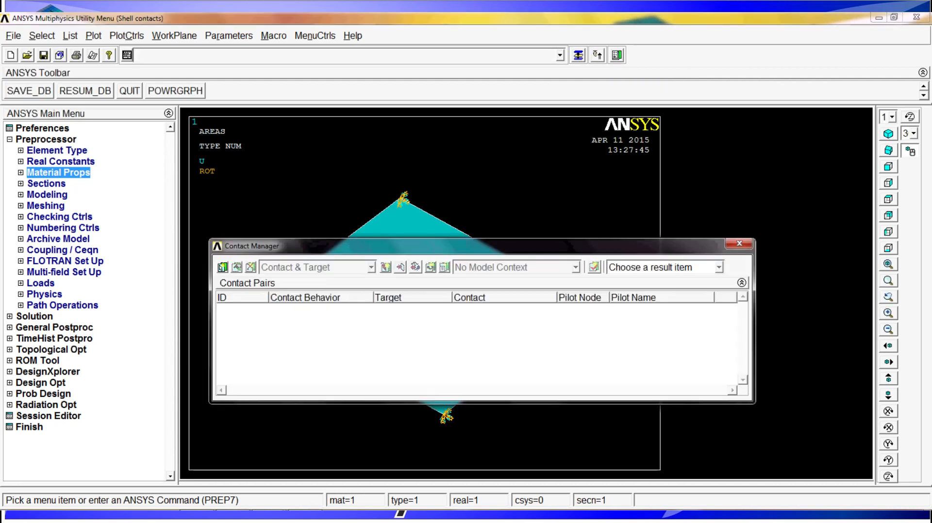
pyautogui.moveTo(47, 150)
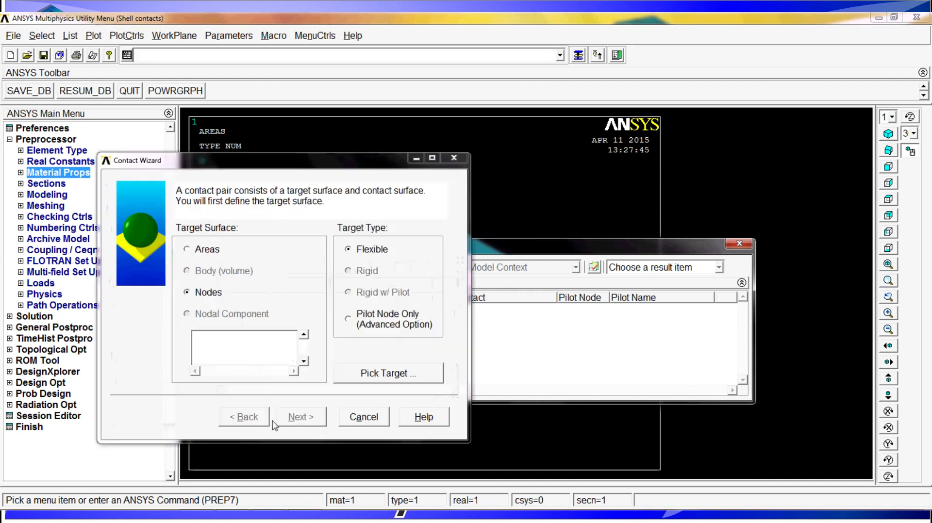
pyautogui.moveTo(218, 260)
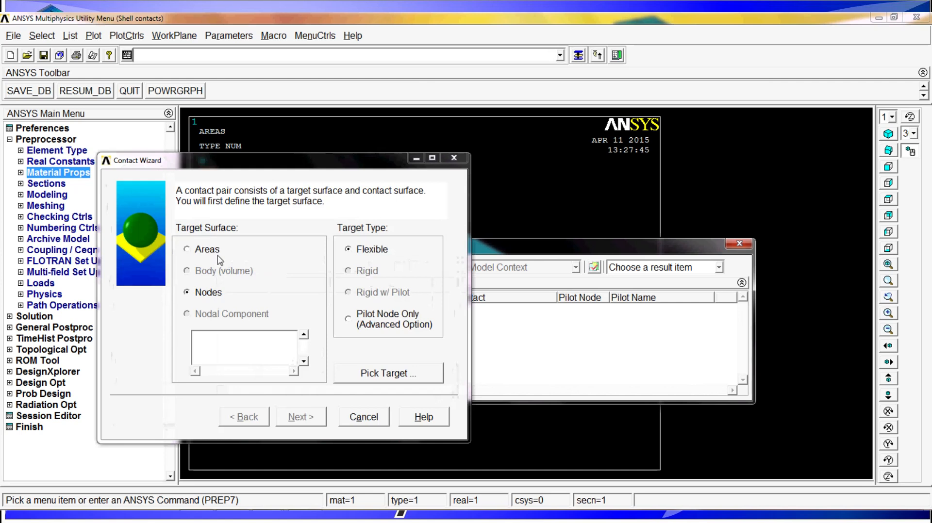
pyautogui.moveTo(238, 254)
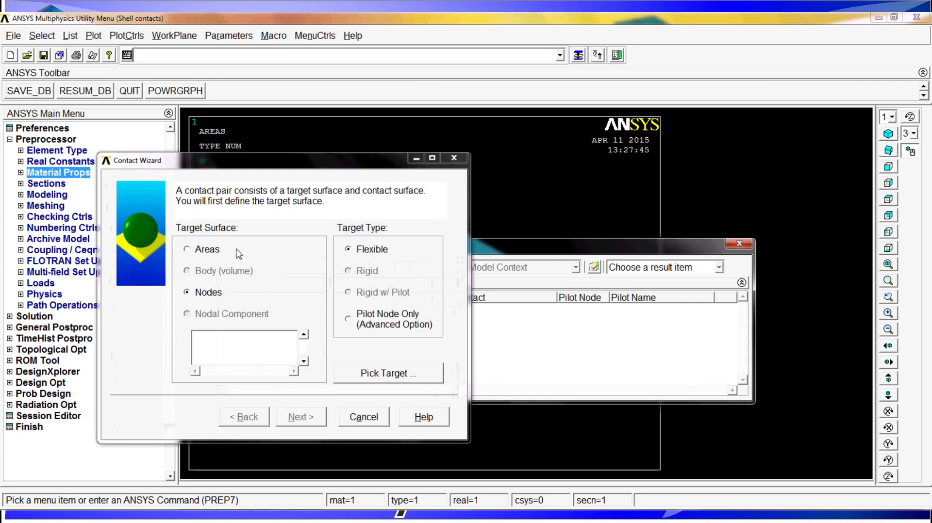
pyautogui.moveTo(175, 195)
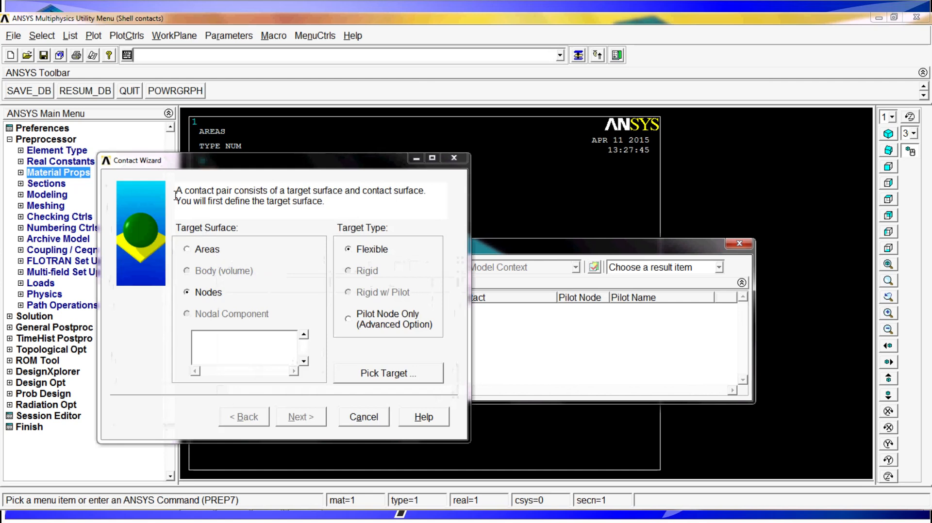
# - Choose areas as the flexible target surface and pick area 1 as the target
pyautogui.click(187, 248)
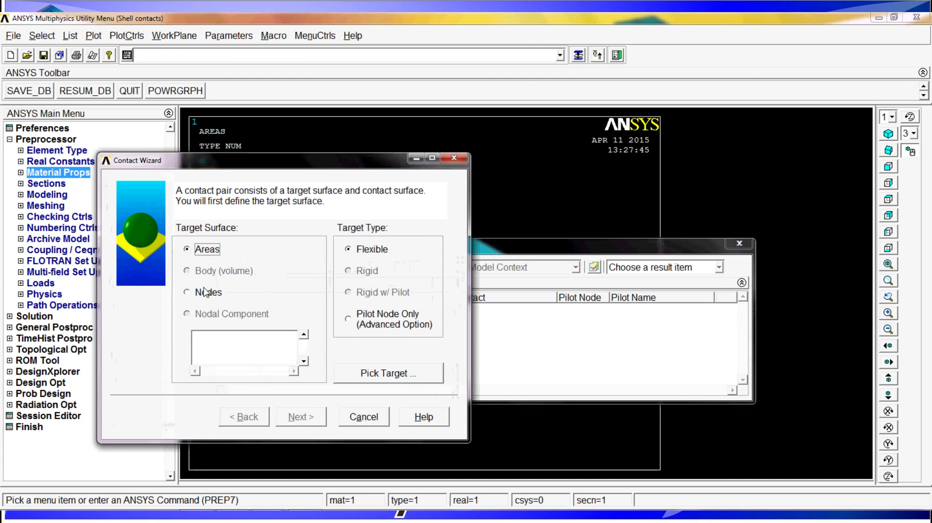
pyautogui.click(186, 291)
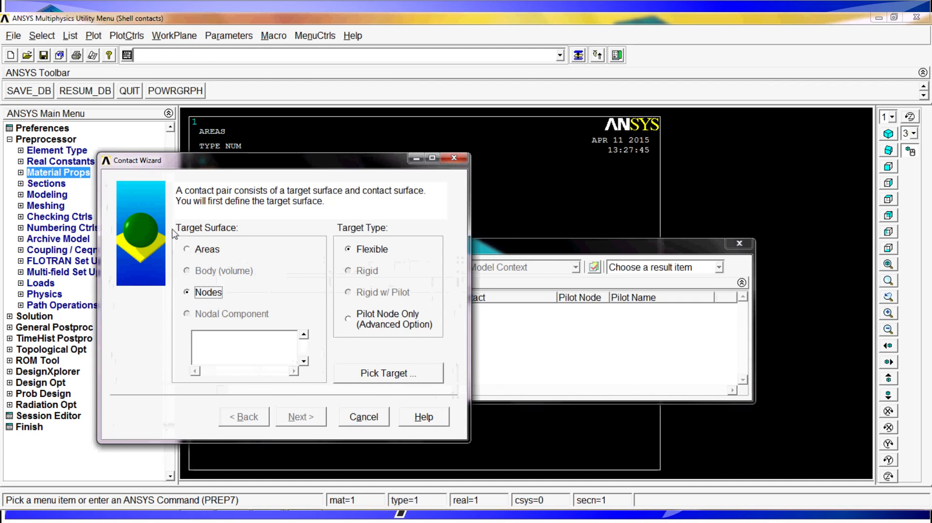
pyautogui.moveTo(226, 273)
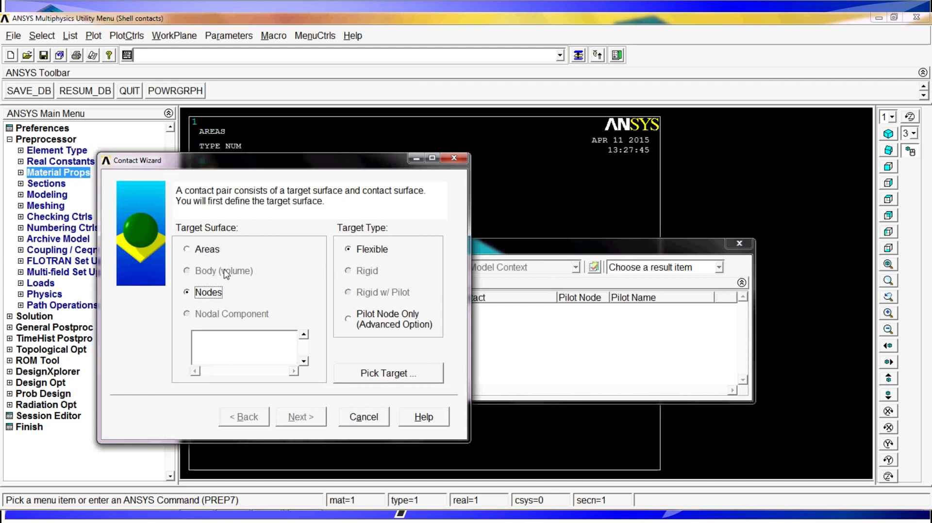
pyautogui.moveTo(143, 273)
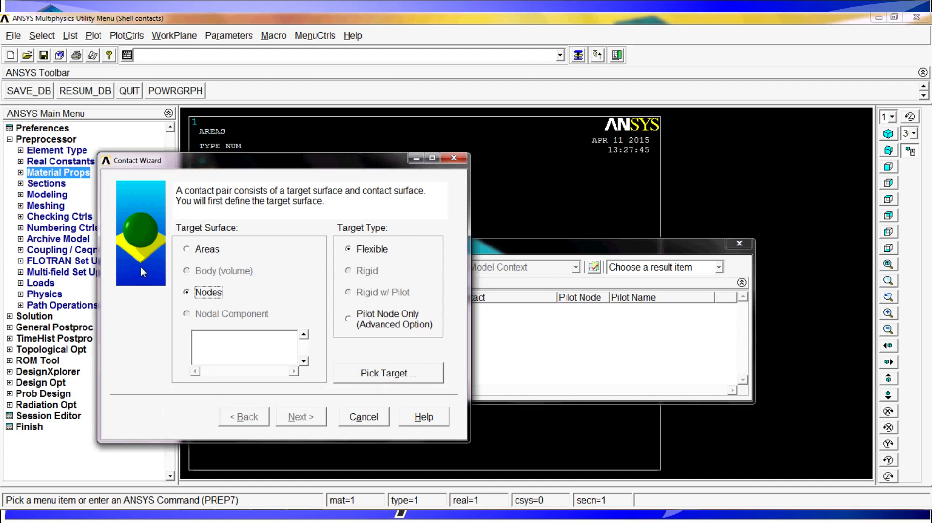
pyautogui.moveTo(150, 249)
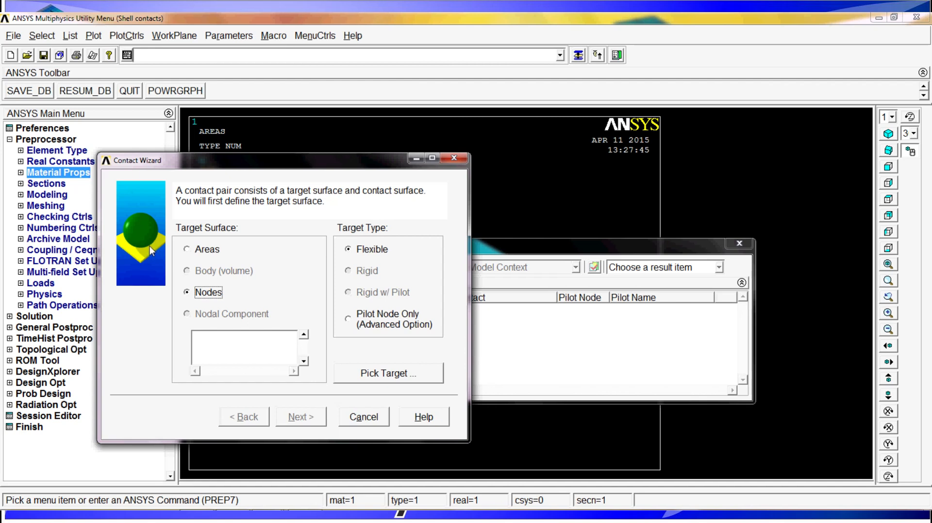
pyautogui.moveTo(168, 227)
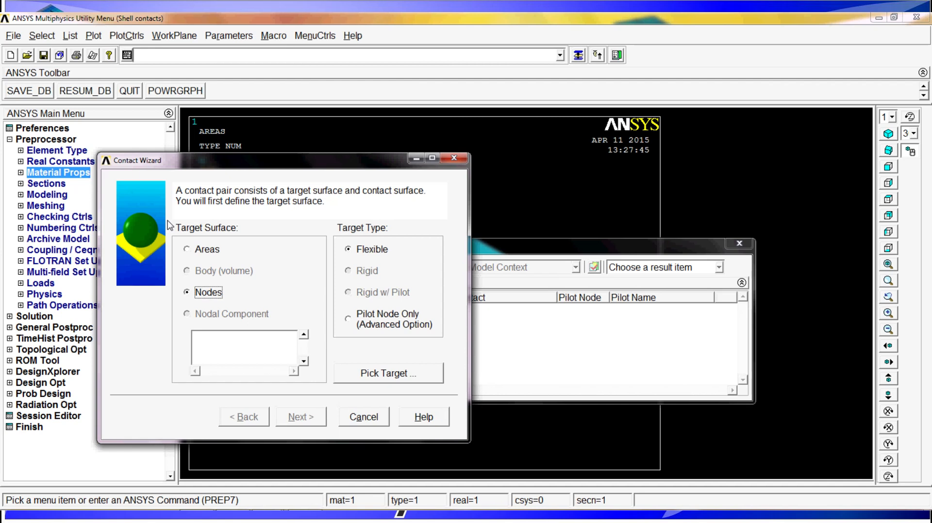
pyautogui.moveTo(410, 424)
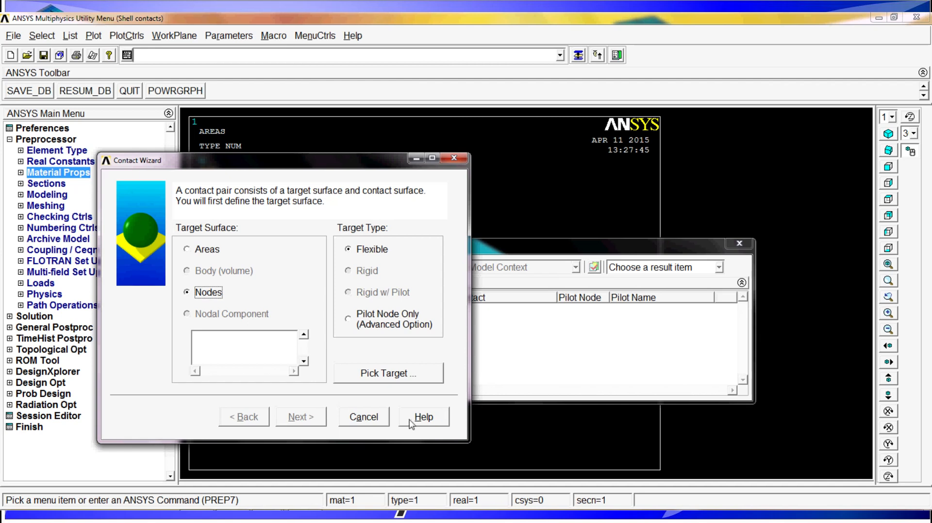
pyautogui.moveTo(208, 246)
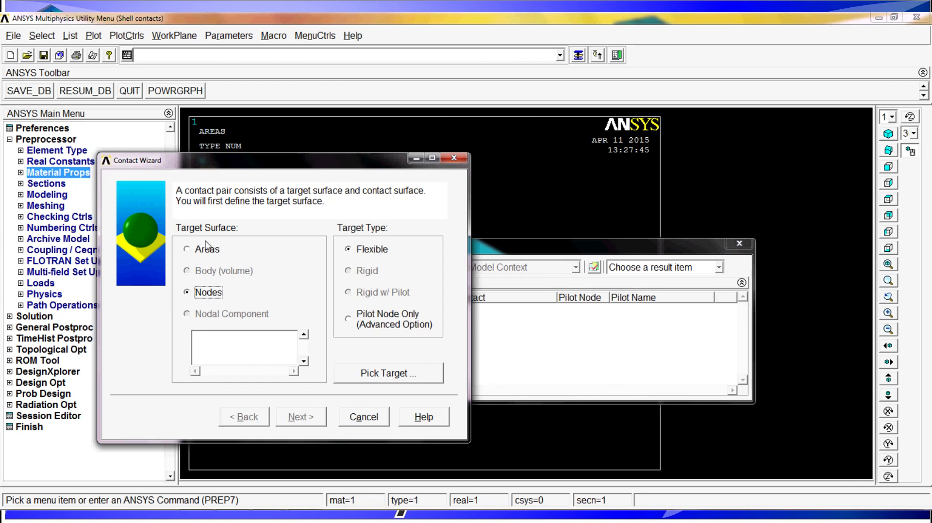
pyautogui.click(186, 248)
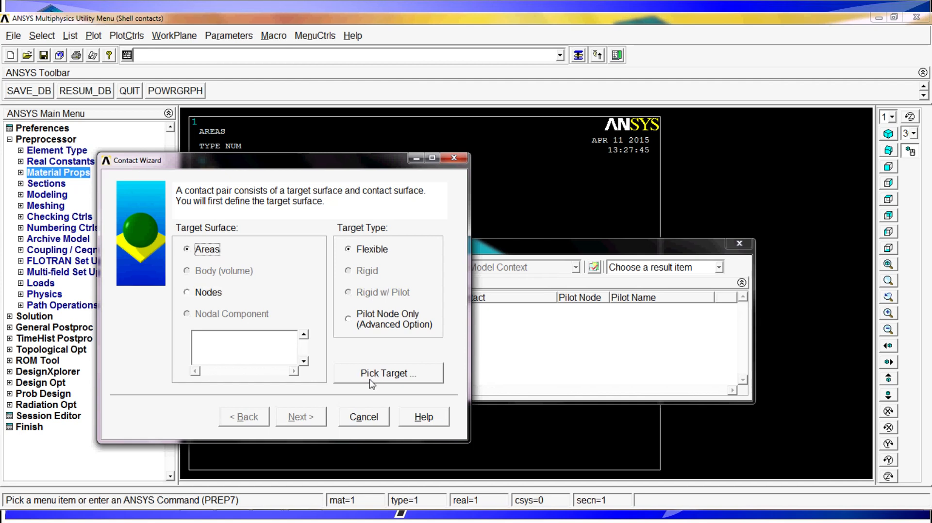
pyautogui.click(387, 373)
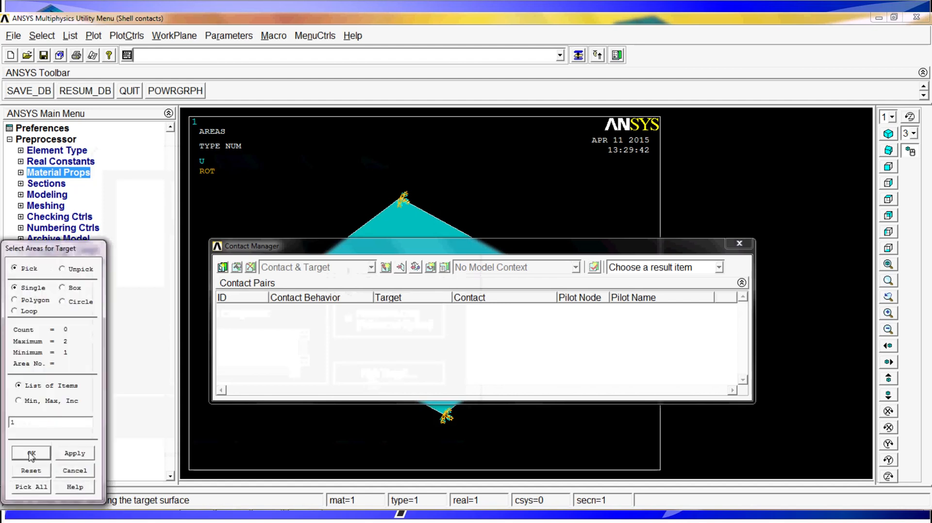
pyautogui.click(31, 453)
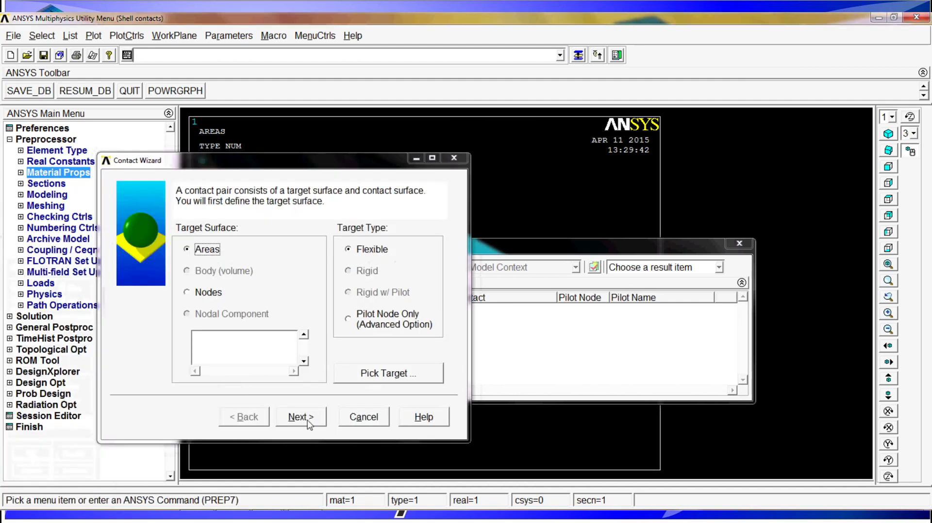
# - Choose areas as the node-to-surface contact surface and pick area 2 as the contact
pyautogui.click(299, 417)
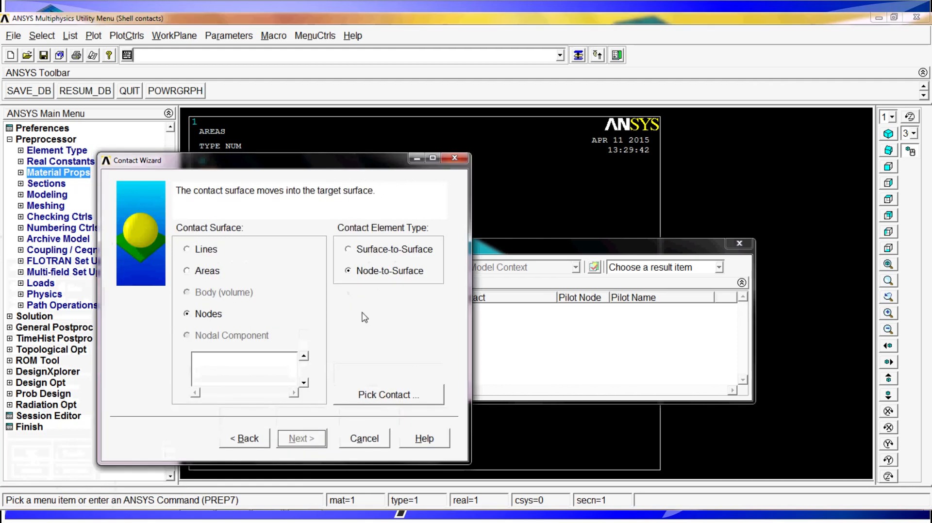
pyautogui.moveTo(212, 274)
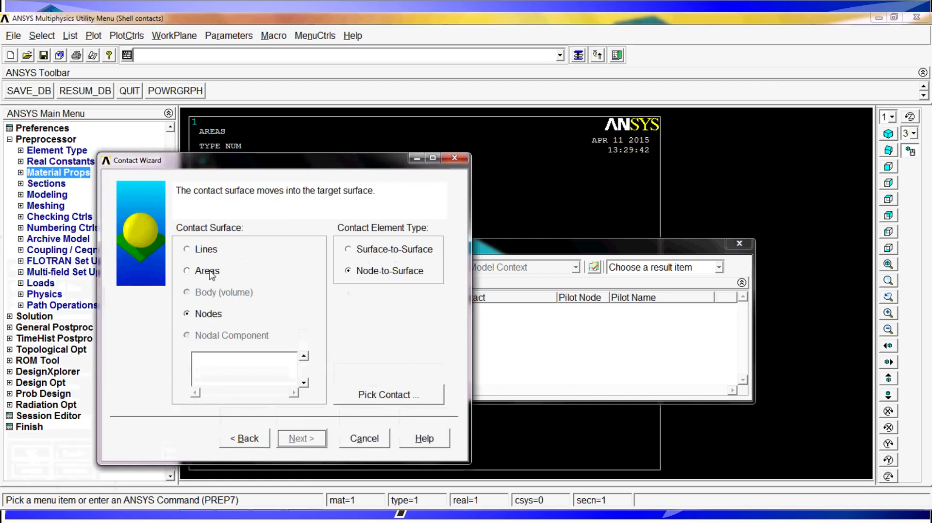
pyautogui.click(186, 271)
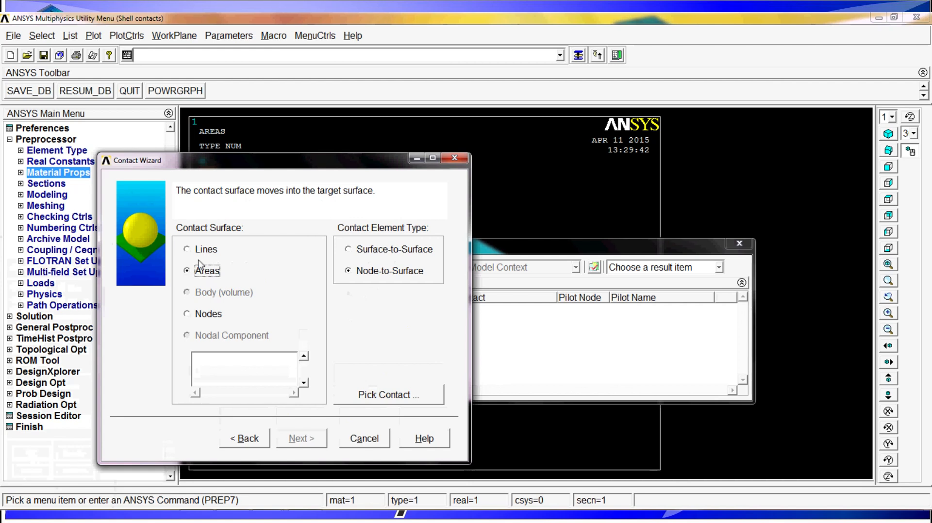
pyautogui.moveTo(379, 280)
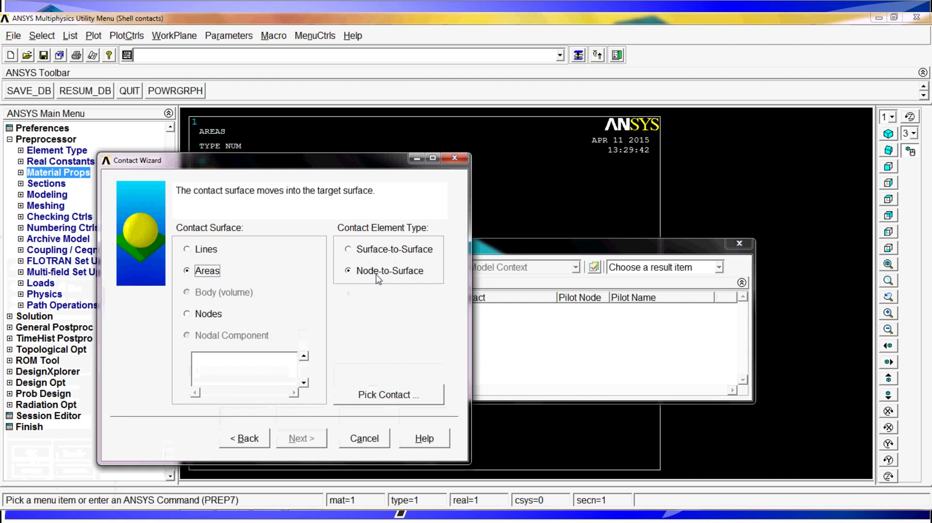
pyautogui.moveTo(364, 279)
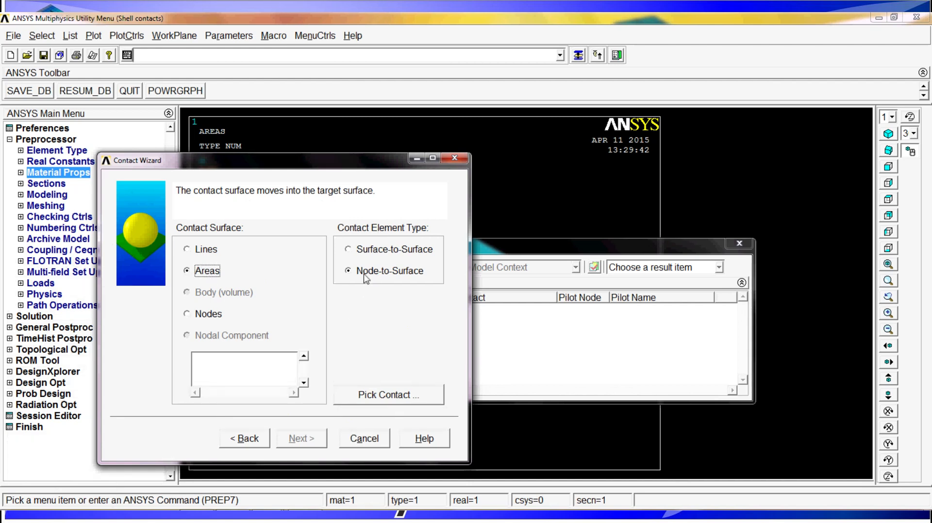
pyautogui.moveTo(371, 386)
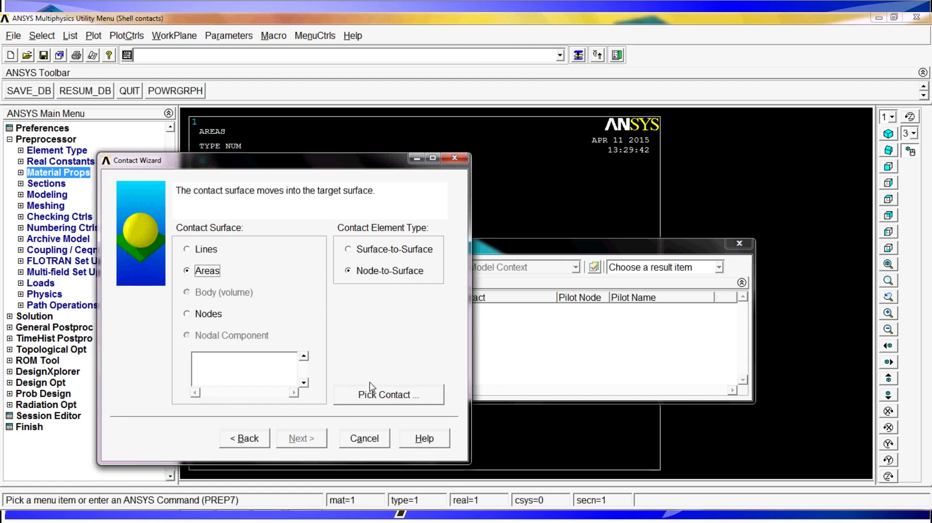
pyautogui.moveTo(381, 383)
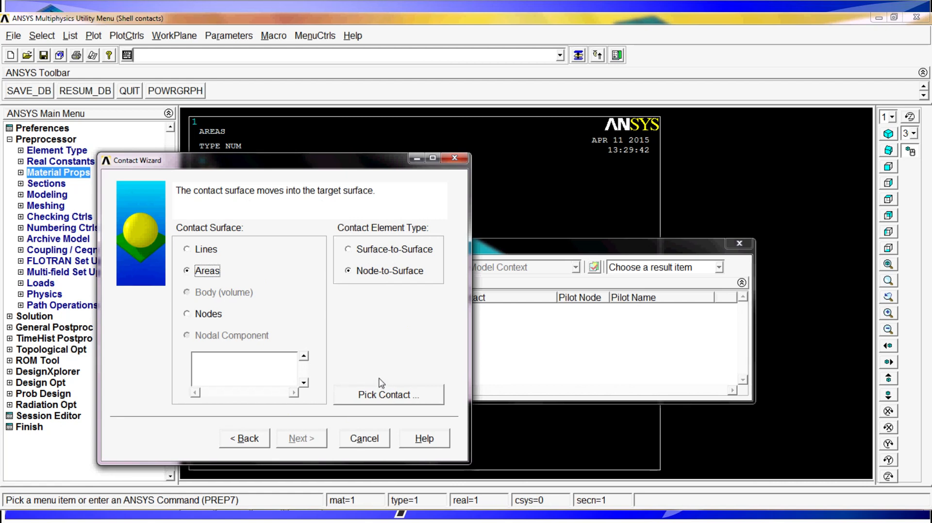
pyautogui.moveTo(425, 302)
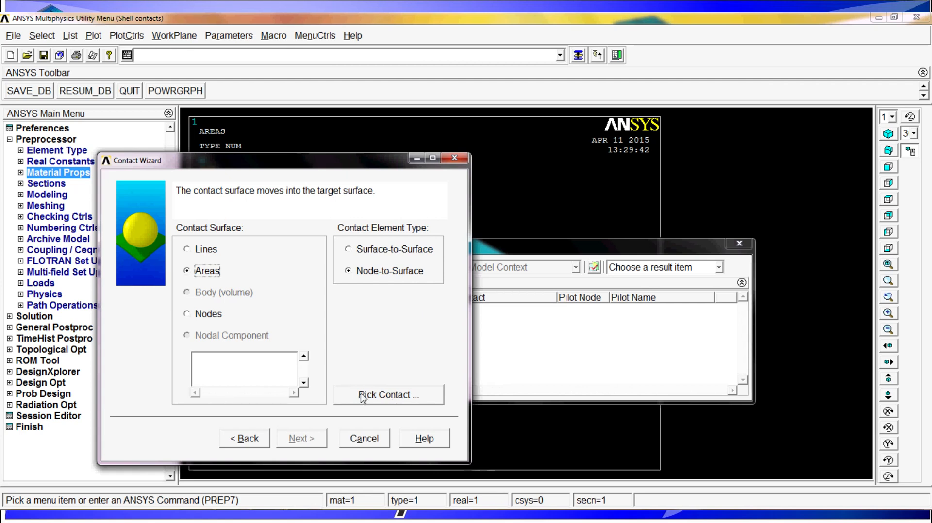
pyautogui.click(389, 395)
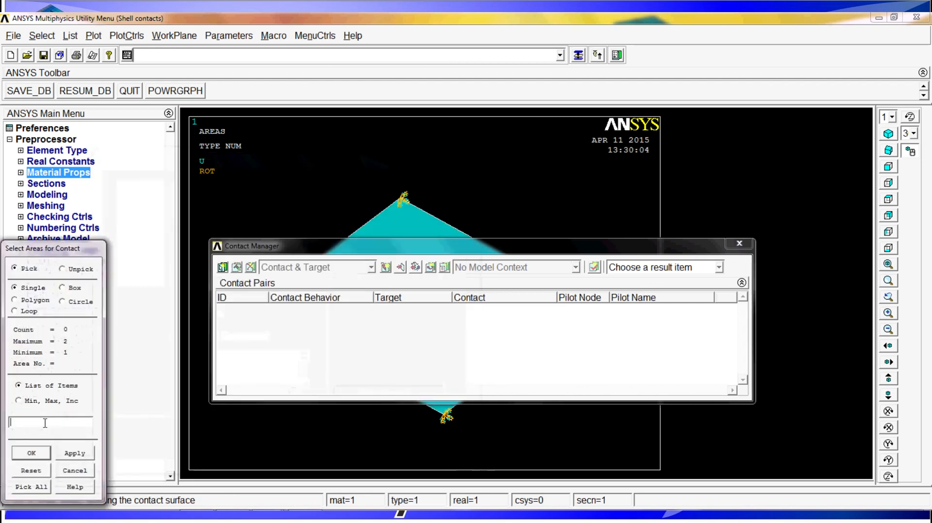
pyautogui.write('2')
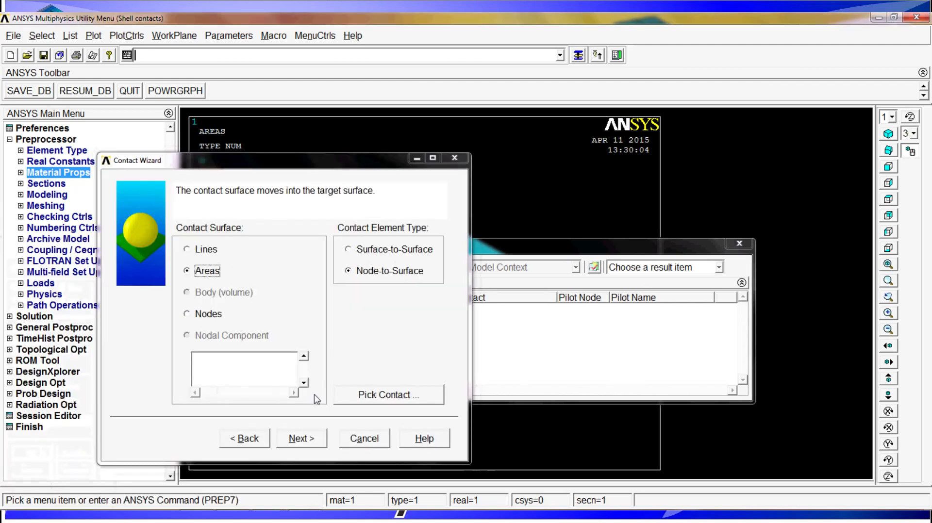
# - Keep initial penetration included and create the contact pair as real set ID 3
pyautogui.click(301, 438)
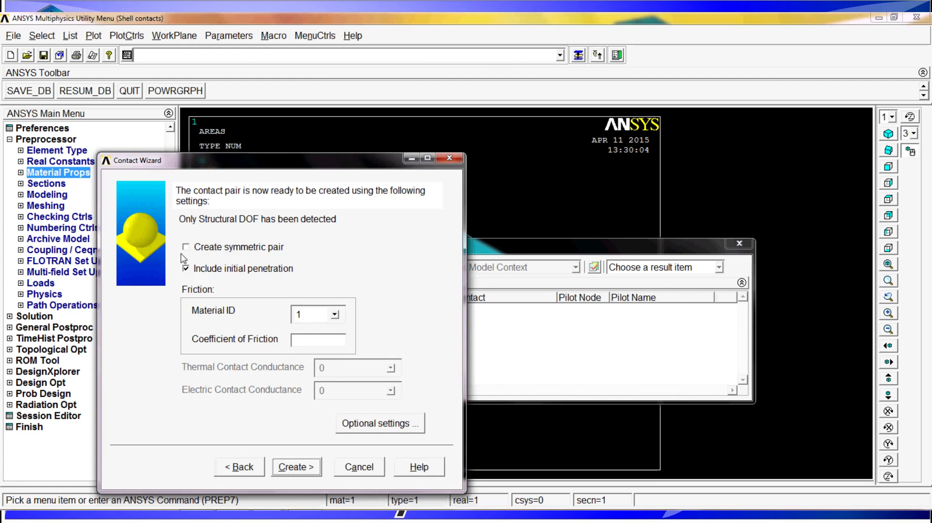
pyautogui.moveTo(294, 268)
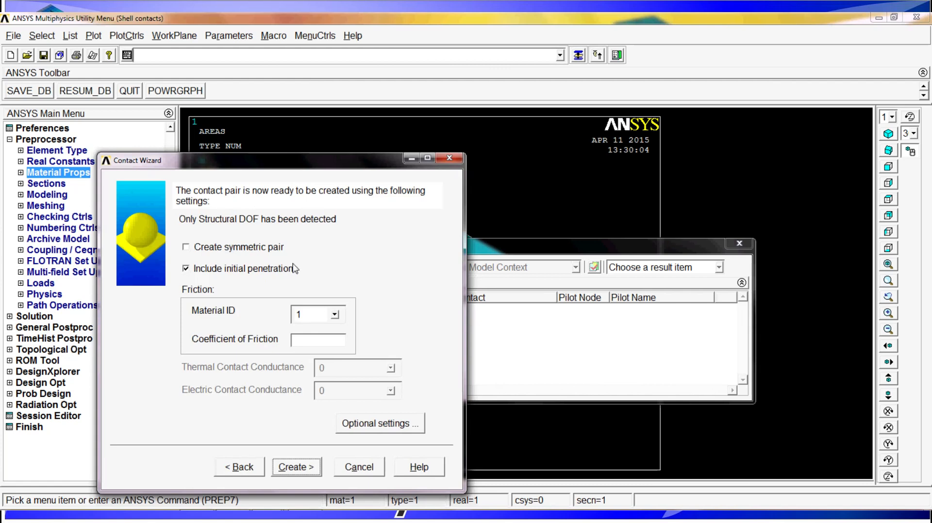
pyautogui.click(186, 268)
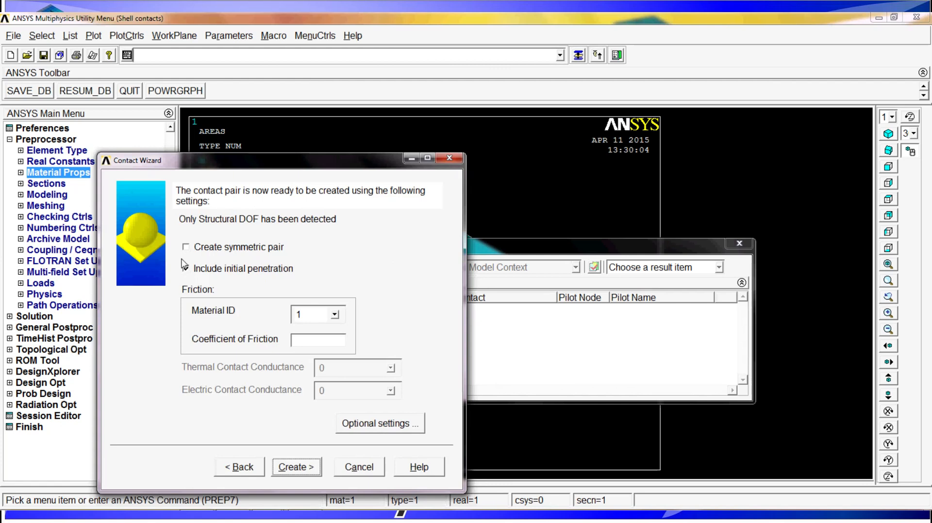
pyautogui.click(186, 268)
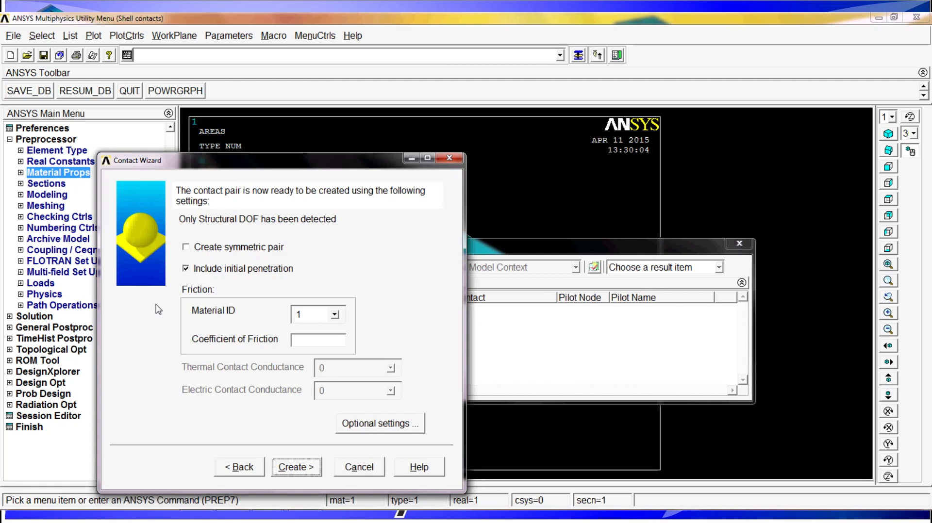
pyautogui.moveTo(268, 460)
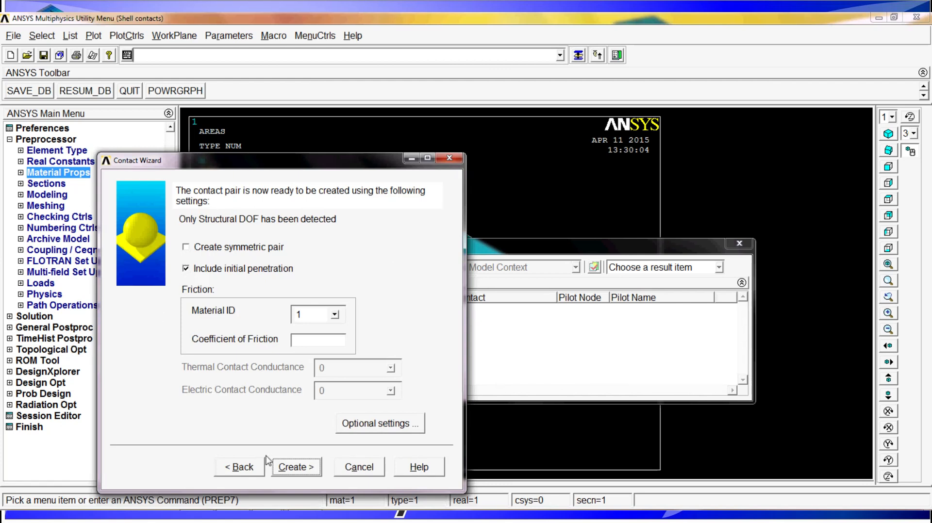
pyautogui.click(294, 467)
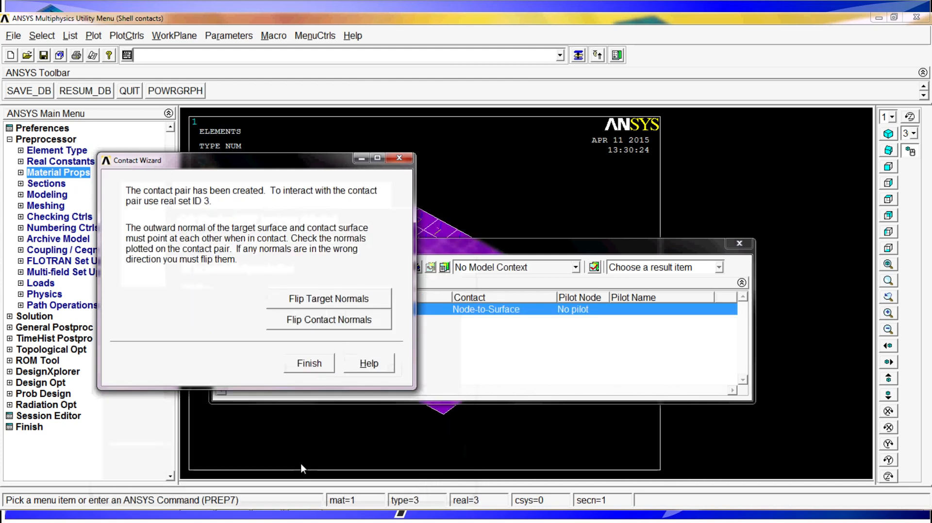
pyautogui.moveTo(319, 331)
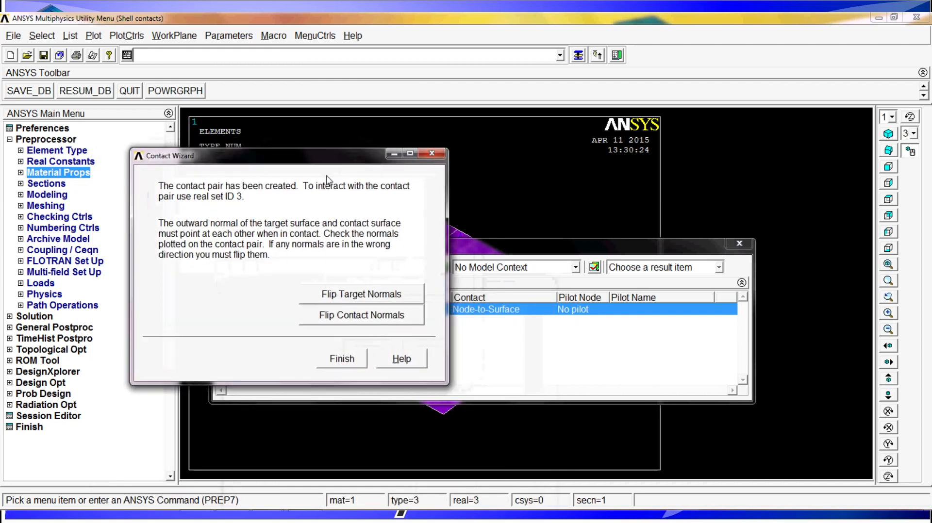
pyautogui.moveTo(347, 358)
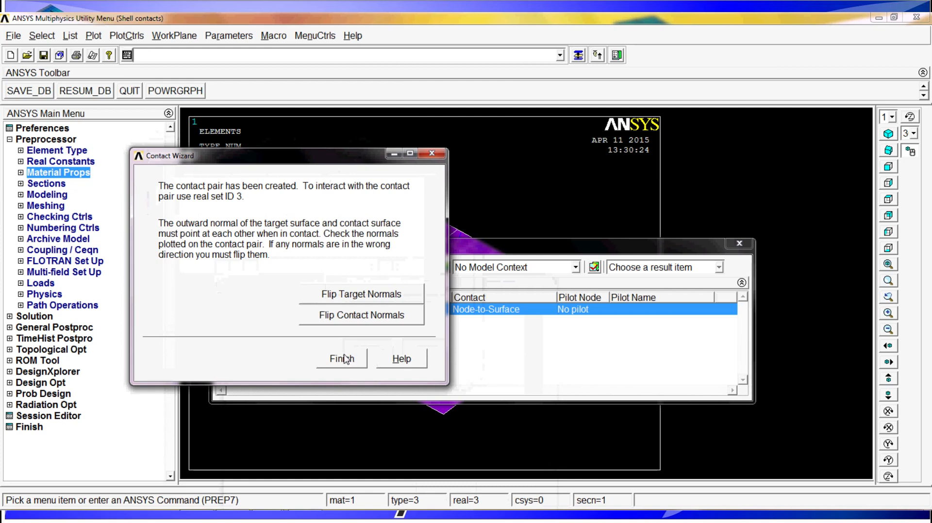
# - Finish the wizard and set contact pair 3's surface behavior to bonded (always)
pyautogui.click(341, 358)
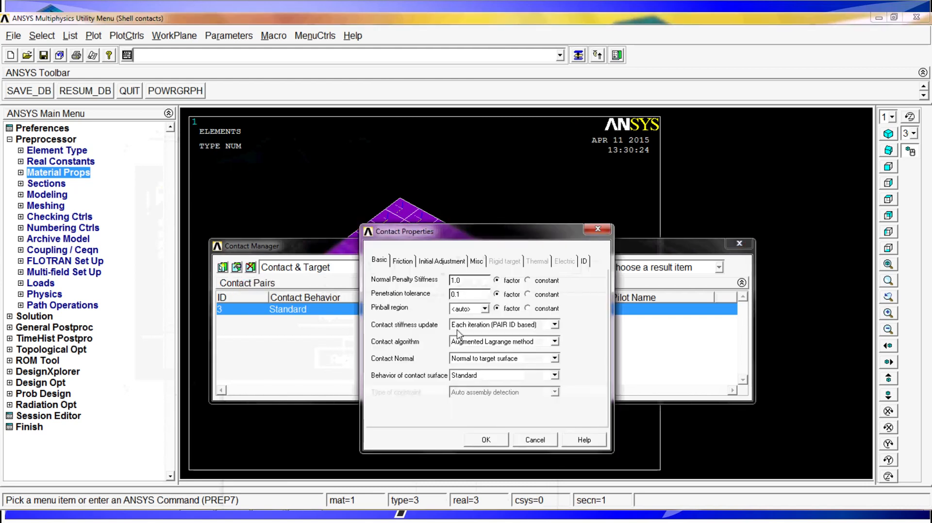
pyautogui.click(441, 261)
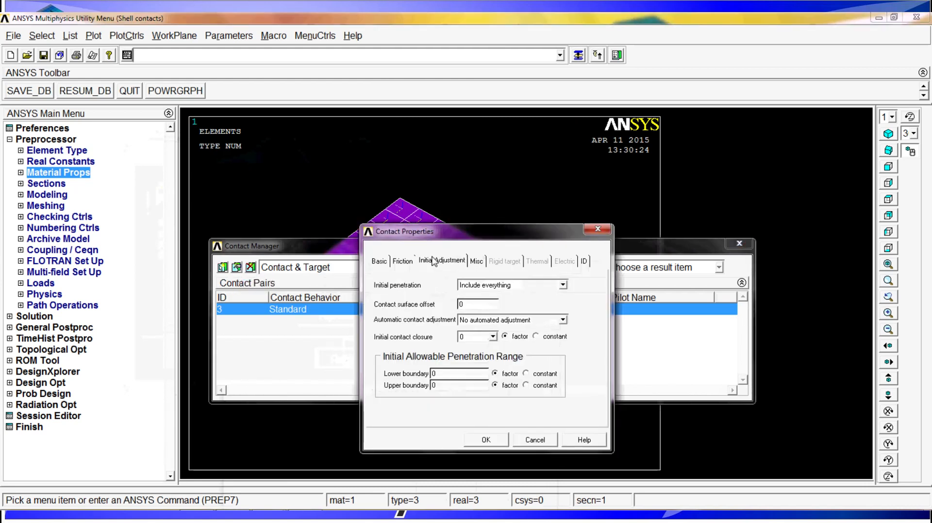
pyautogui.click(378, 261)
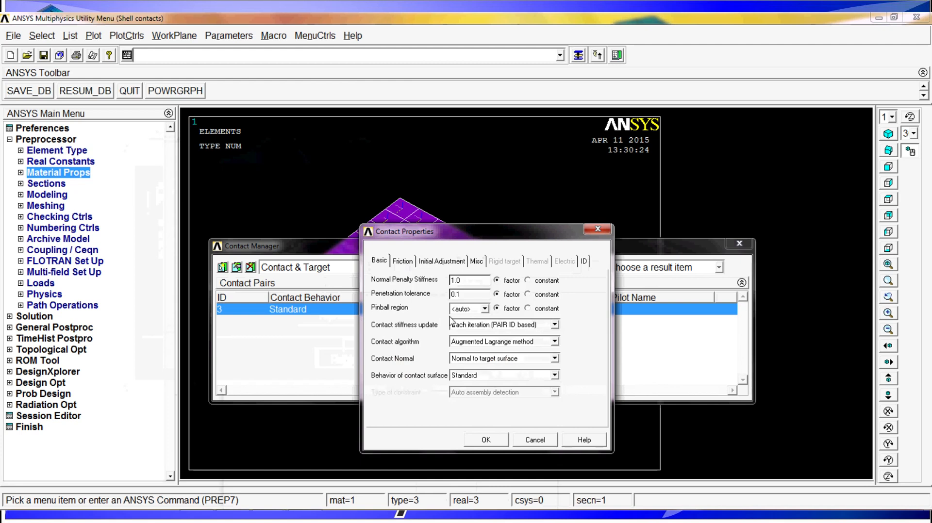
pyautogui.moveTo(492, 384)
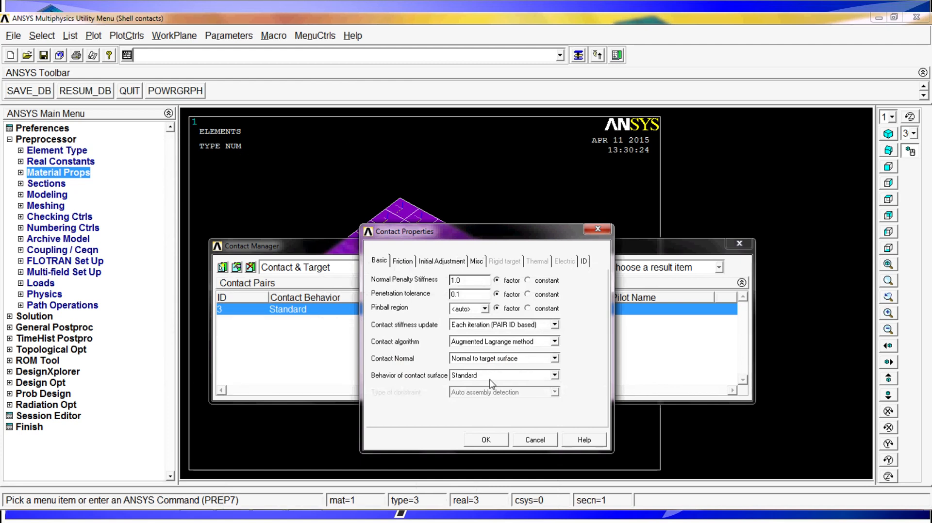
pyautogui.click(554, 375)
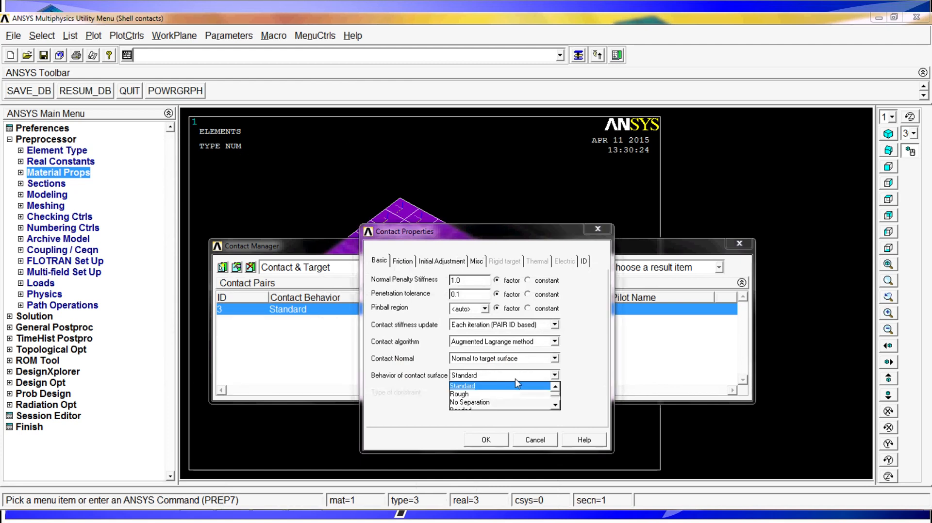
pyautogui.moveTo(555, 410)
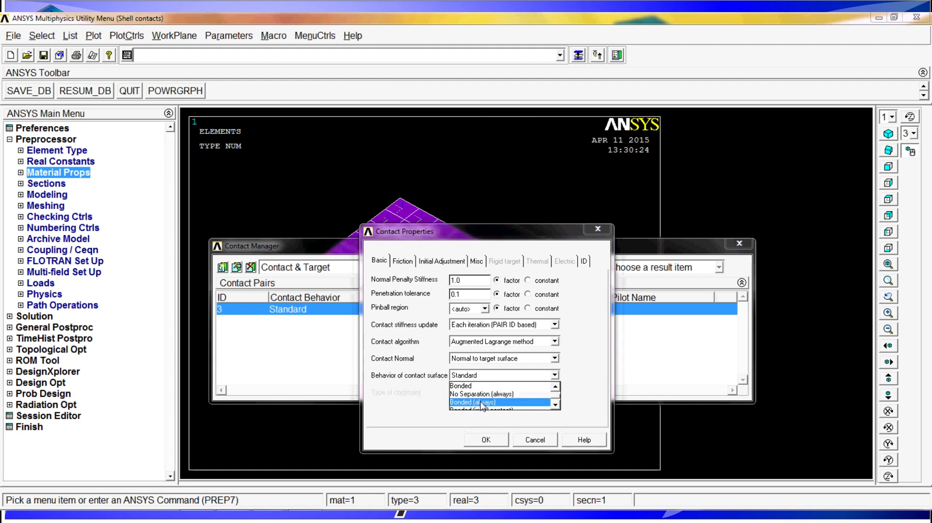
pyautogui.click(469, 403)
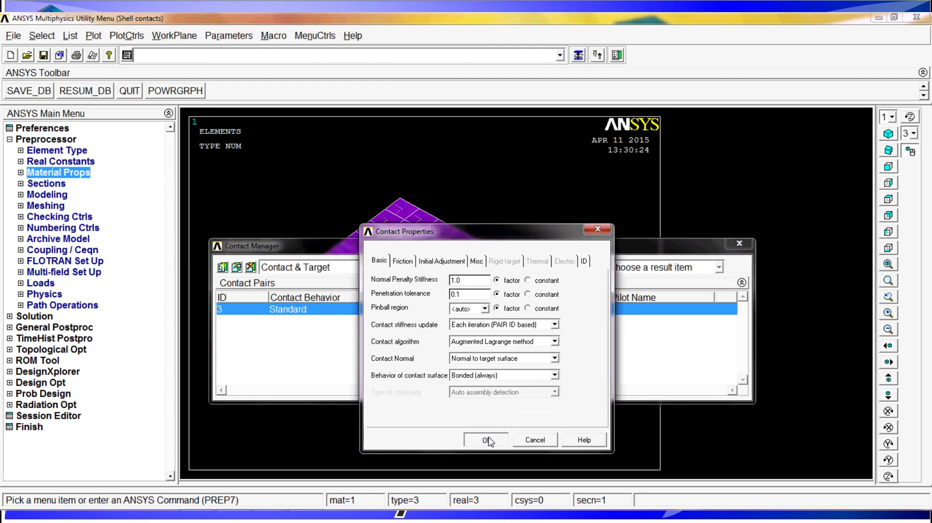
pyautogui.click(485, 439)
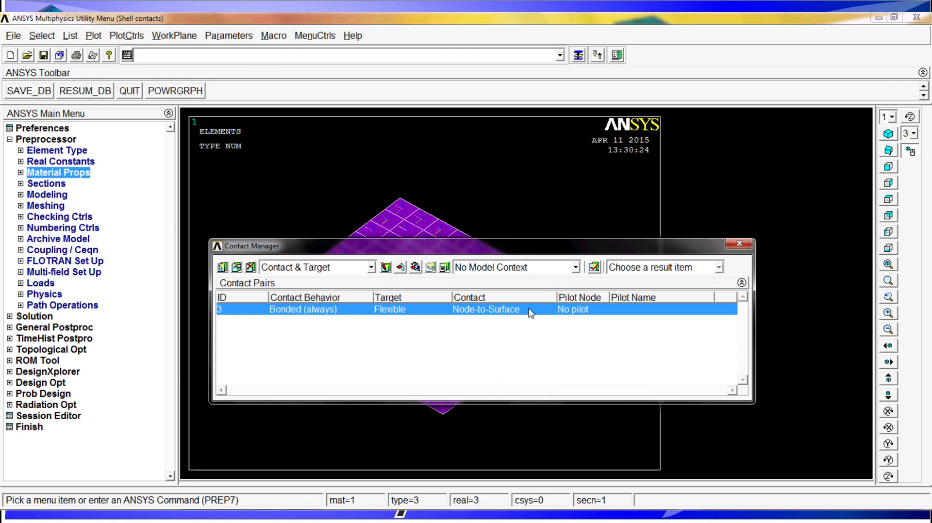
pyautogui.moveTo(642, 315)
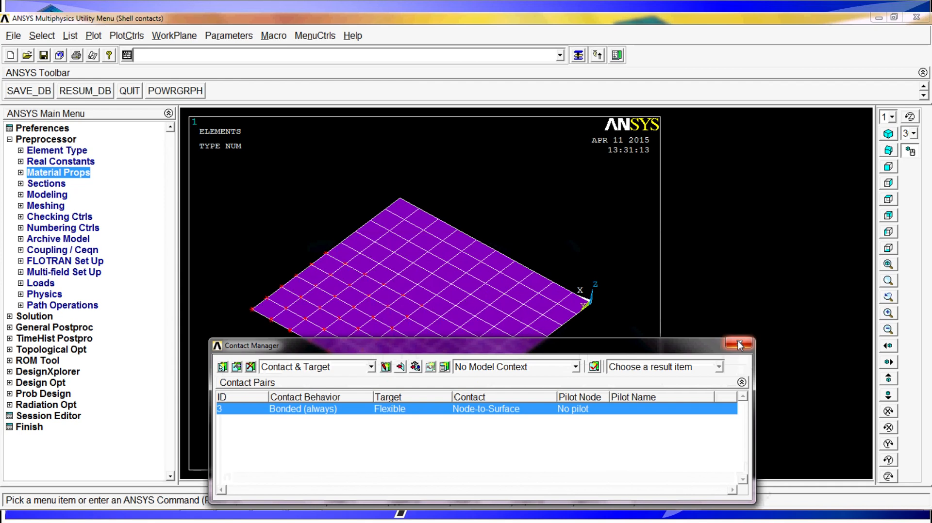
pyautogui.moveTo(739, 344)
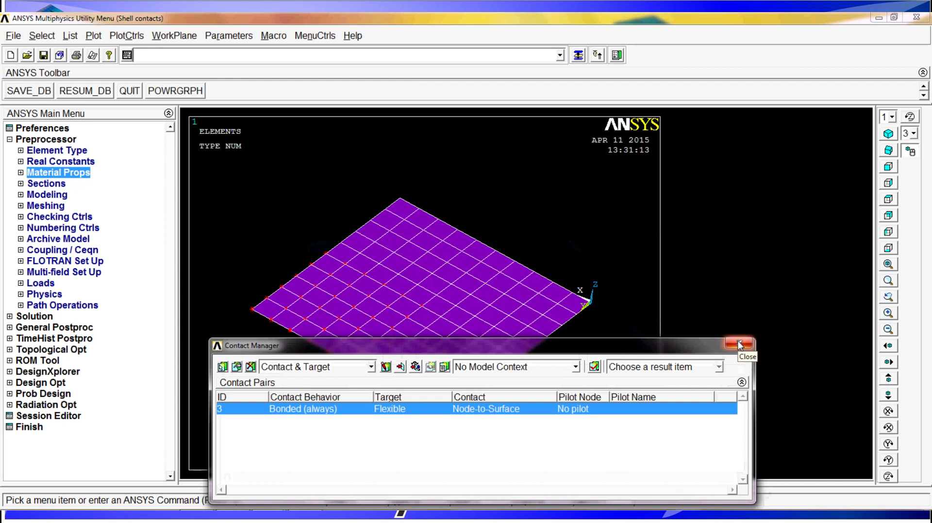
# - Close the Contact Manager, check element types SHELL181, TARGE170, CONTA175, and collapse Preprocessor
pyautogui.click(739, 344)
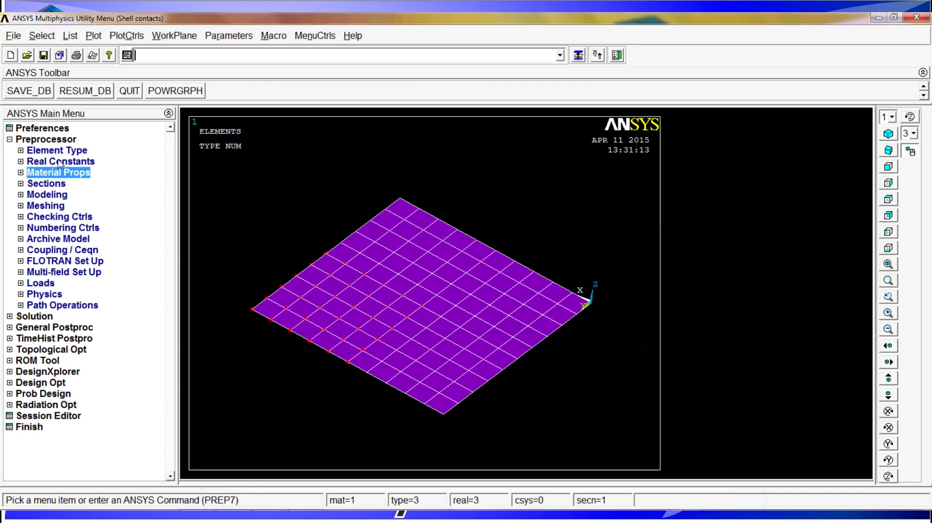
pyautogui.click(57, 150)
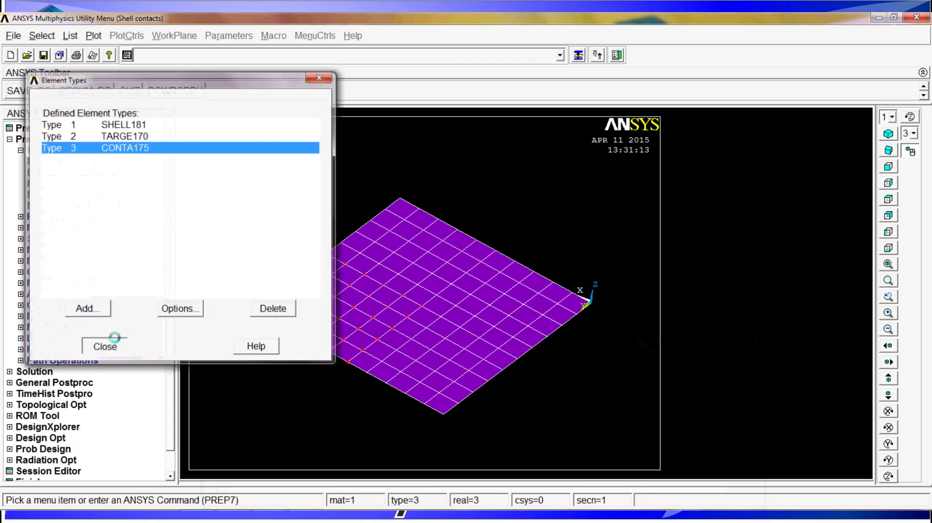
pyautogui.click(105, 346)
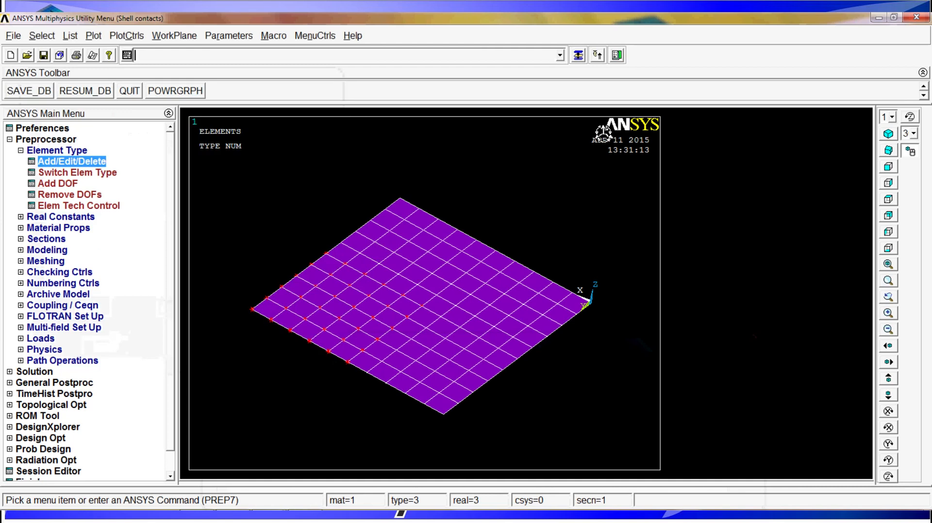
pyautogui.moveTo(617, 55)
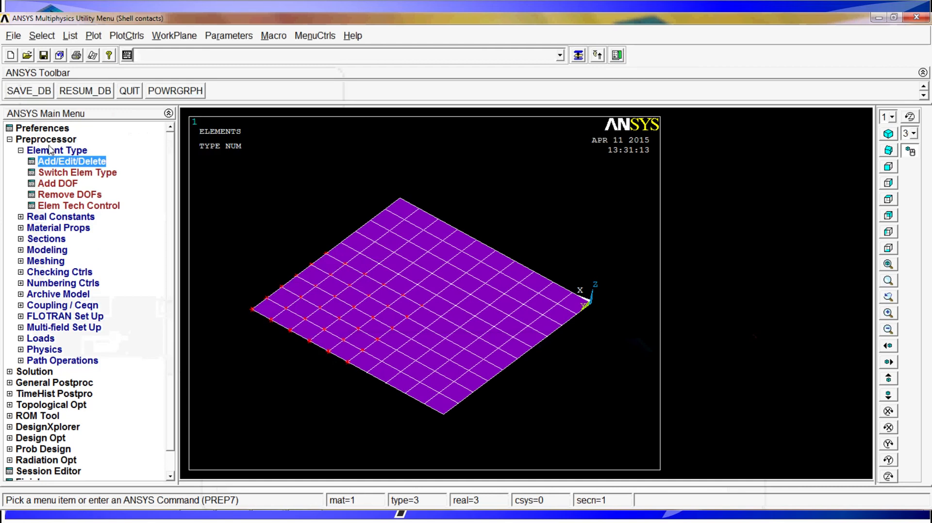
pyautogui.click(9, 139)
pyautogui.write('allsel')
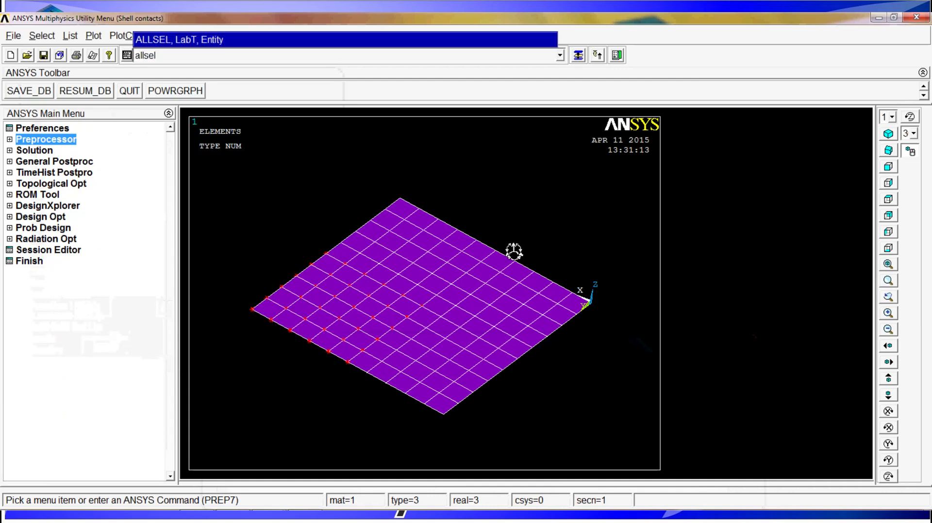
# - Run ALLSEL and SOLVE, confirming the load-data warning, until the solution completes
pyautogui.press('Return')
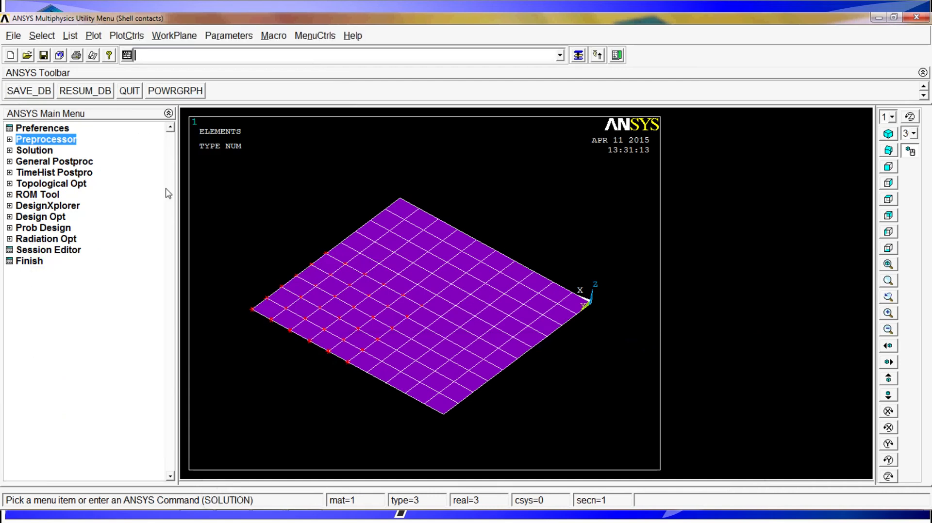
pyautogui.write('solve')
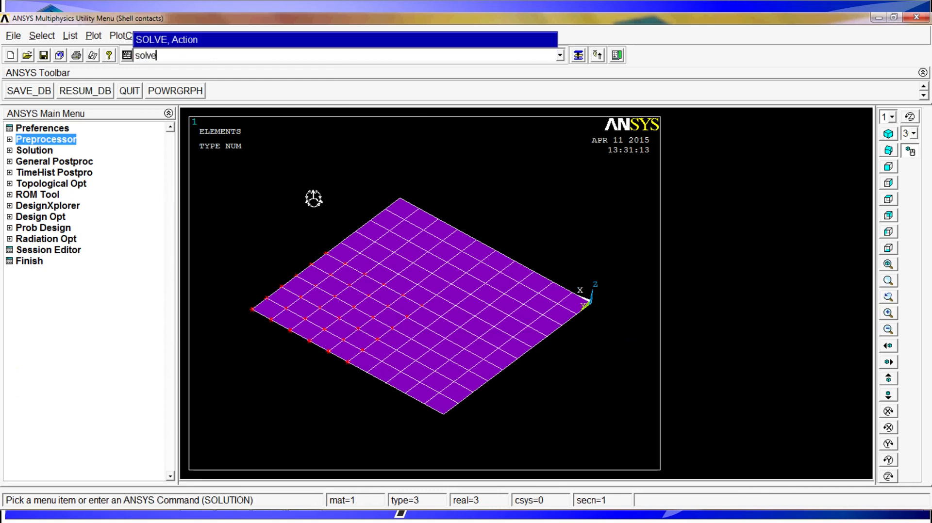
pyautogui.press('Return')
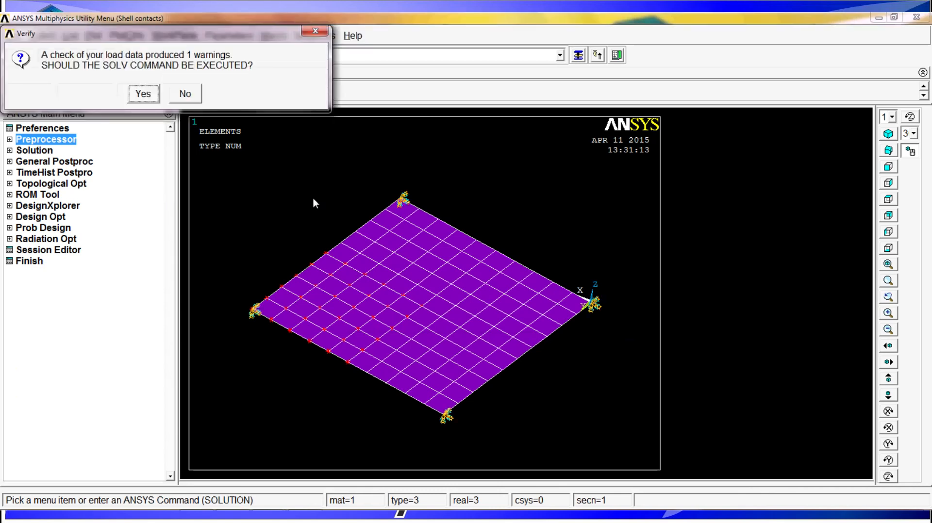
pyautogui.click(143, 93)
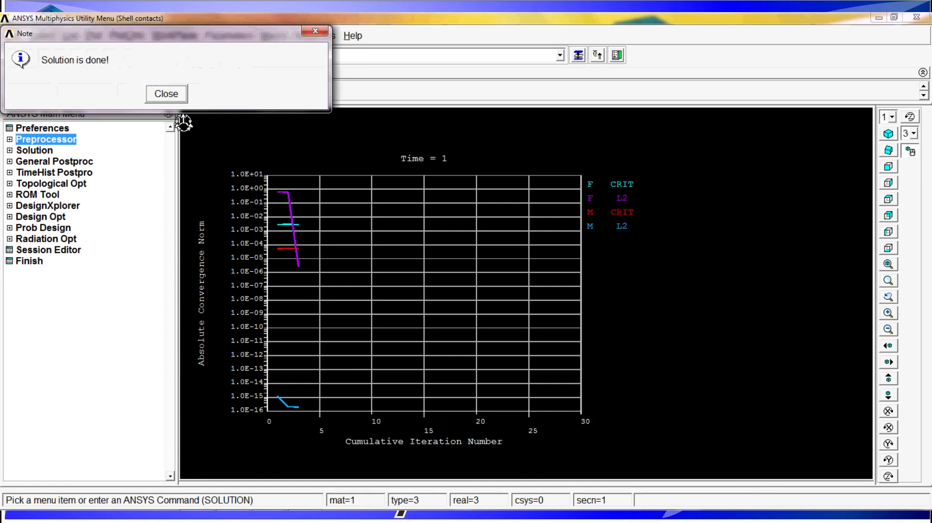
pyautogui.moveTo(523, 218)
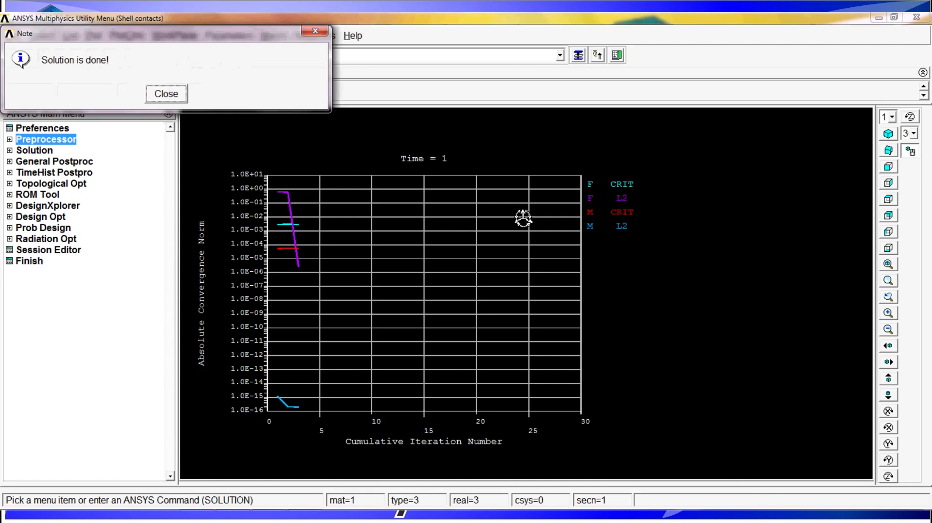
pyautogui.moveTo(185, 186)
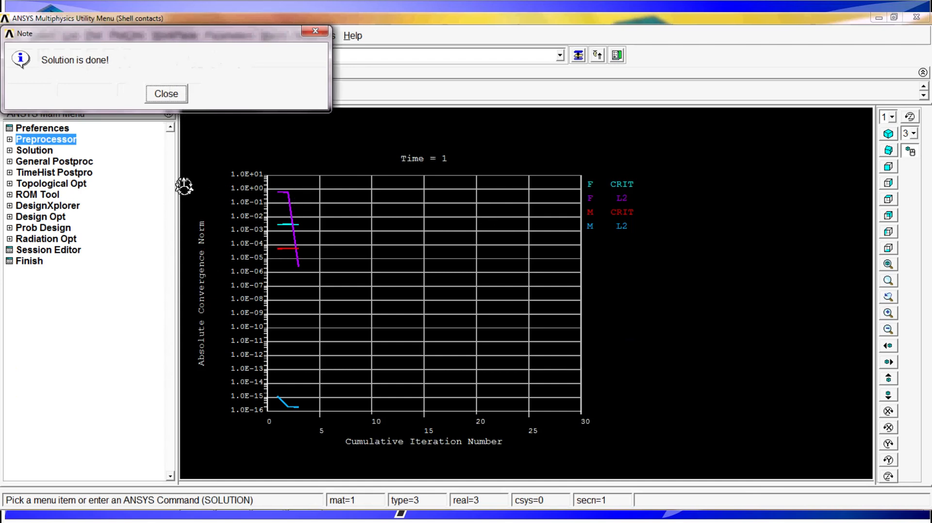
pyautogui.moveTo(198, 420)
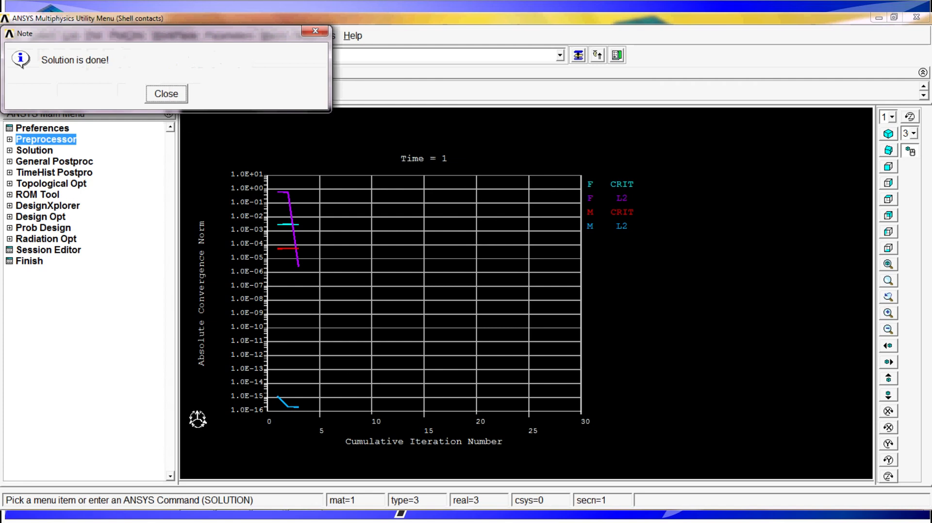
pyautogui.moveTo(245, 370)
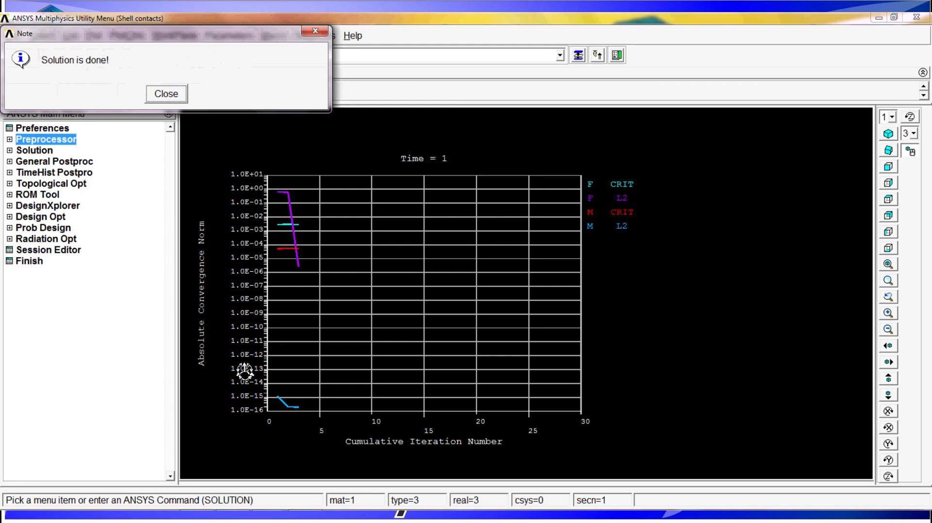
pyautogui.moveTo(496, 218)
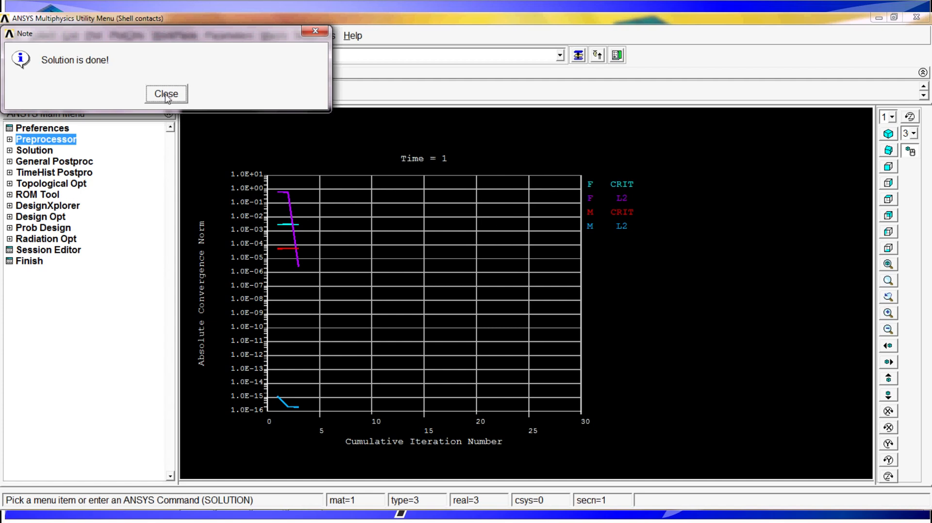
# - Dismiss the 'Solution is done' note and enter a PLNSOL command, correcting a mistyped quantity
pyautogui.click(165, 94)
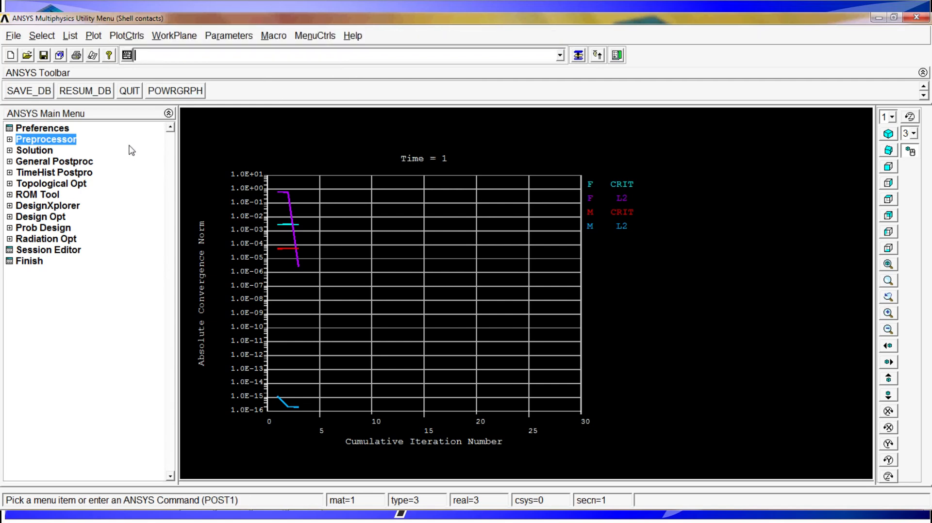
pyautogui.write('plnsol,s')
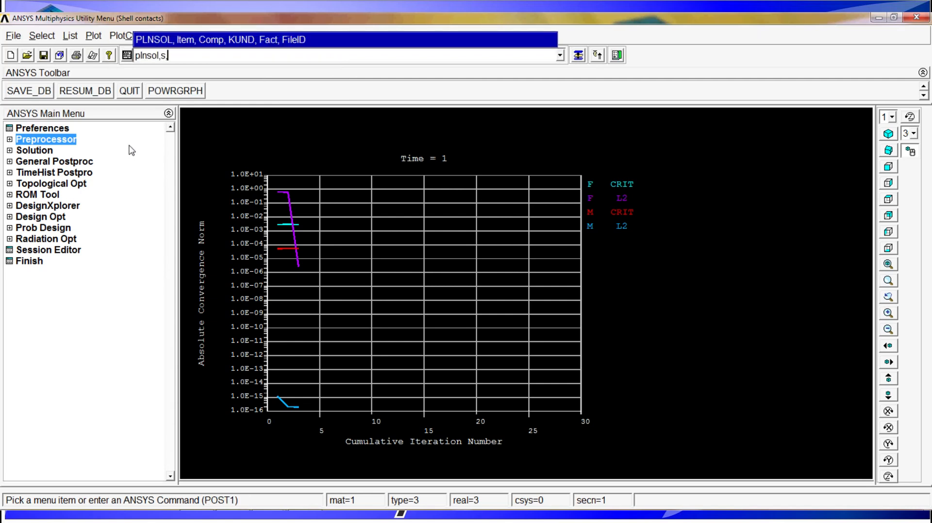
pyautogui.write('u')
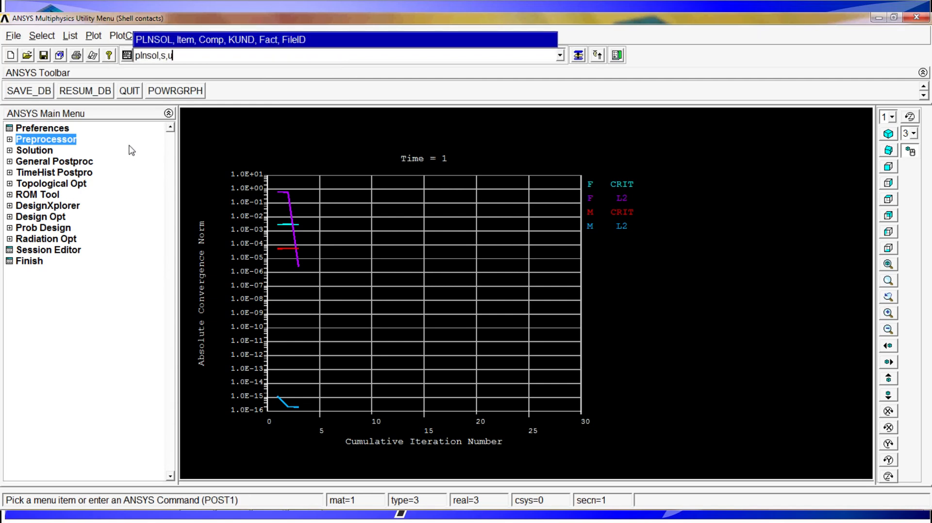
pyautogui.press('BackSpace')
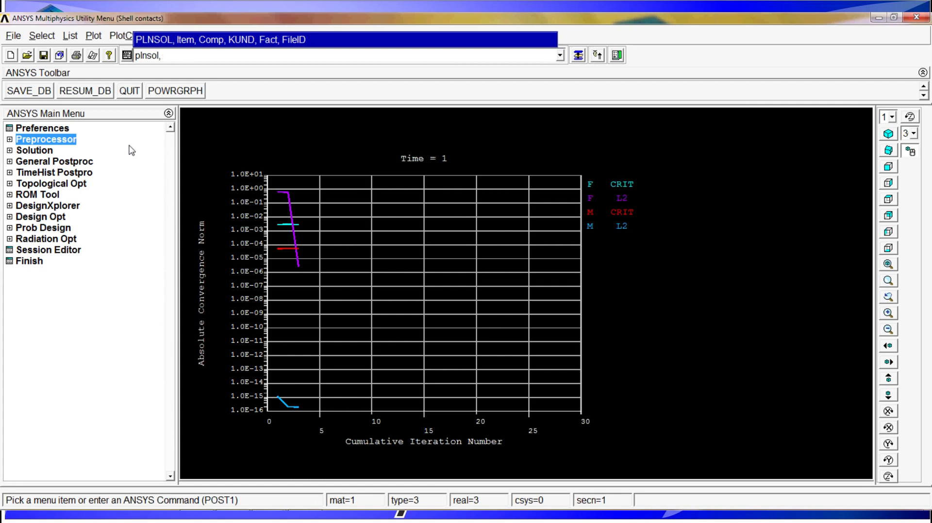
pyautogui.press('Return')
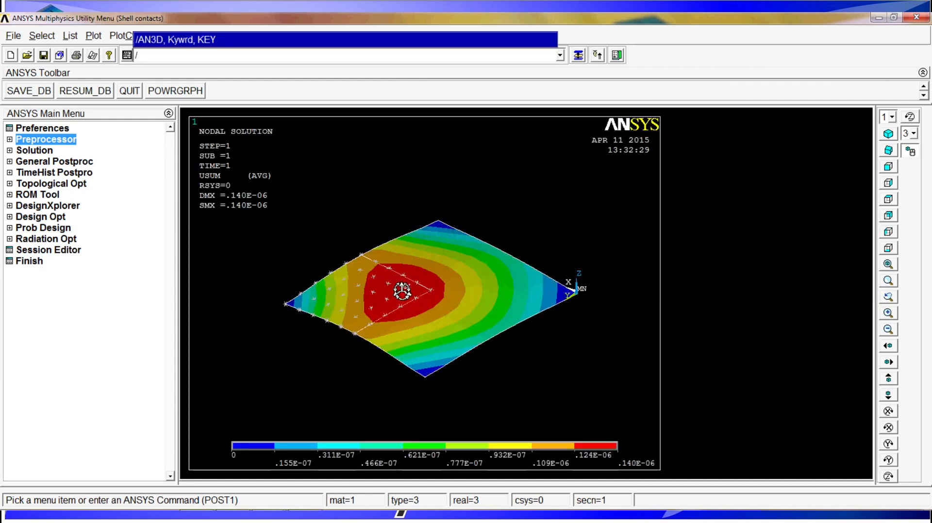
# - Plot the von Mises equivalent stress contour (about 4150.79 to 78110.2) with PLNSOL
pyautogui.write('plnsol,s,rq')
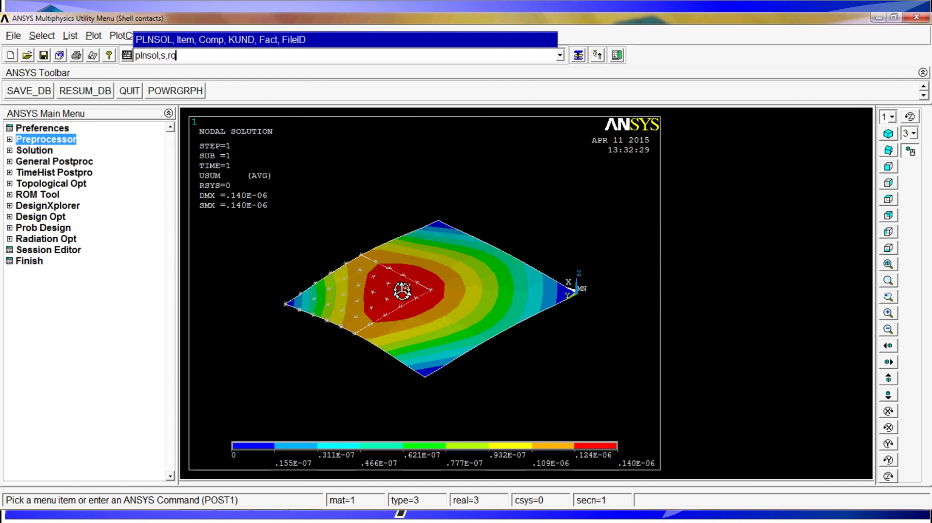
pyautogui.press('Return')
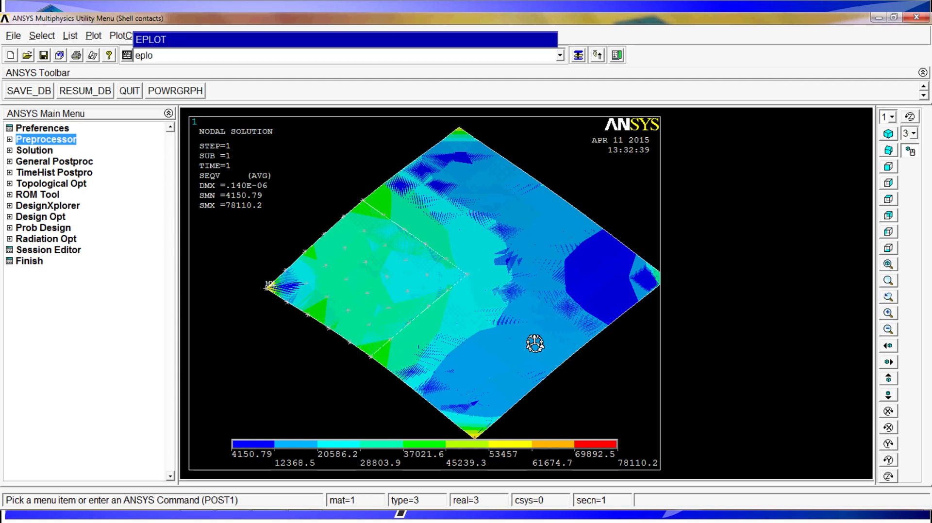
# - Begin an ESEL pick of the overlapping plate elements, then cancel the picking
pyautogui.write('esel,s')
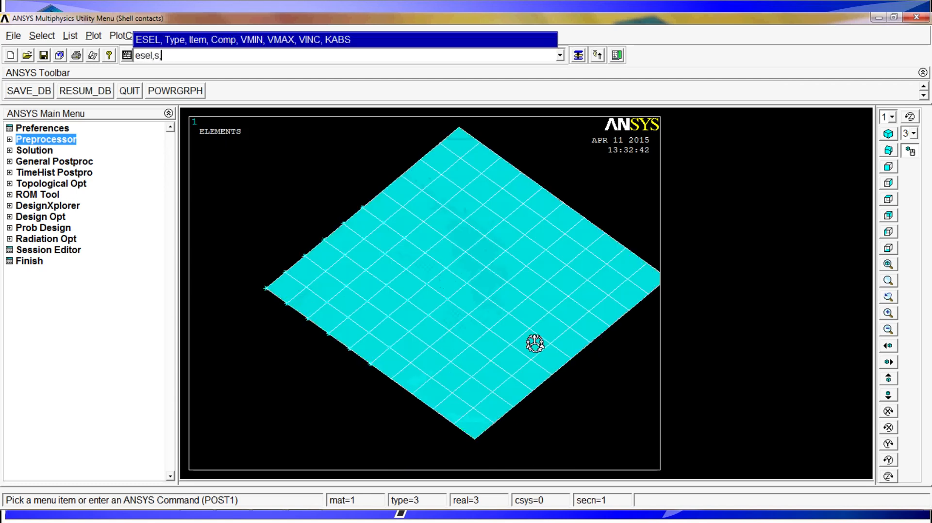
pyautogui.click(529, 343)
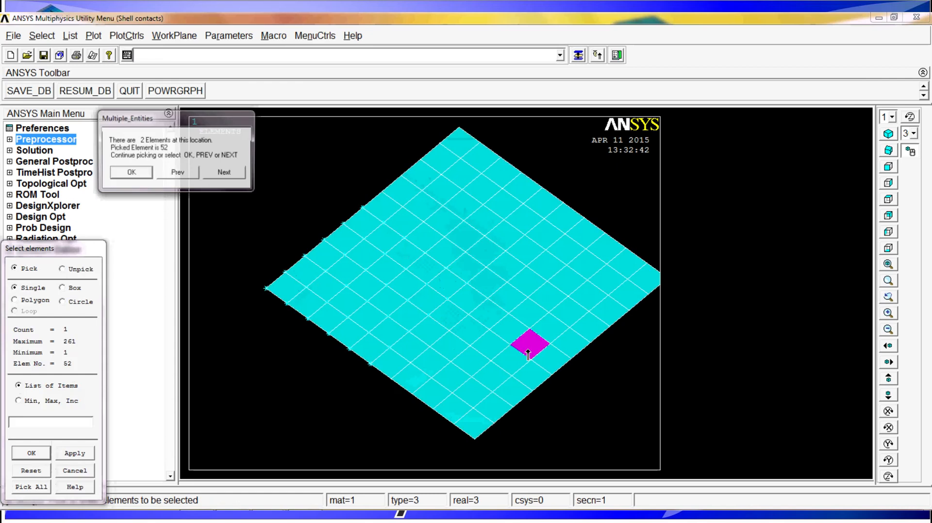
pyautogui.click(130, 172)
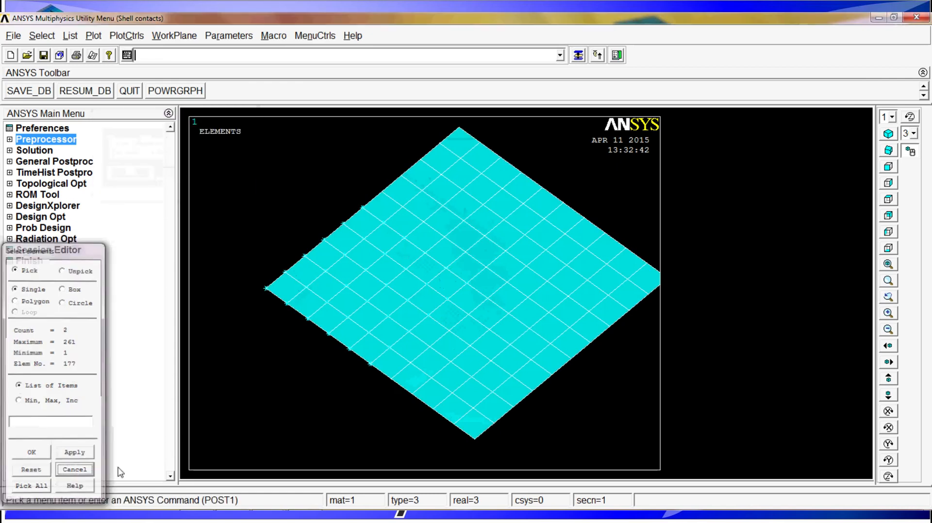
pyautogui.click(74, 469)
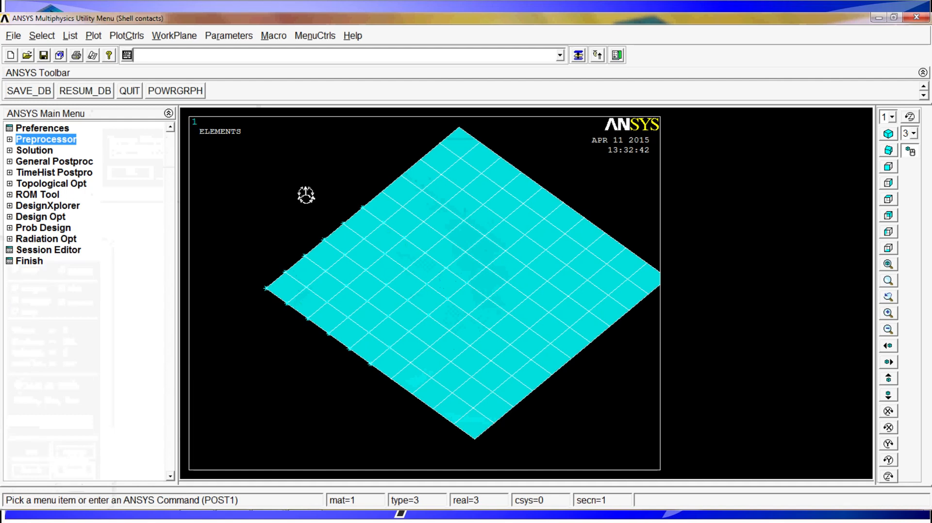
# - Select elements by type and replot the SEQV nodal stress contour (4150.79 to 78110.2)
pyautogui.write('esel,s,')
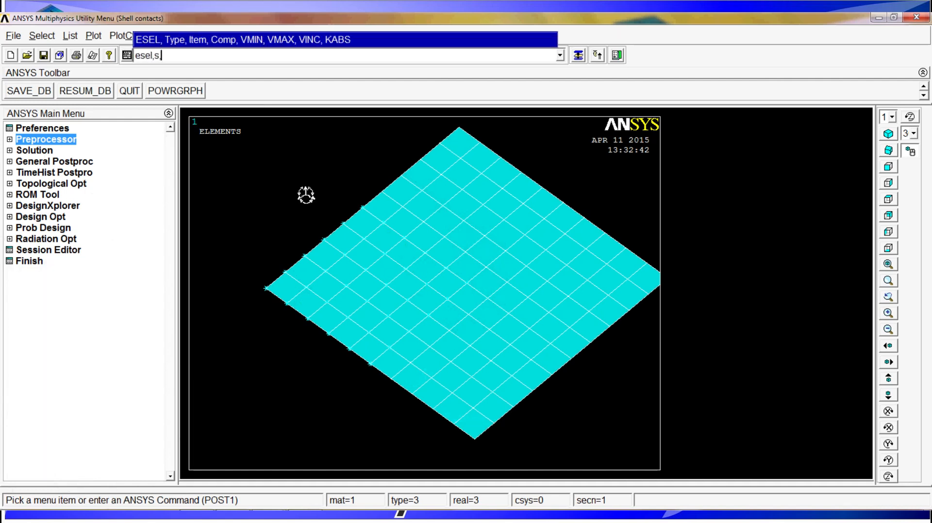
pyautogui.write('typ')
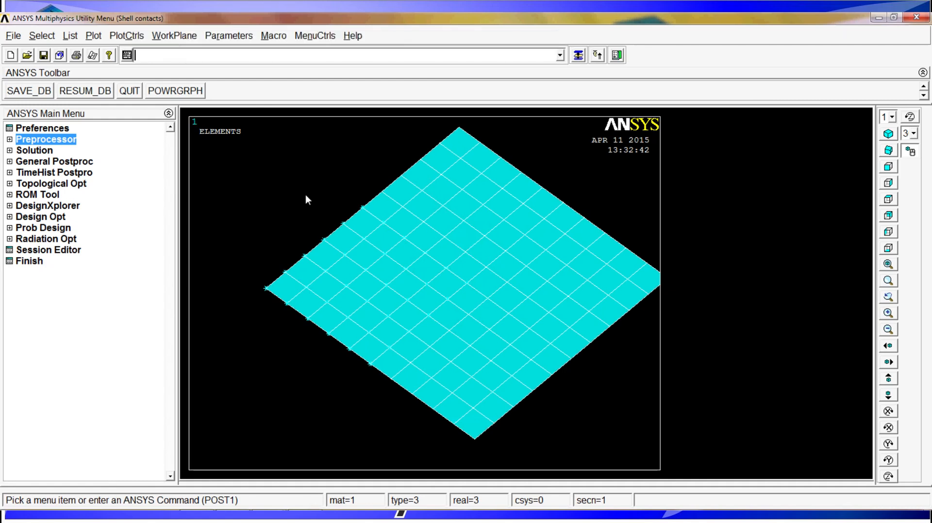
pyautogui.write('p')
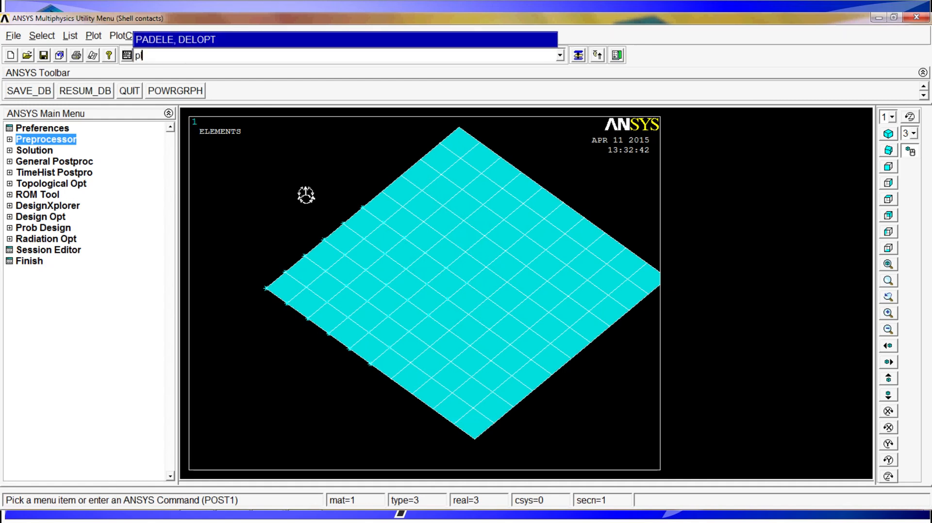
pyautogui.write('lnsol,s,e')
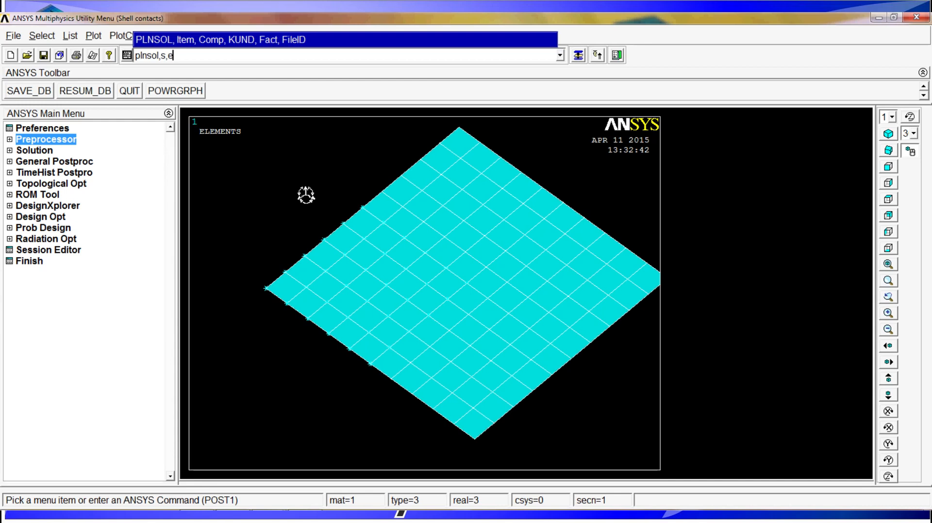
pyautogui.press('Return')
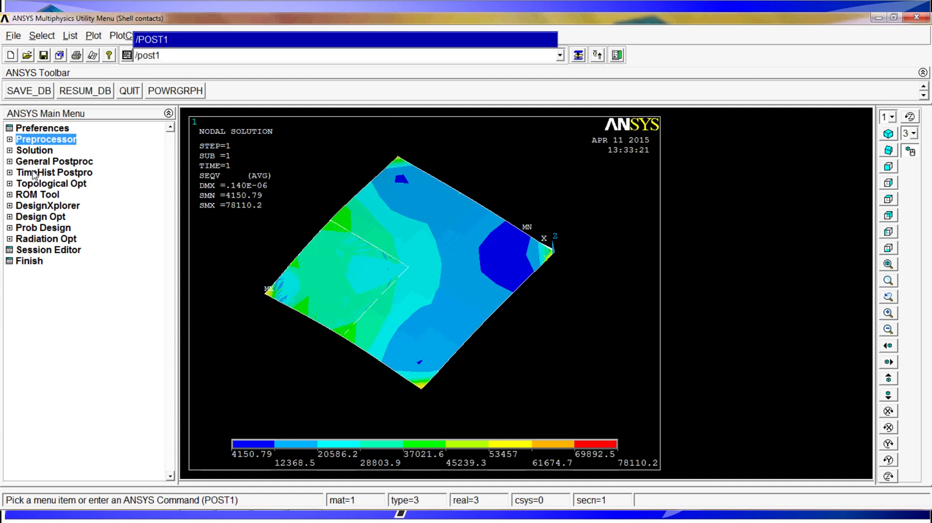
# - Redraw the meshed plate as a plain element plot in place of the stress contour
pyautogui.write('pln')
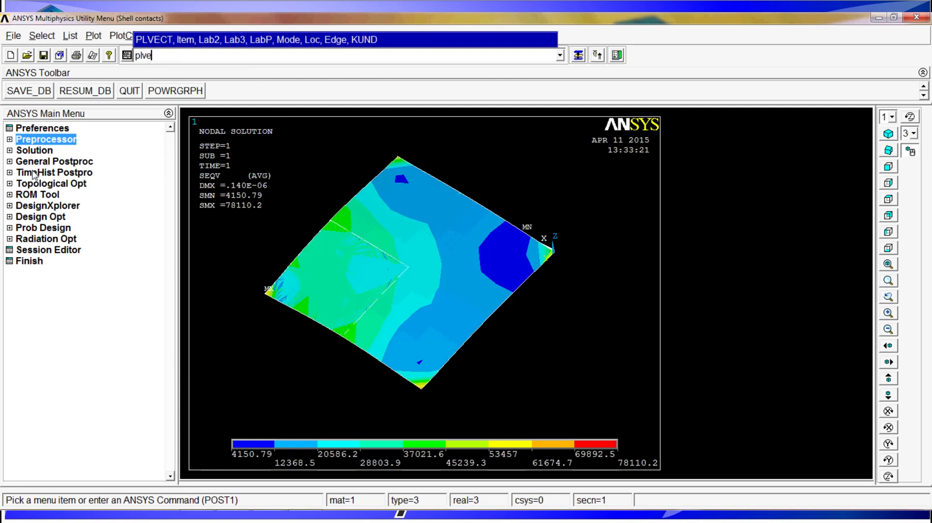
pyautogui.press('Return')
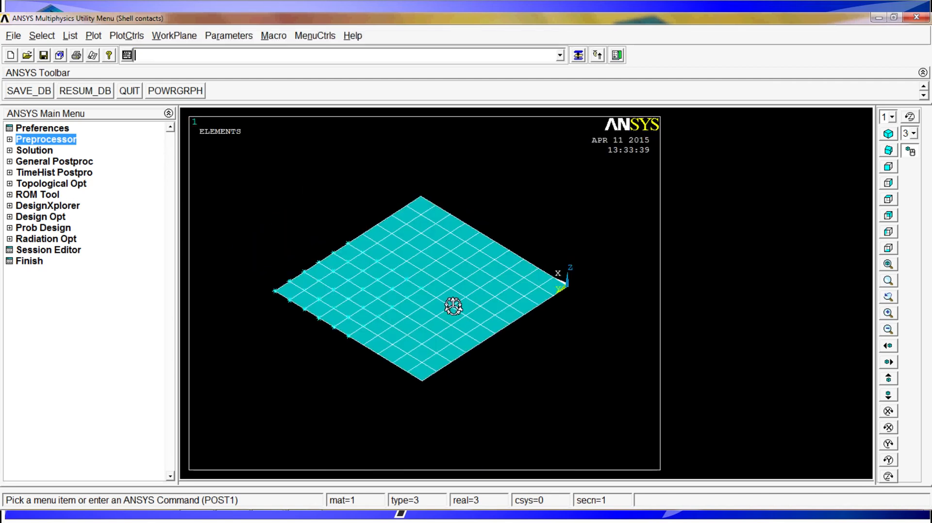
pyautogui.moveTo(617, 55)
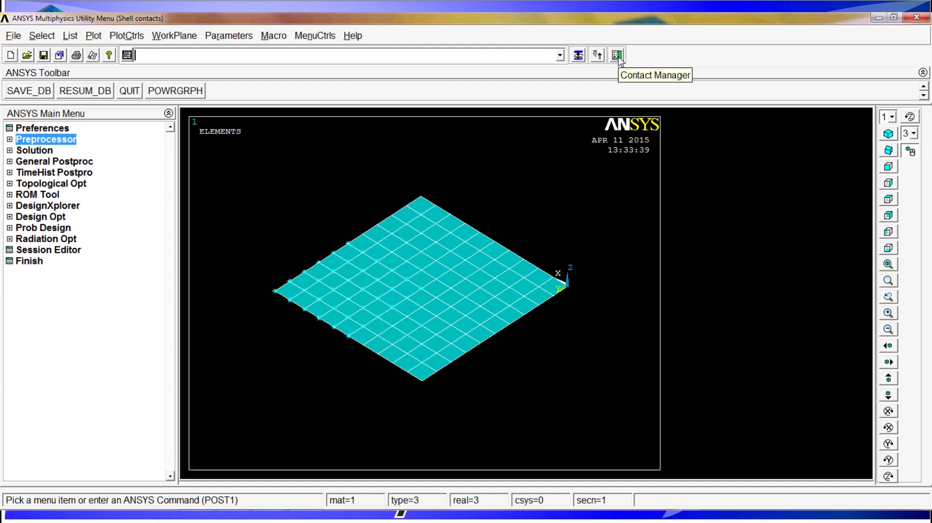
# - Set contact pair 3's surface behaviour to Standard in Contact Properties and confirm
pyautogui.click(616, 55)
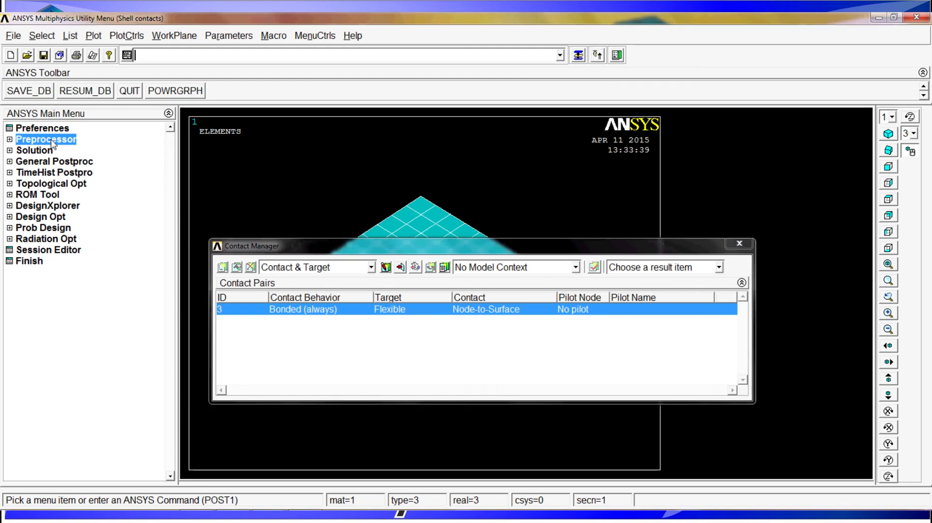
pyautogui.click(46, 139)
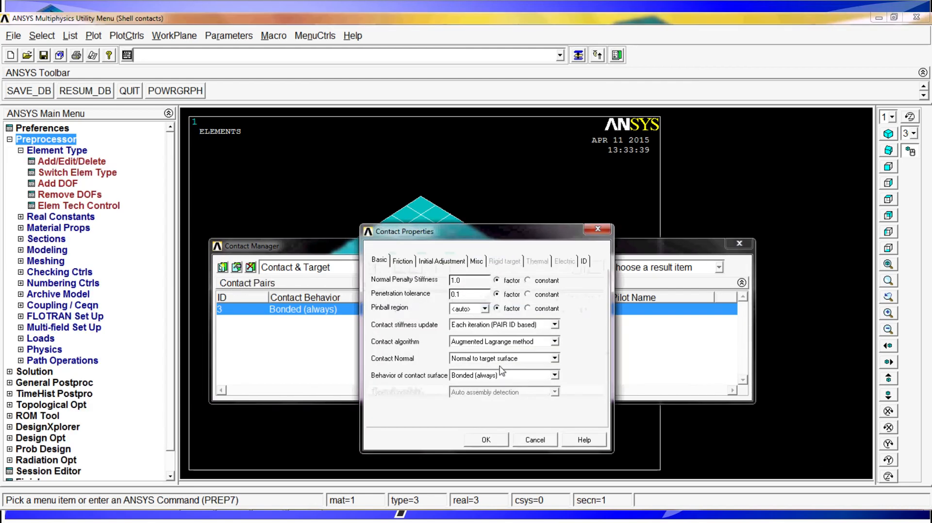
pyautogui.click(554, 375)
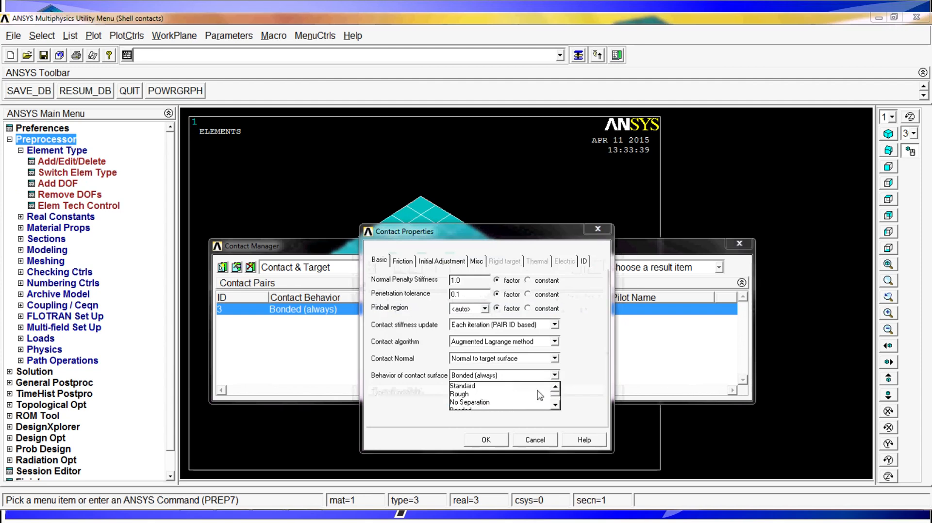
pyautogui.click(462, 386)
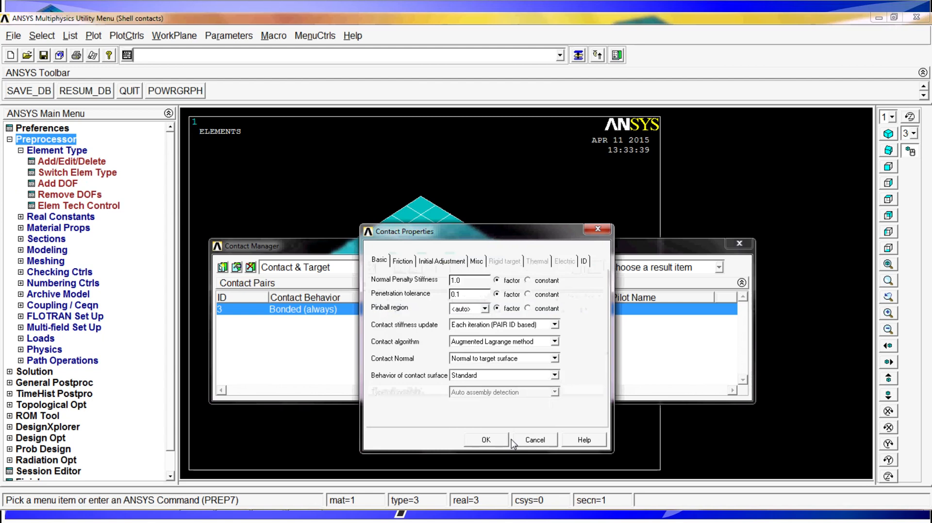
pyautogui.click(485, 440)
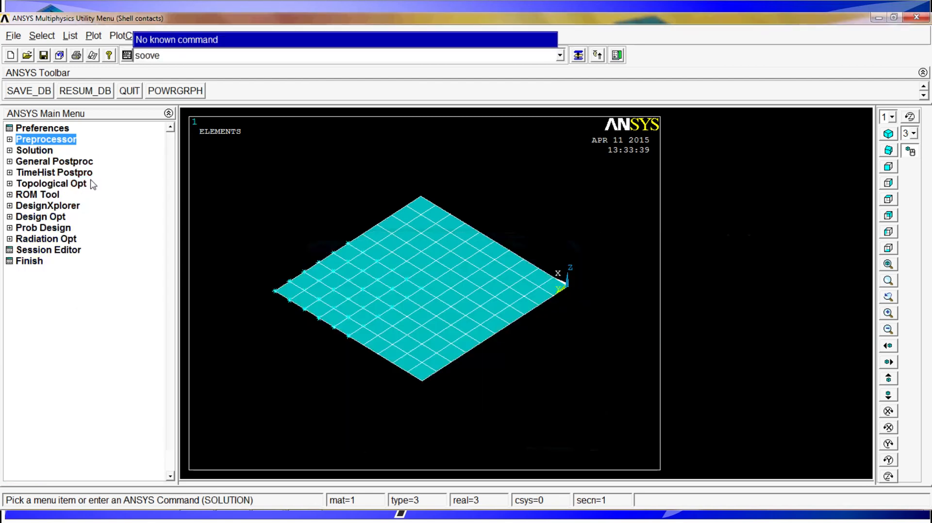
# - Run SOLVE with standard contact and dismiss the rigid-body-motion error at node 132
pyautogui.write('solve')
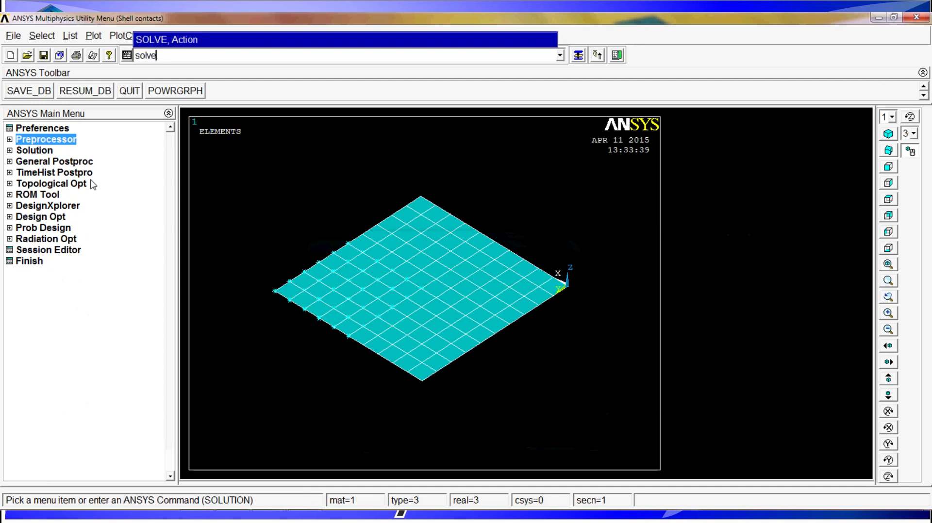
pyautogui.press('Return')
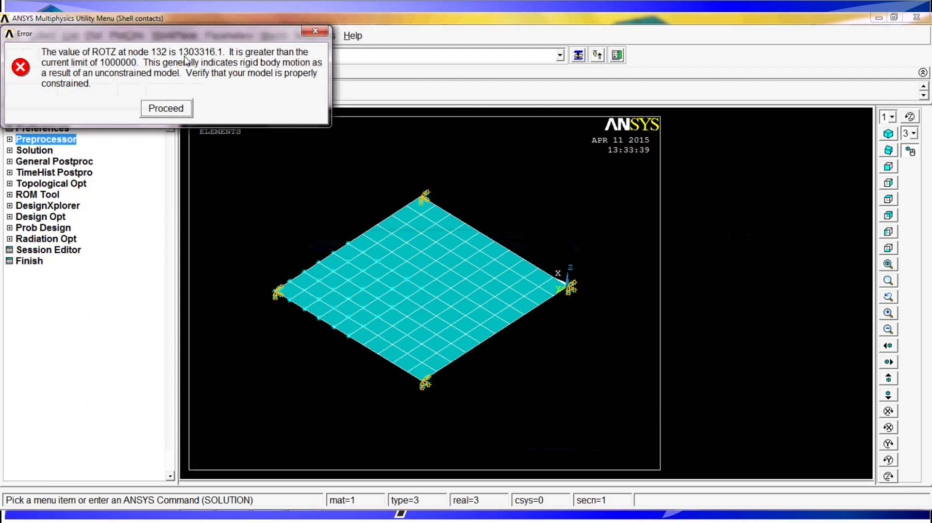
pyautogui.click(165, 108)
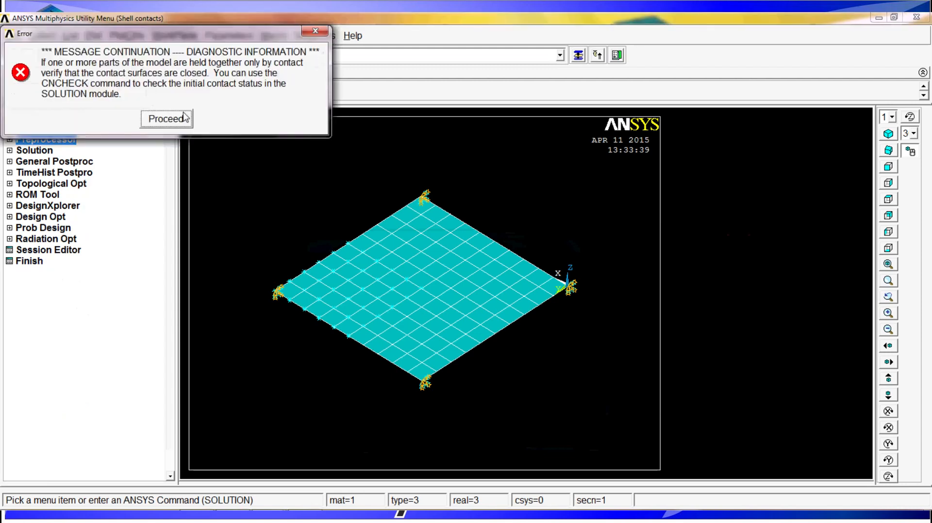
pyautogui.click(167, 119)
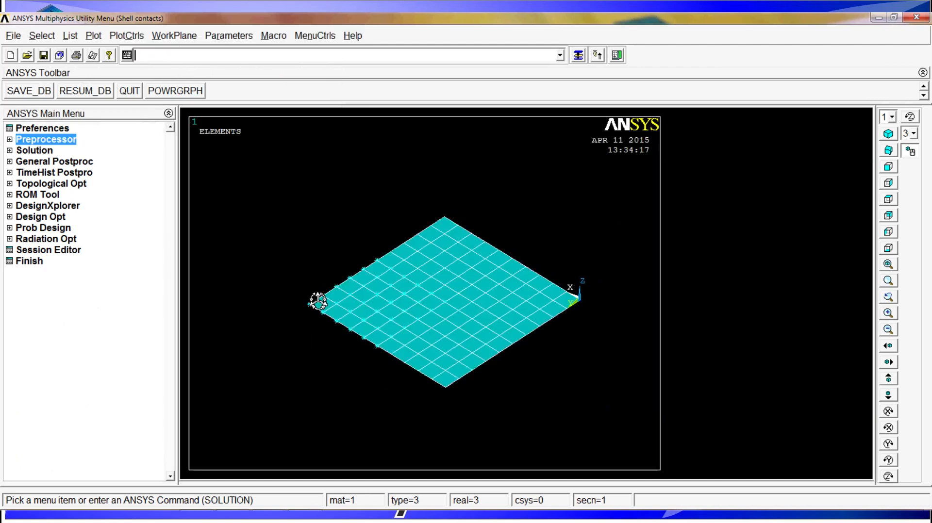
pyautogui.moveTo(389, 286)
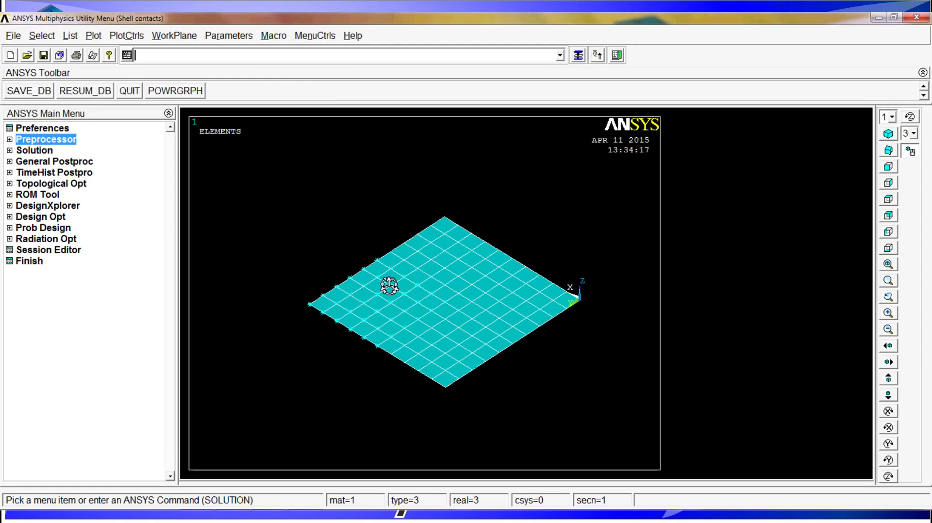
pyautogui.moveTo(380, 172)
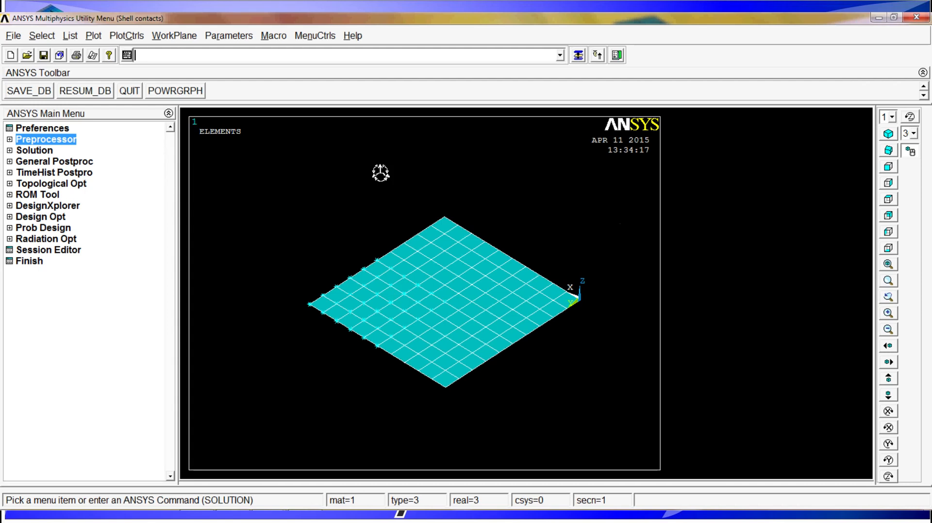
pyautogui.moveTo(384, 448)
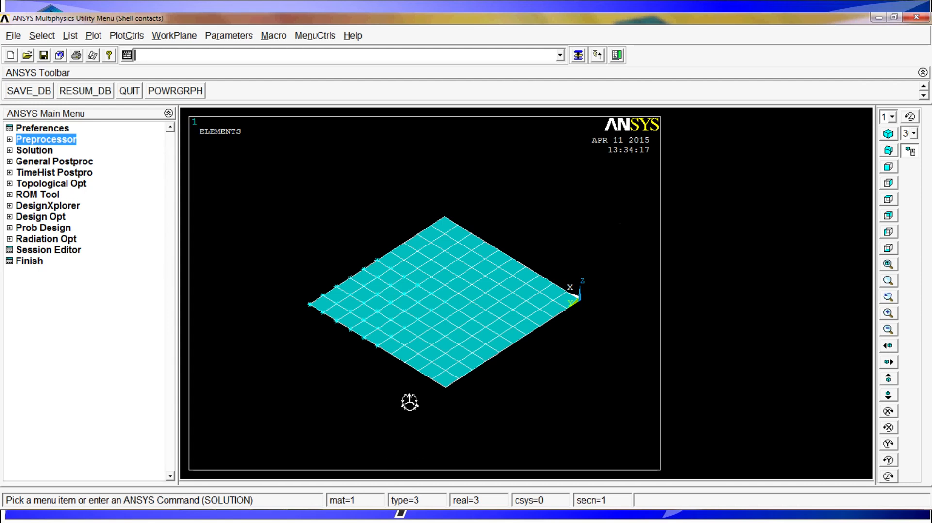
pyautogui.moveTo(615, 71)
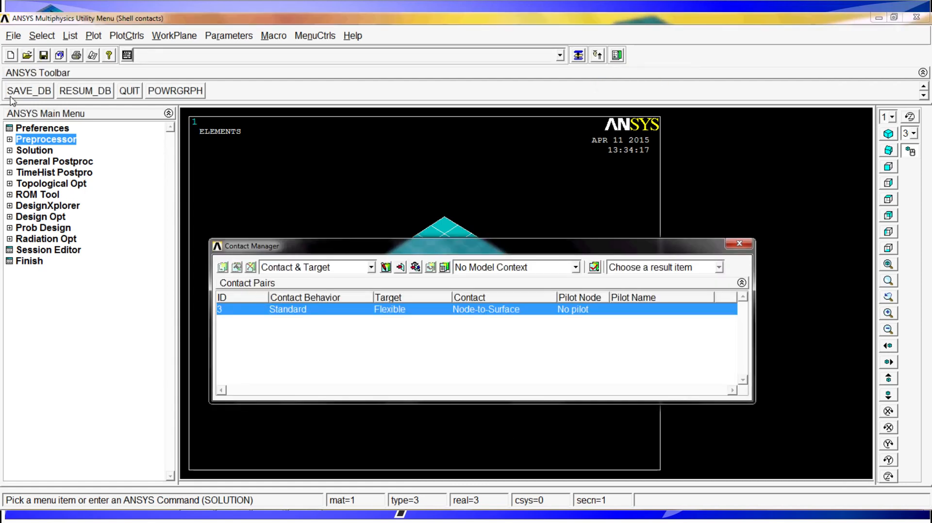
# - Review contact pair 3's friction settings (zero coefficient) and close without changes
pyautogui.click(47, 139)
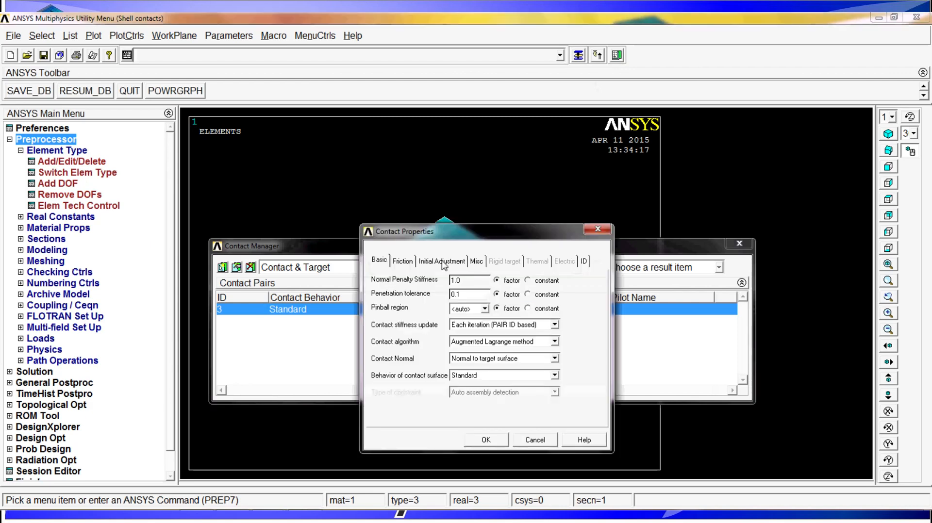
pyautogui.click(402, 261)
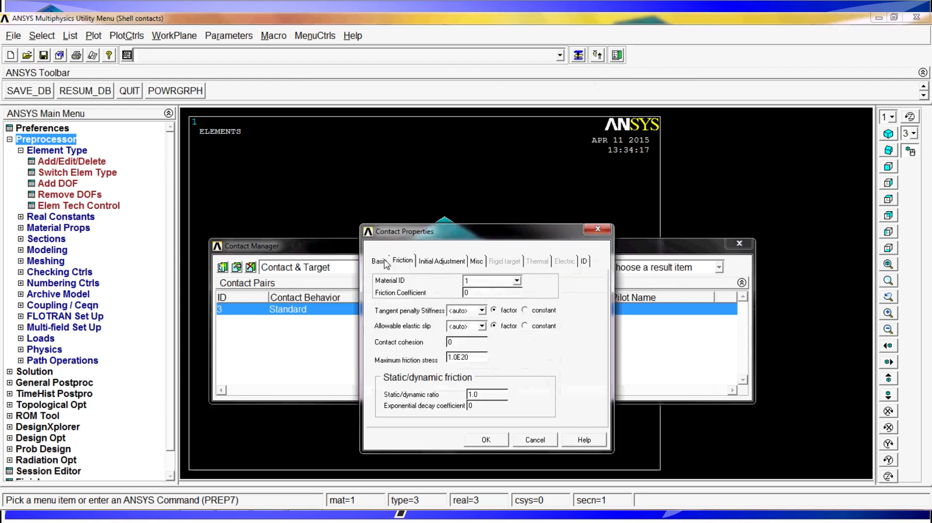
pyautogui.click(381, 261)
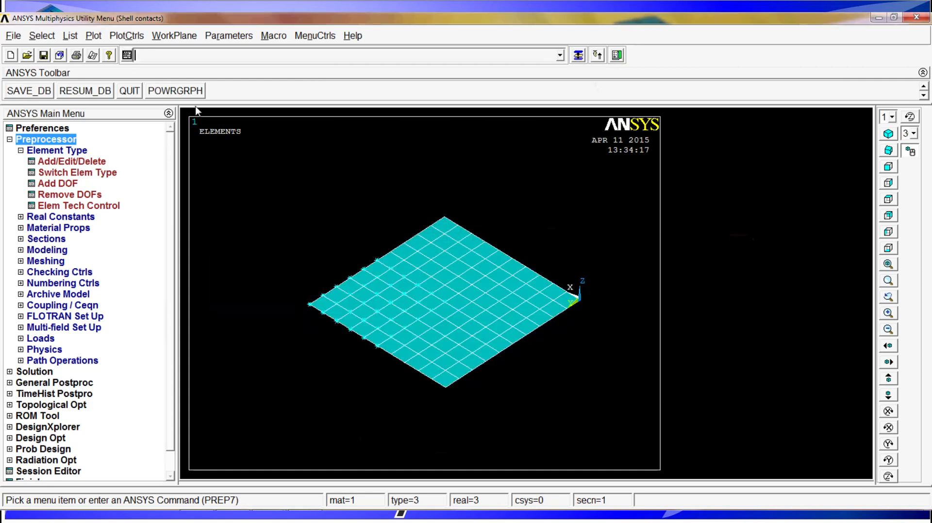
# - Exit ANSYS choosing 'Quit - No Save!' for the model
pyautogui.click(129, 91)
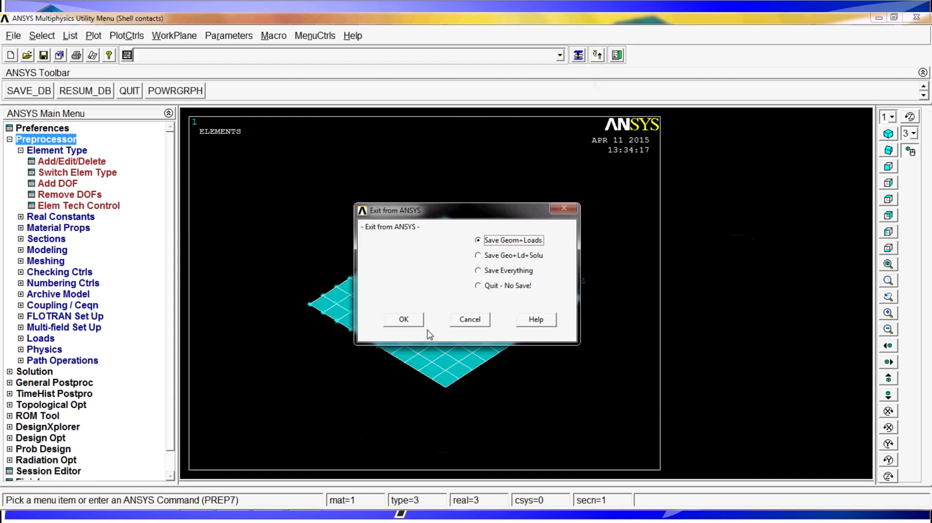
pyautogui.click(477, 286)
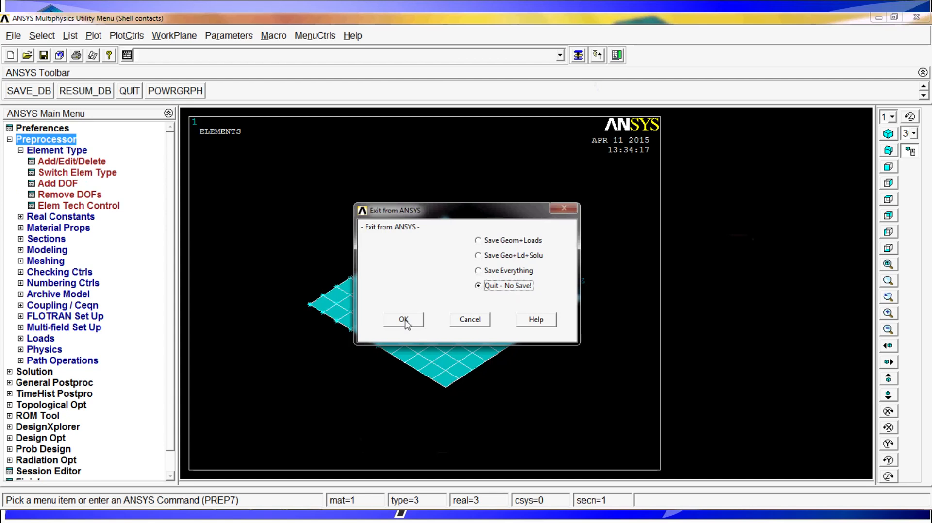